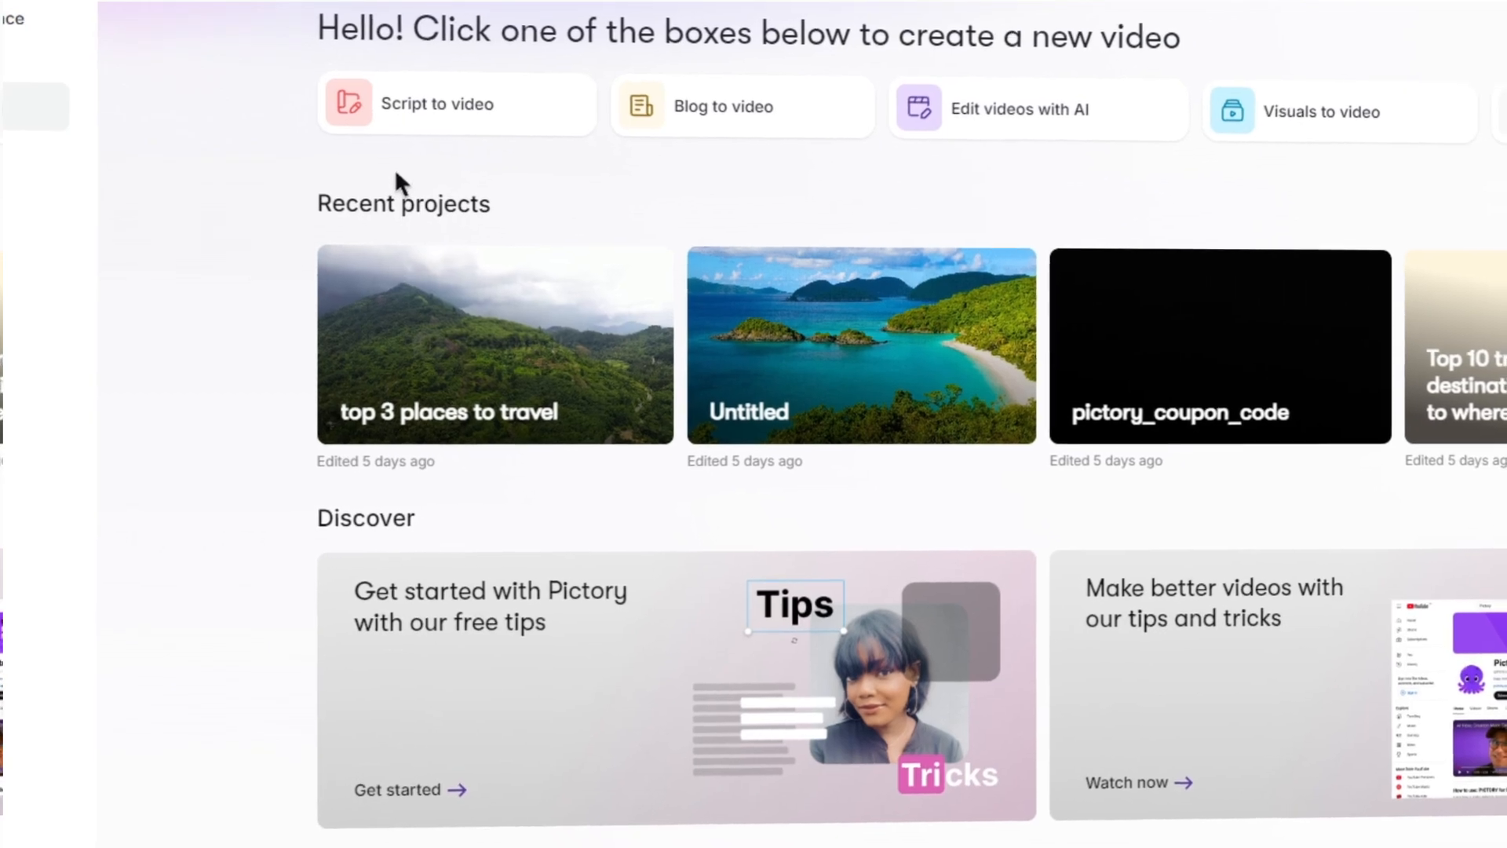
Start a Script to video project holding the 'top 3 places to travel' script
left_click(492, 344)
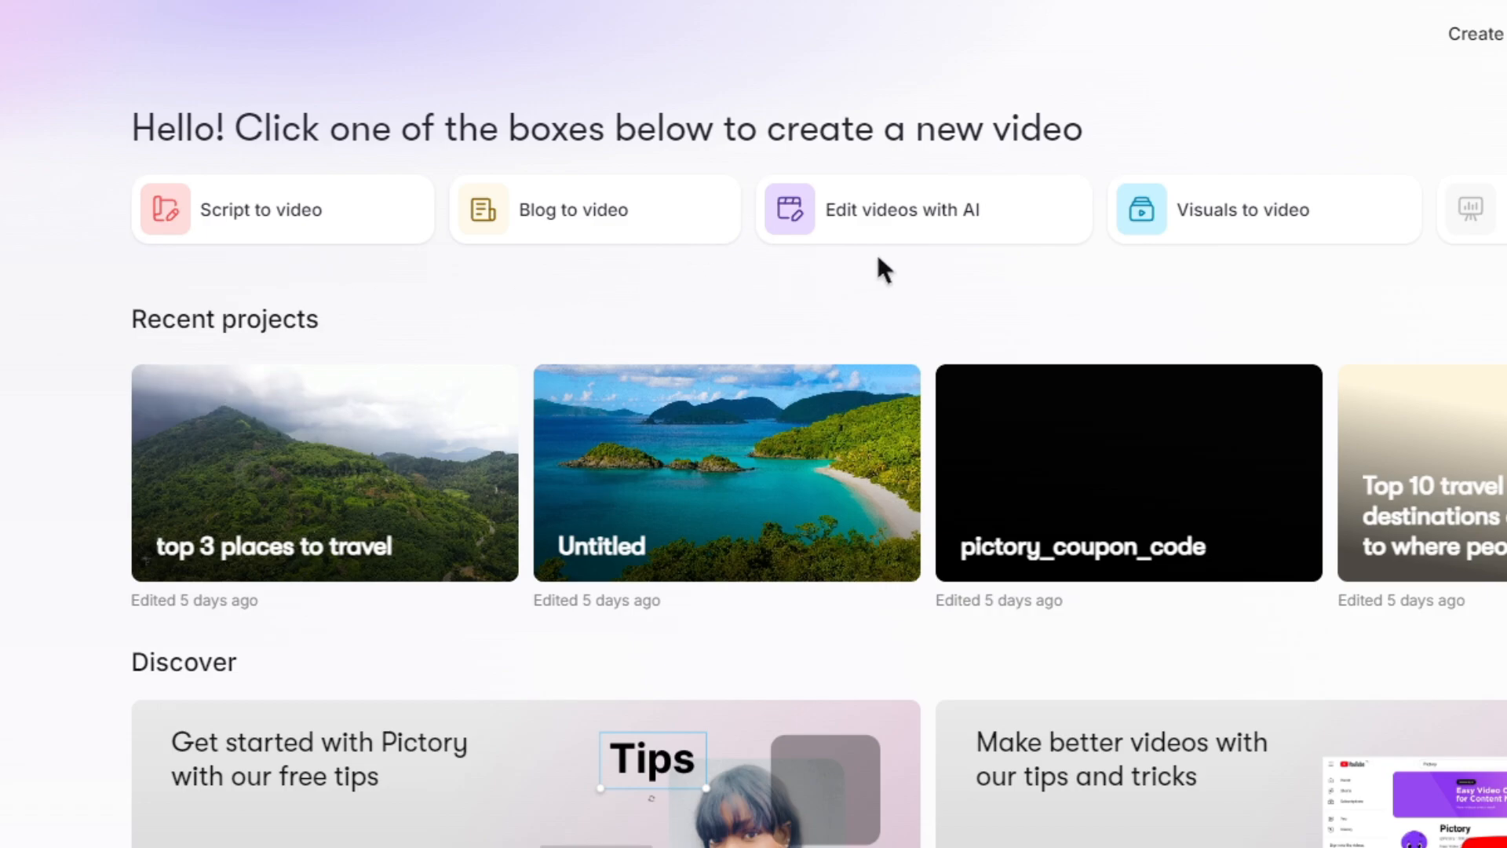
mouse_move(1301, 271)
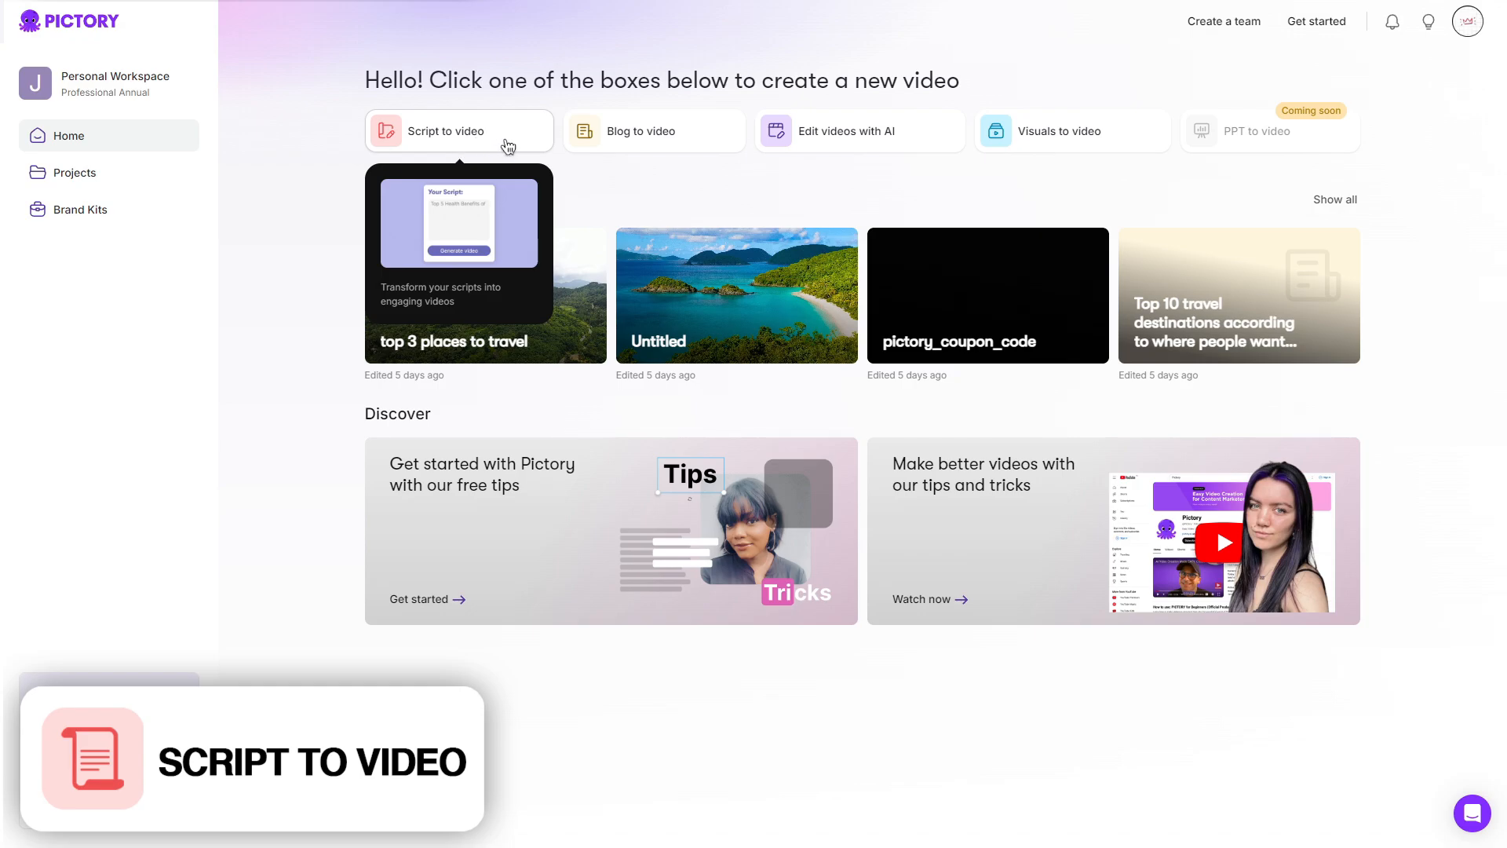
left_click(458, 131)
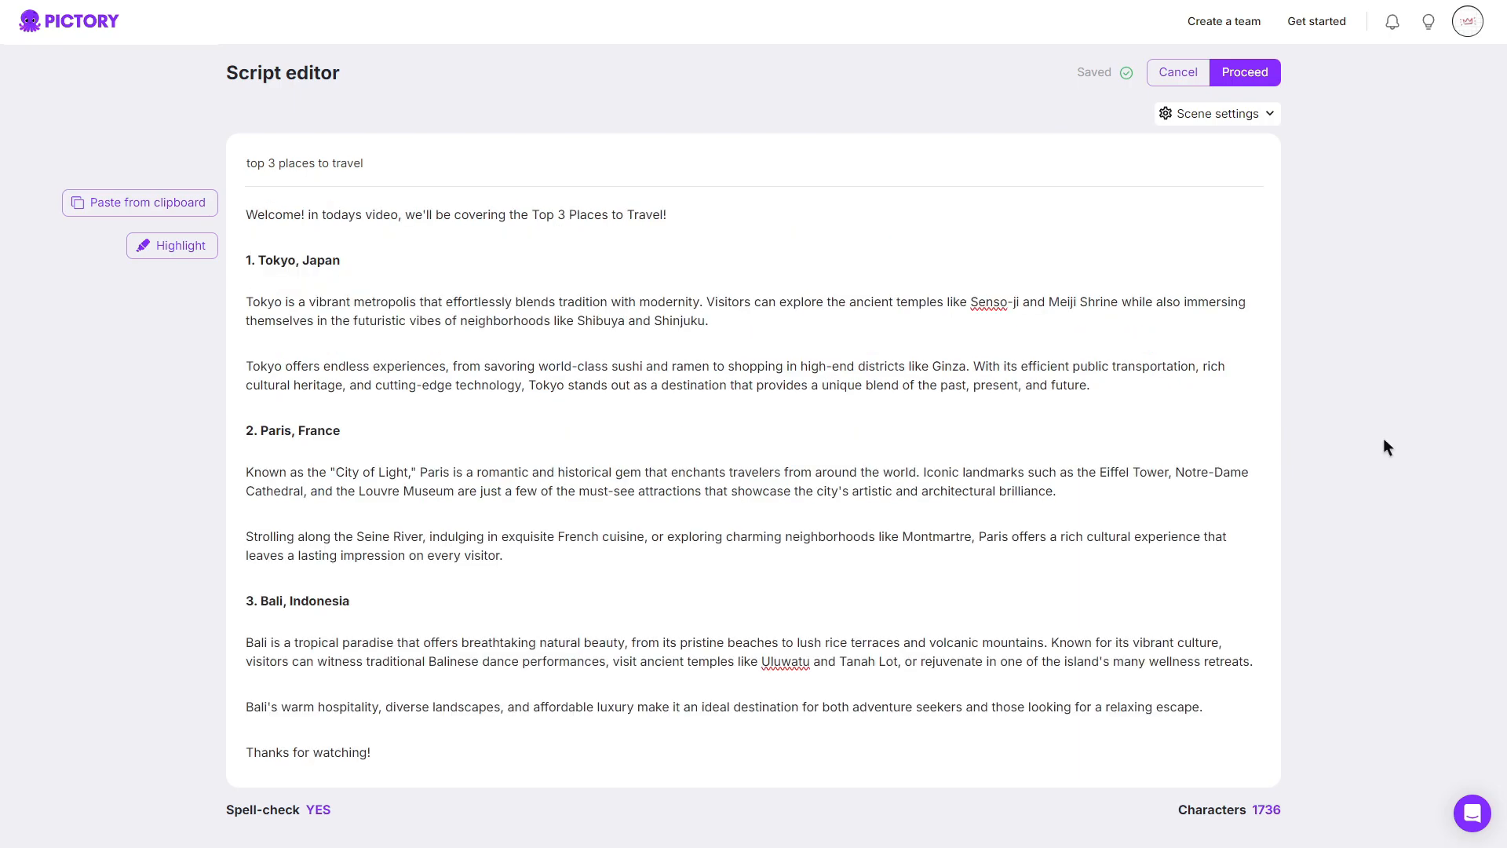
mouse_move(1316, 132)
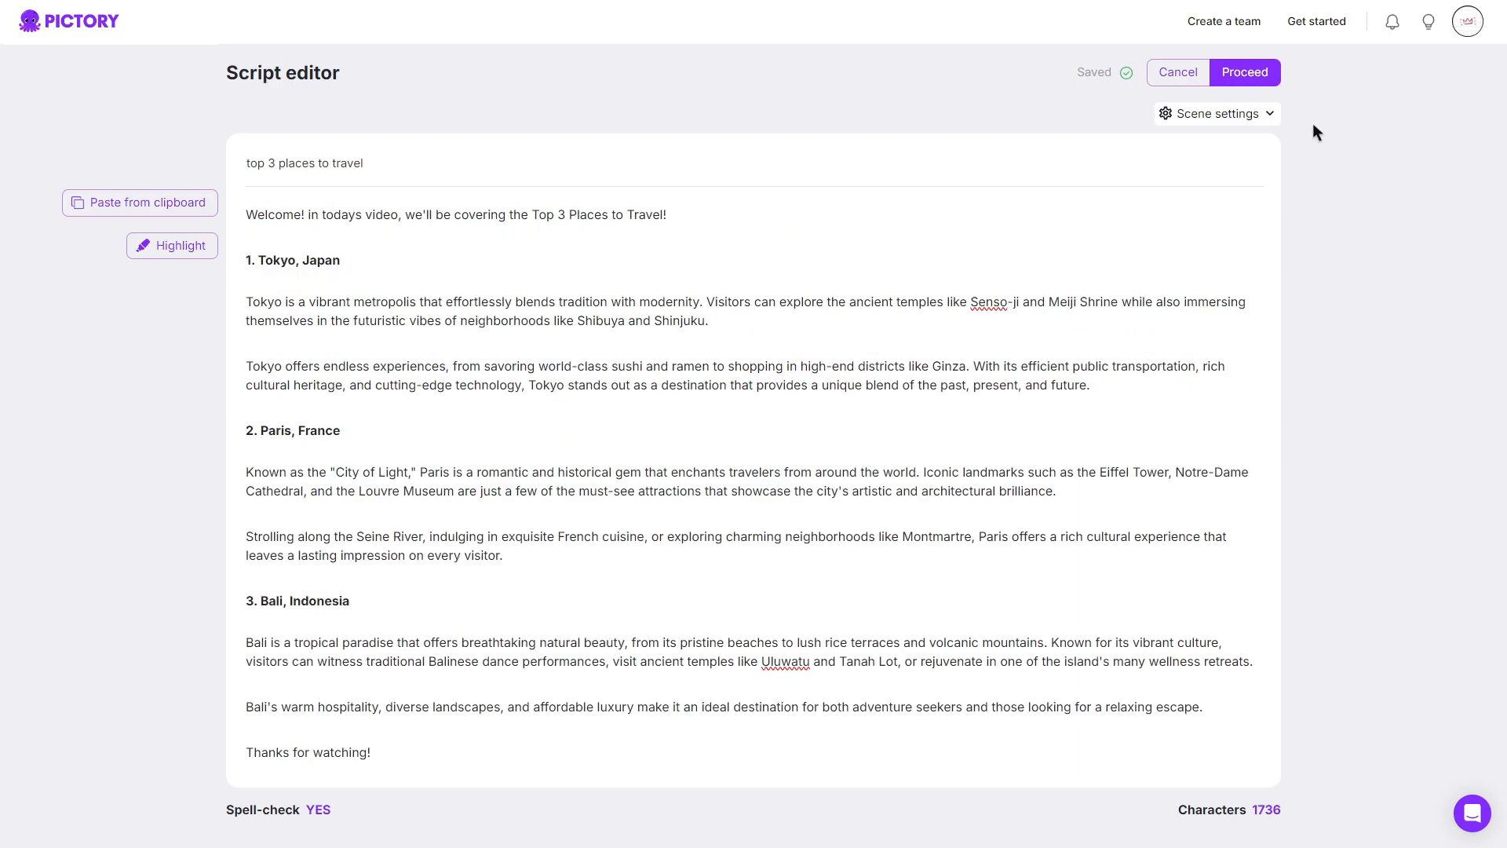
Proceed to turn the travel script into scenes and scroll through the Story scene list
left_click(1243, 72)
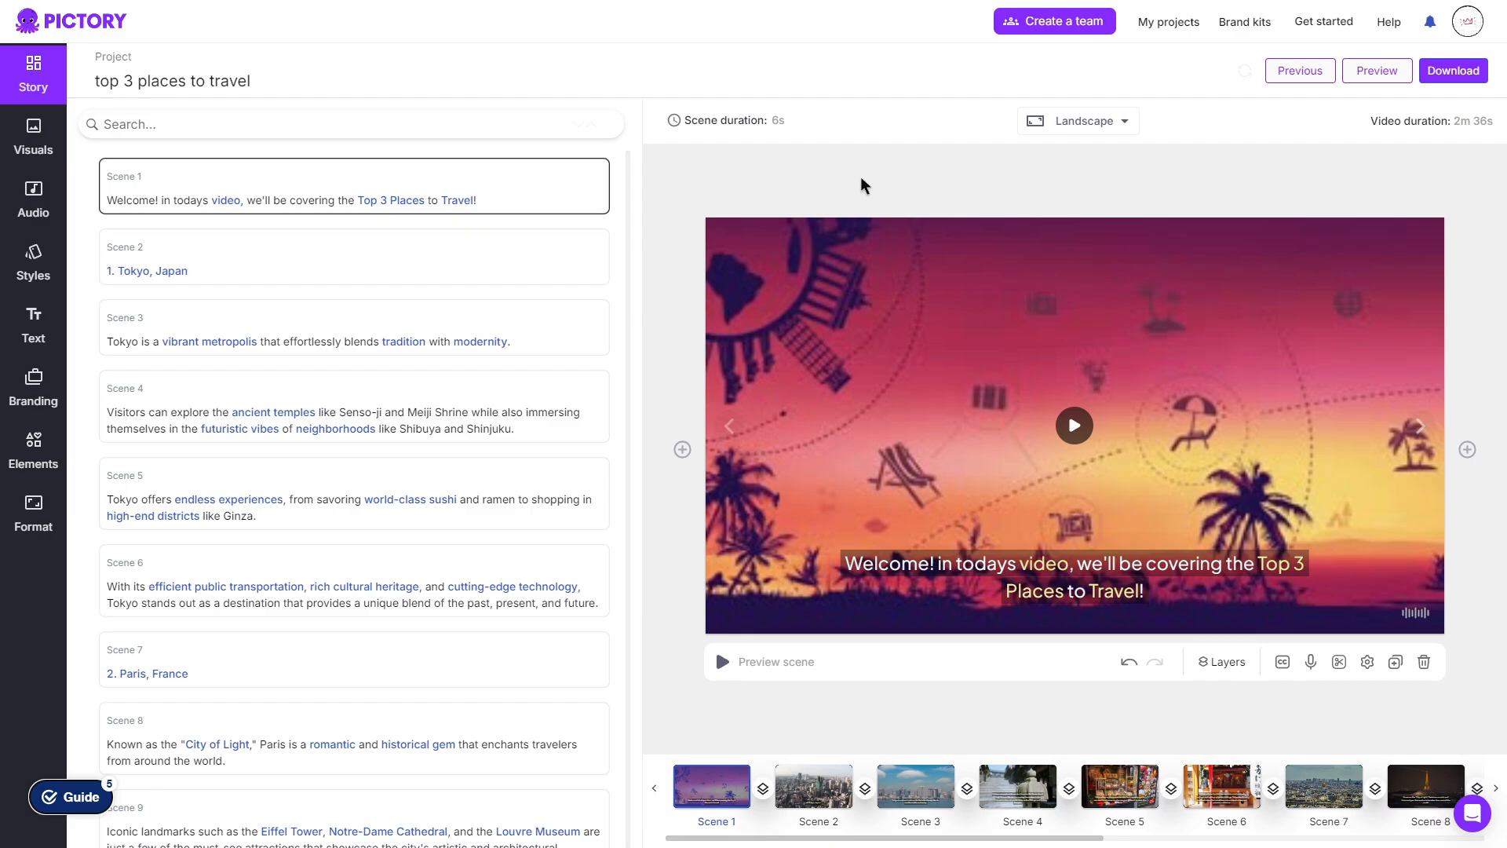
mouse_move(637, 291)
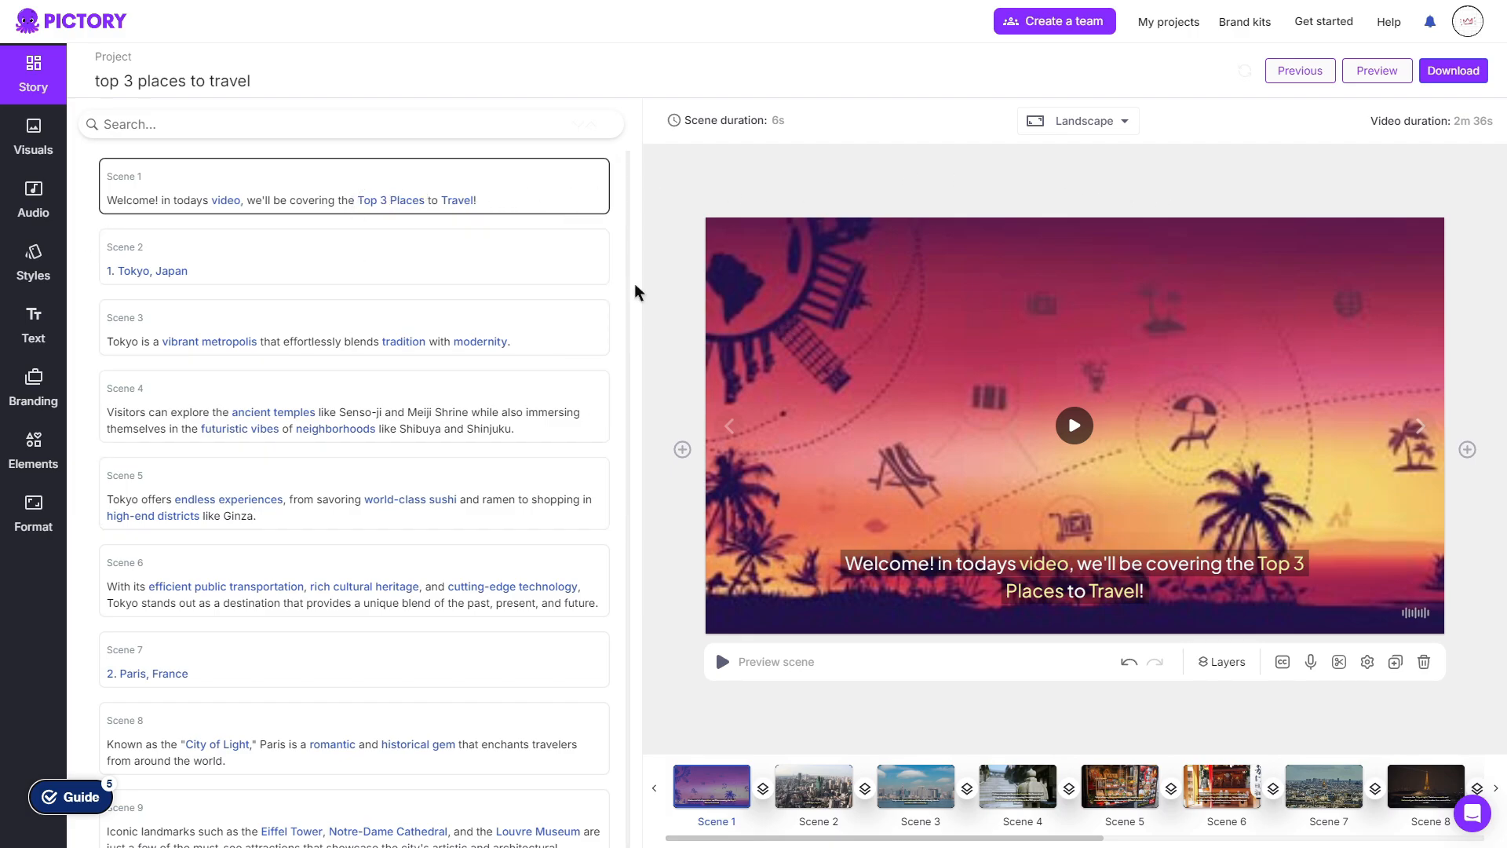
scroll("down", 3)
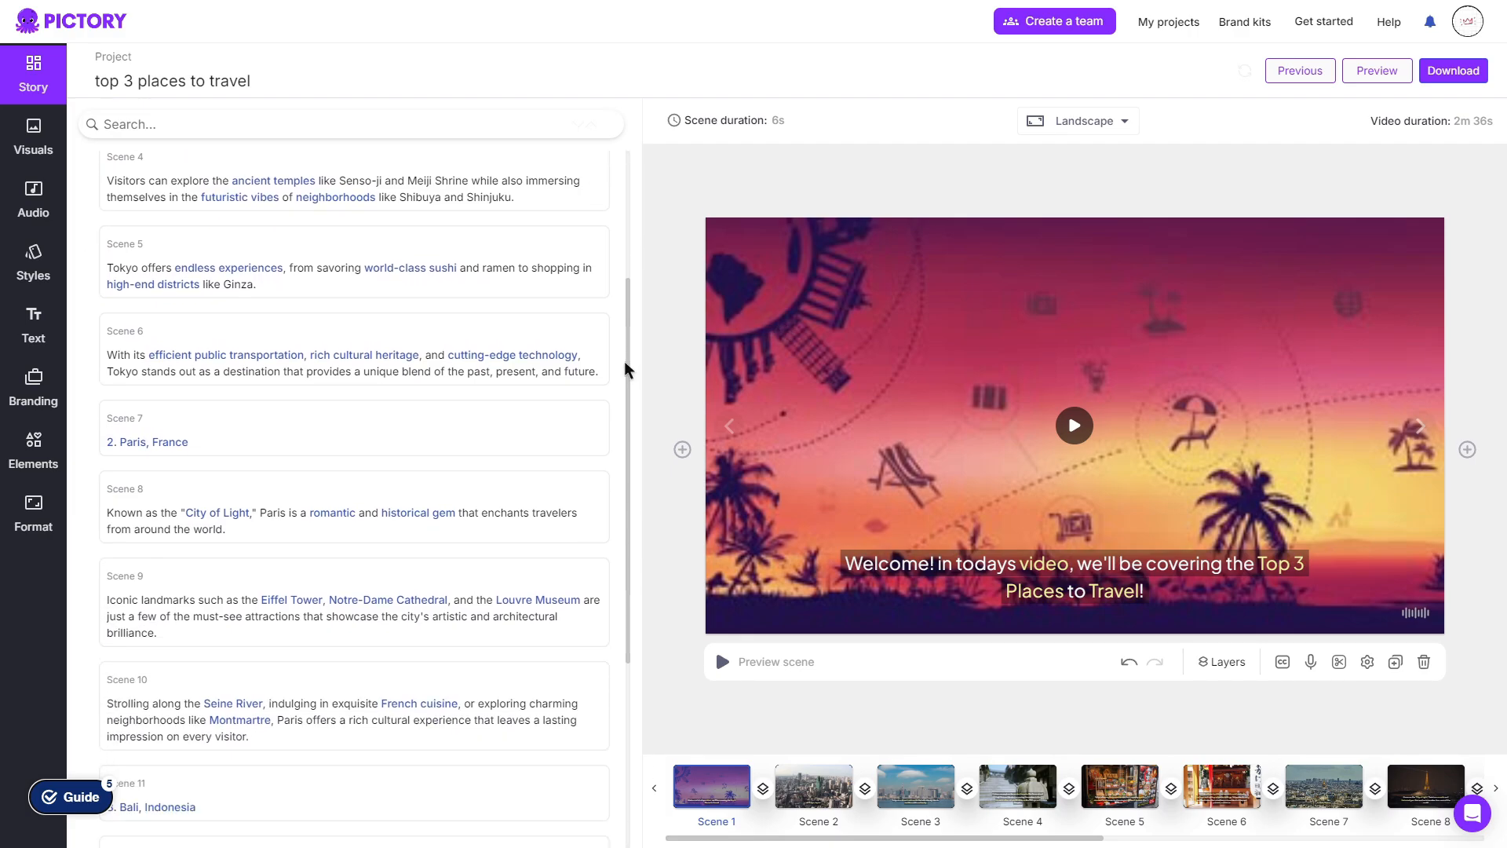
scroll("down", 3)
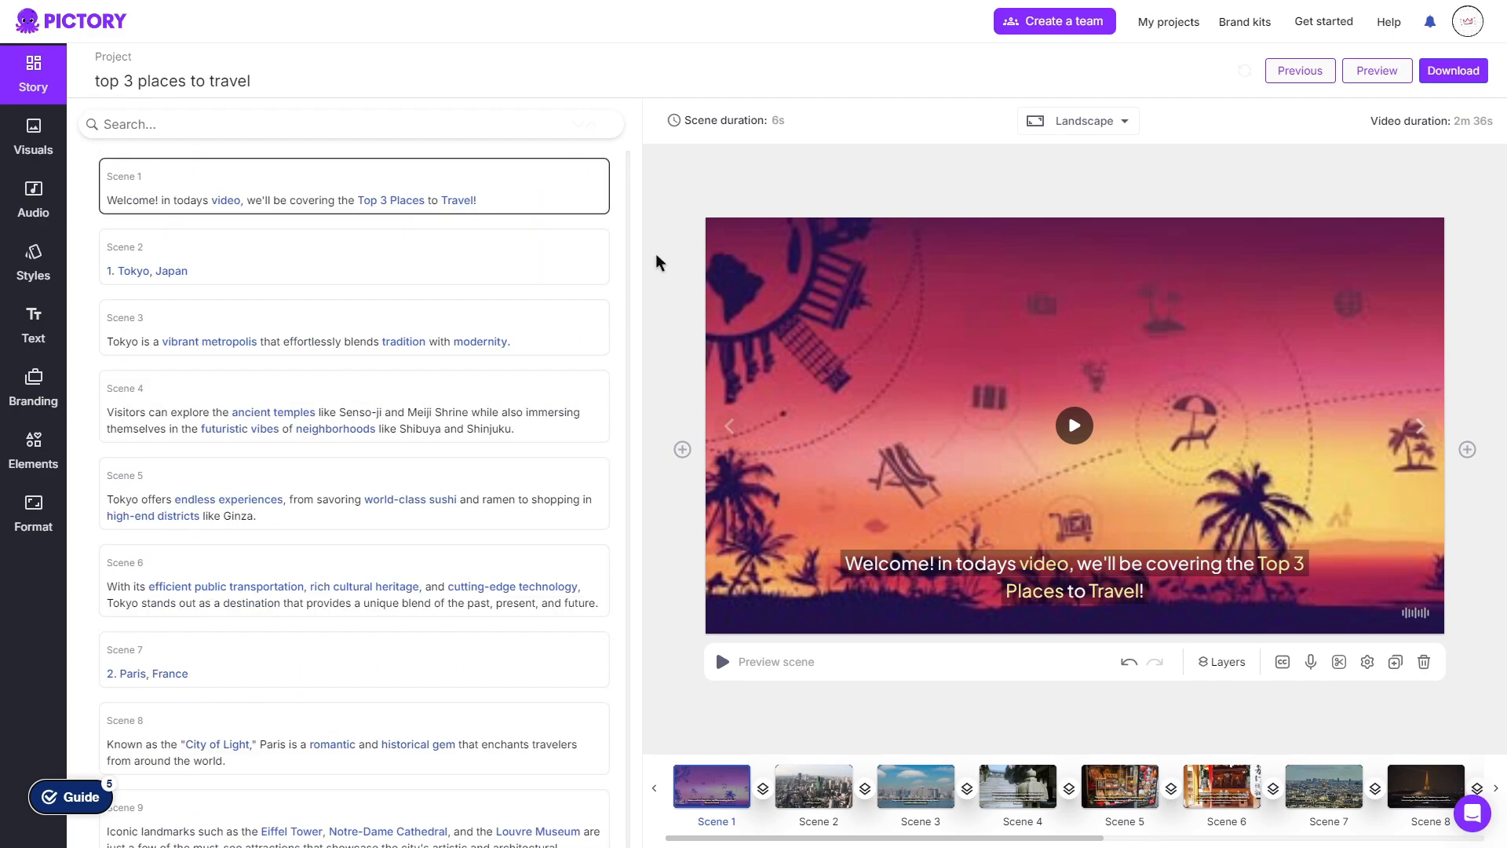
mouse_move(673, 275)
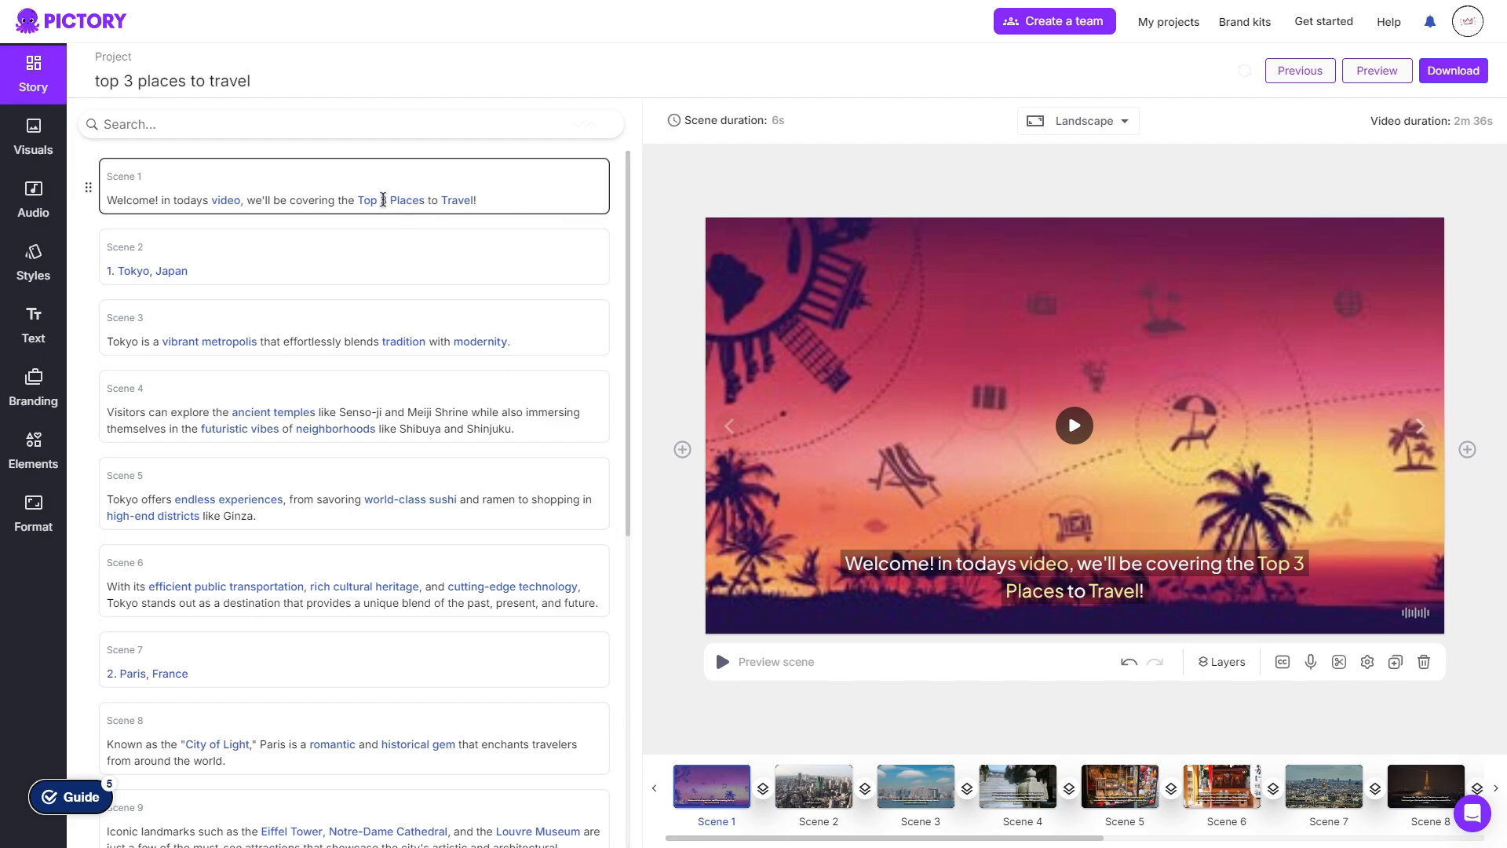
mouse_move(1074, 425)
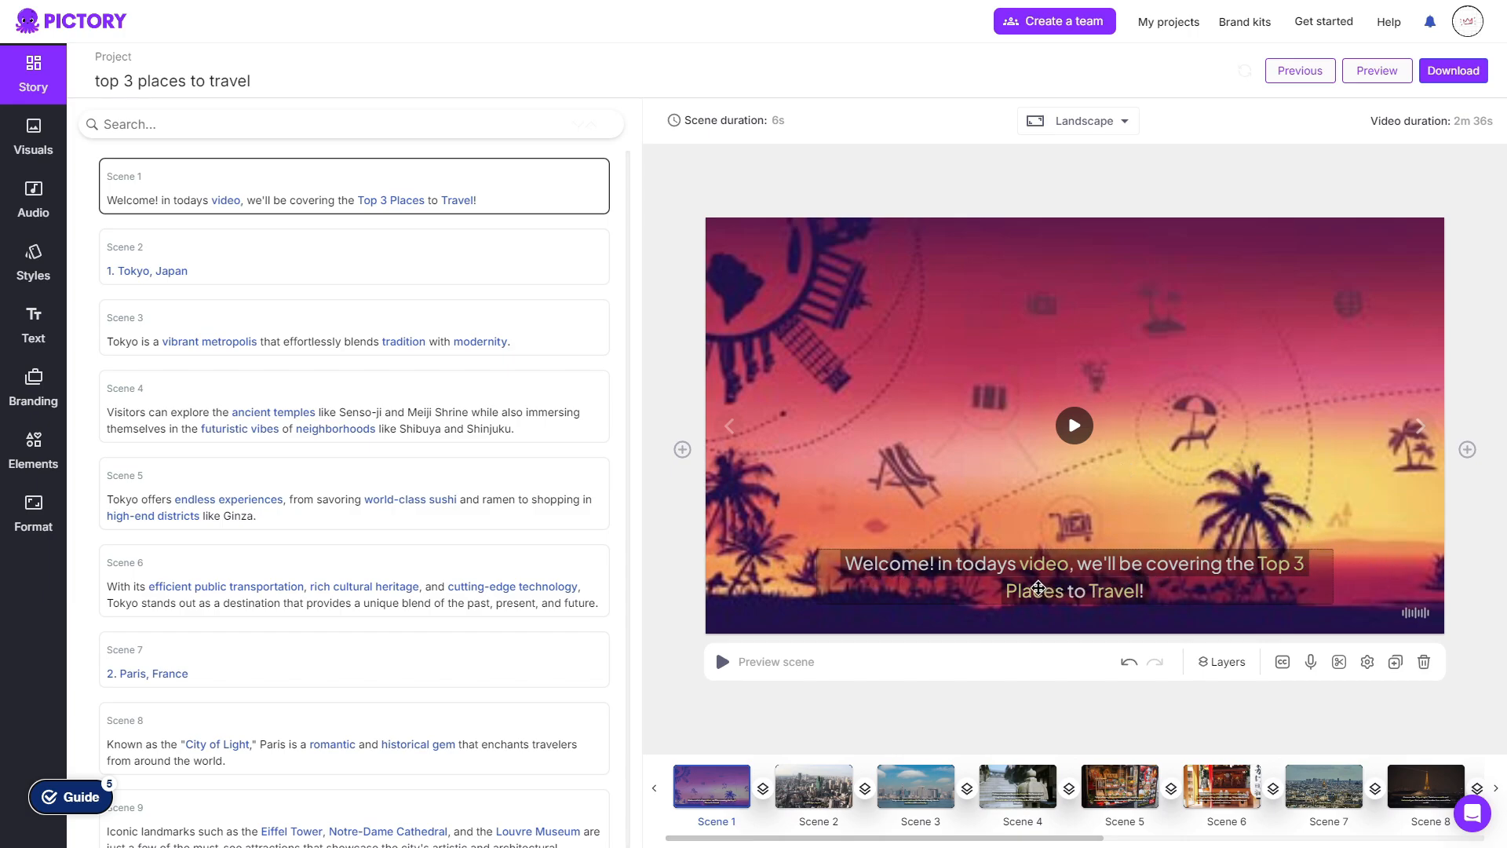
Select Scene 1's caption and review its font size, style, case, alignment and colour options
left_click(1072, 577)
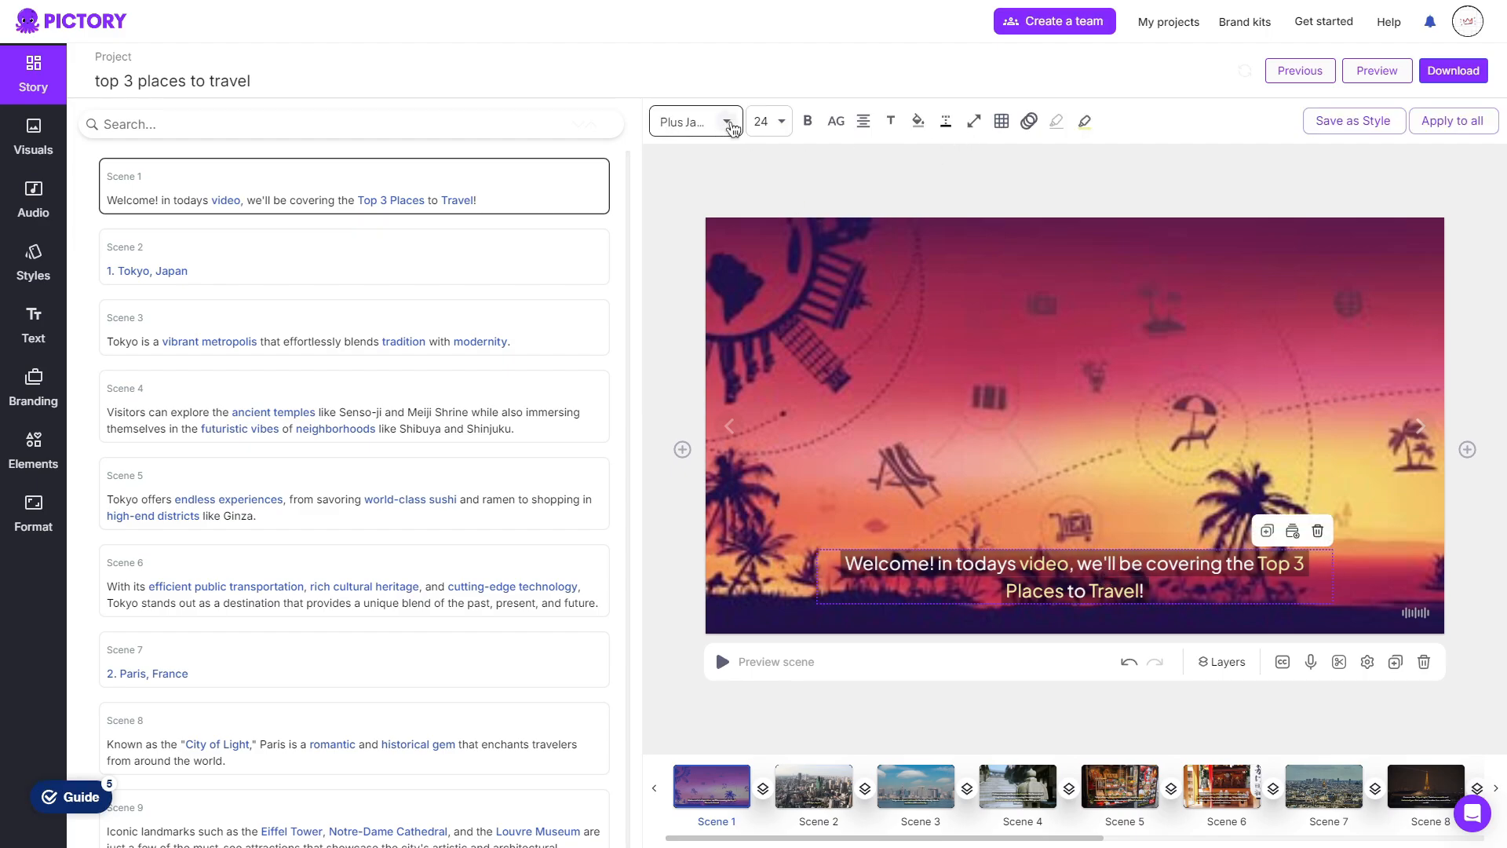
left_click(762, 121)
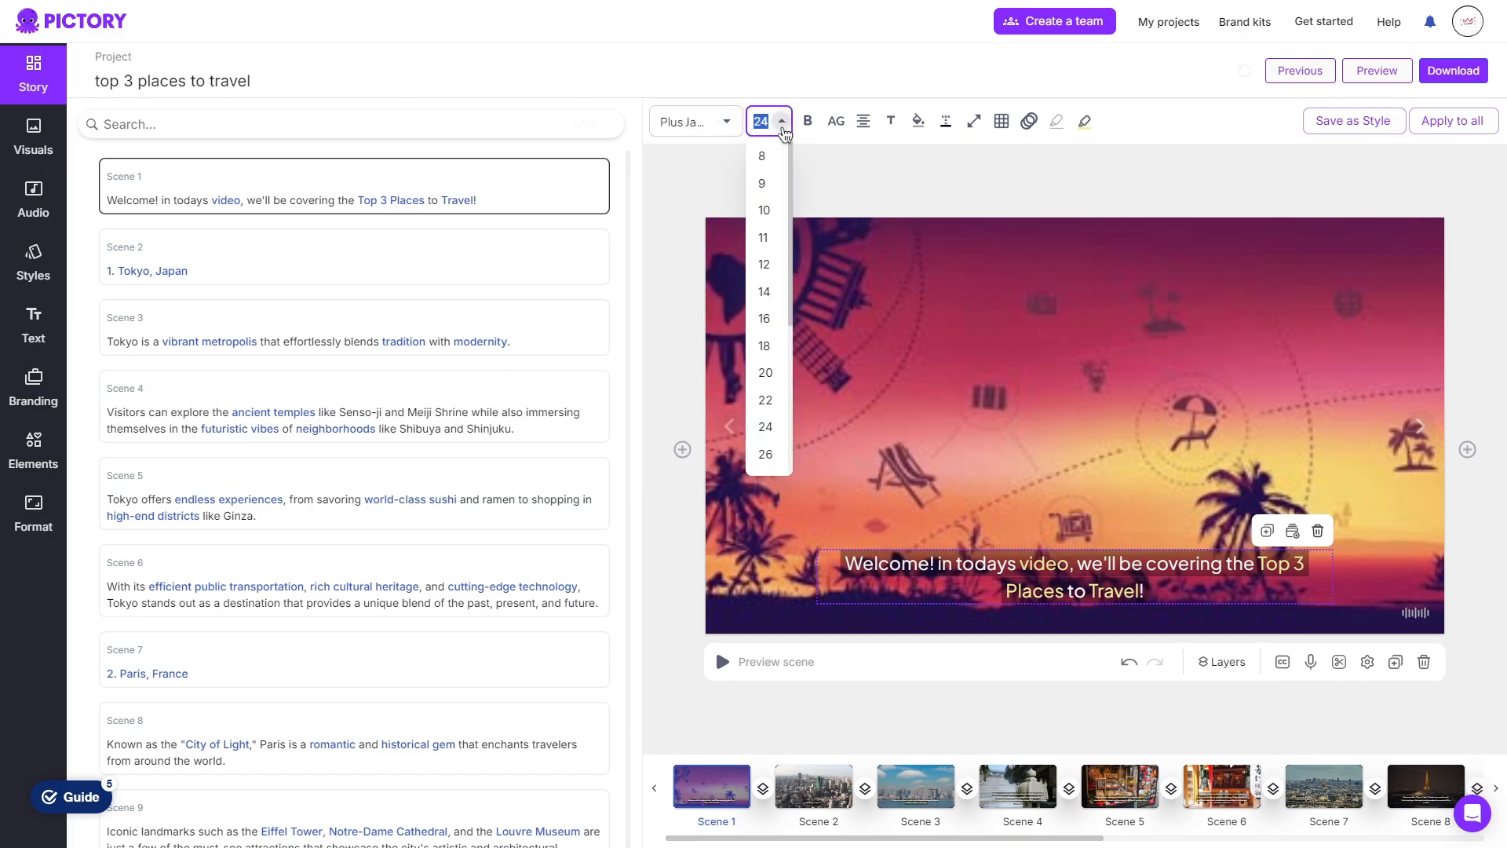
left_click(835, 121)
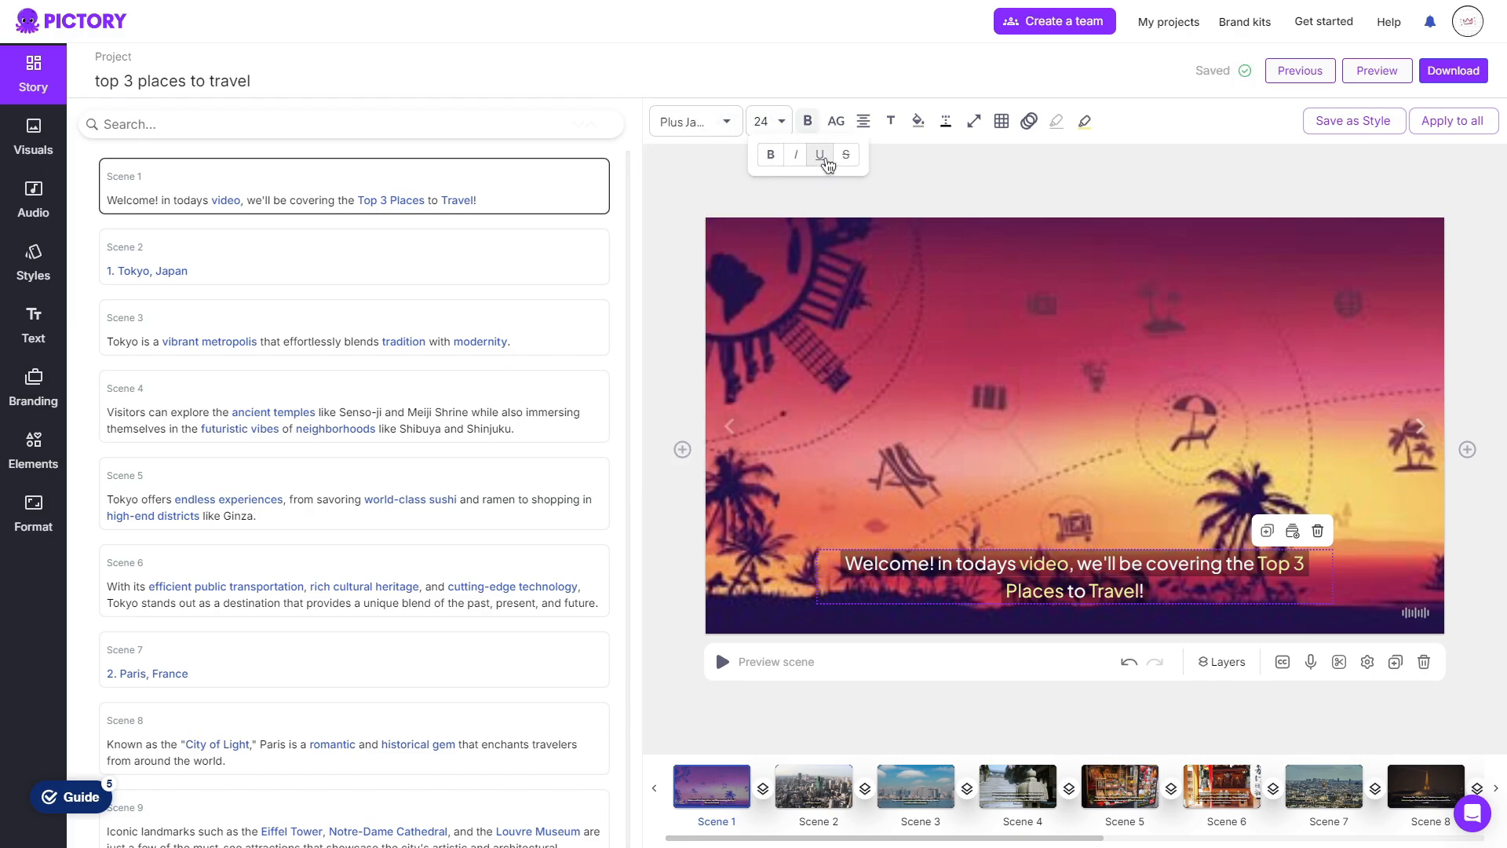
left_click(834, 120)
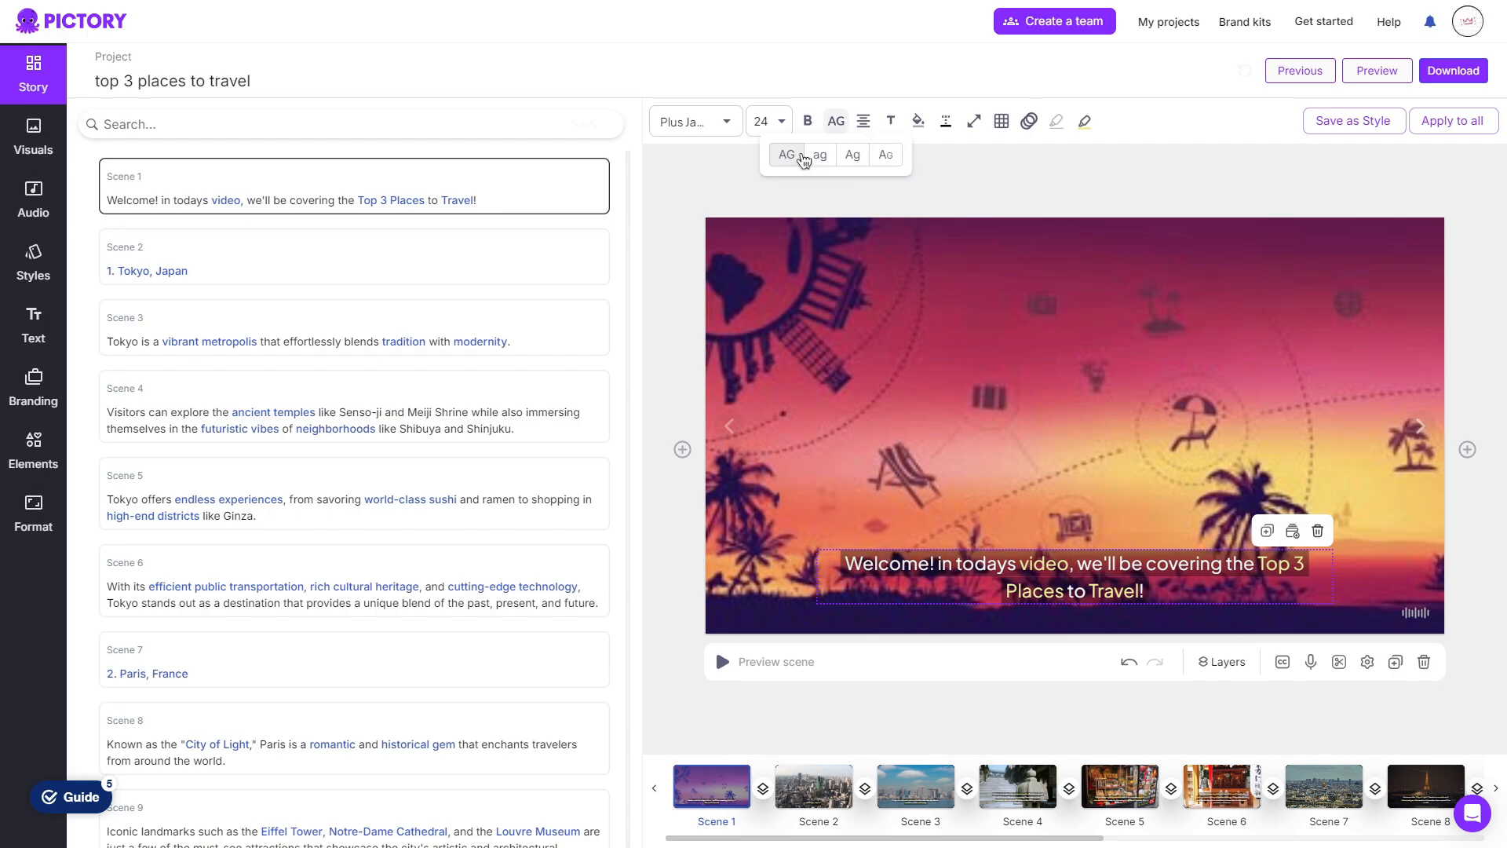
left_click(863, 121)
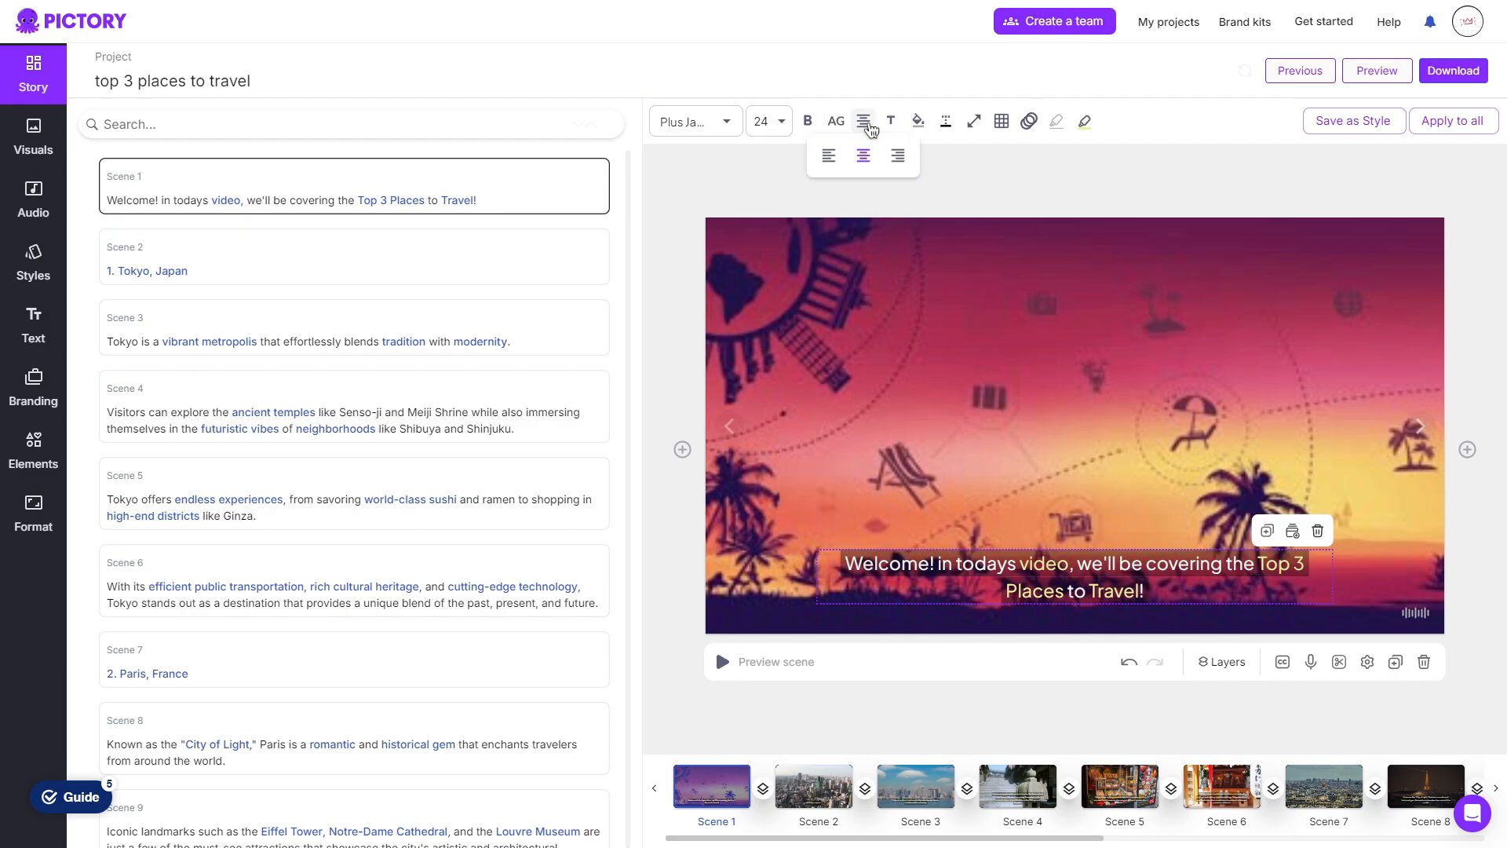
left_click(890, 121)
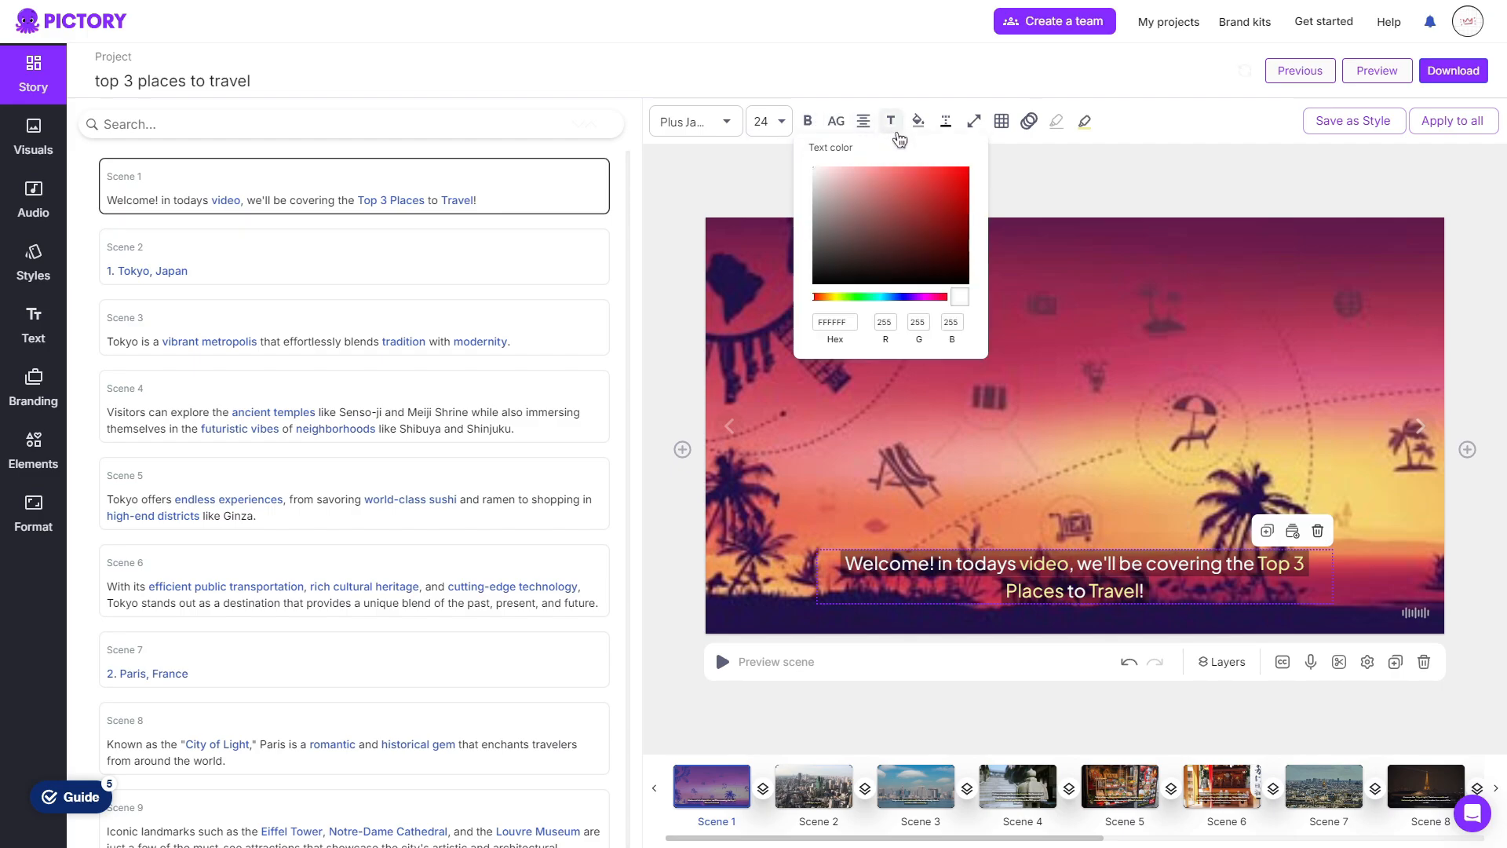
left_click(917, 120)
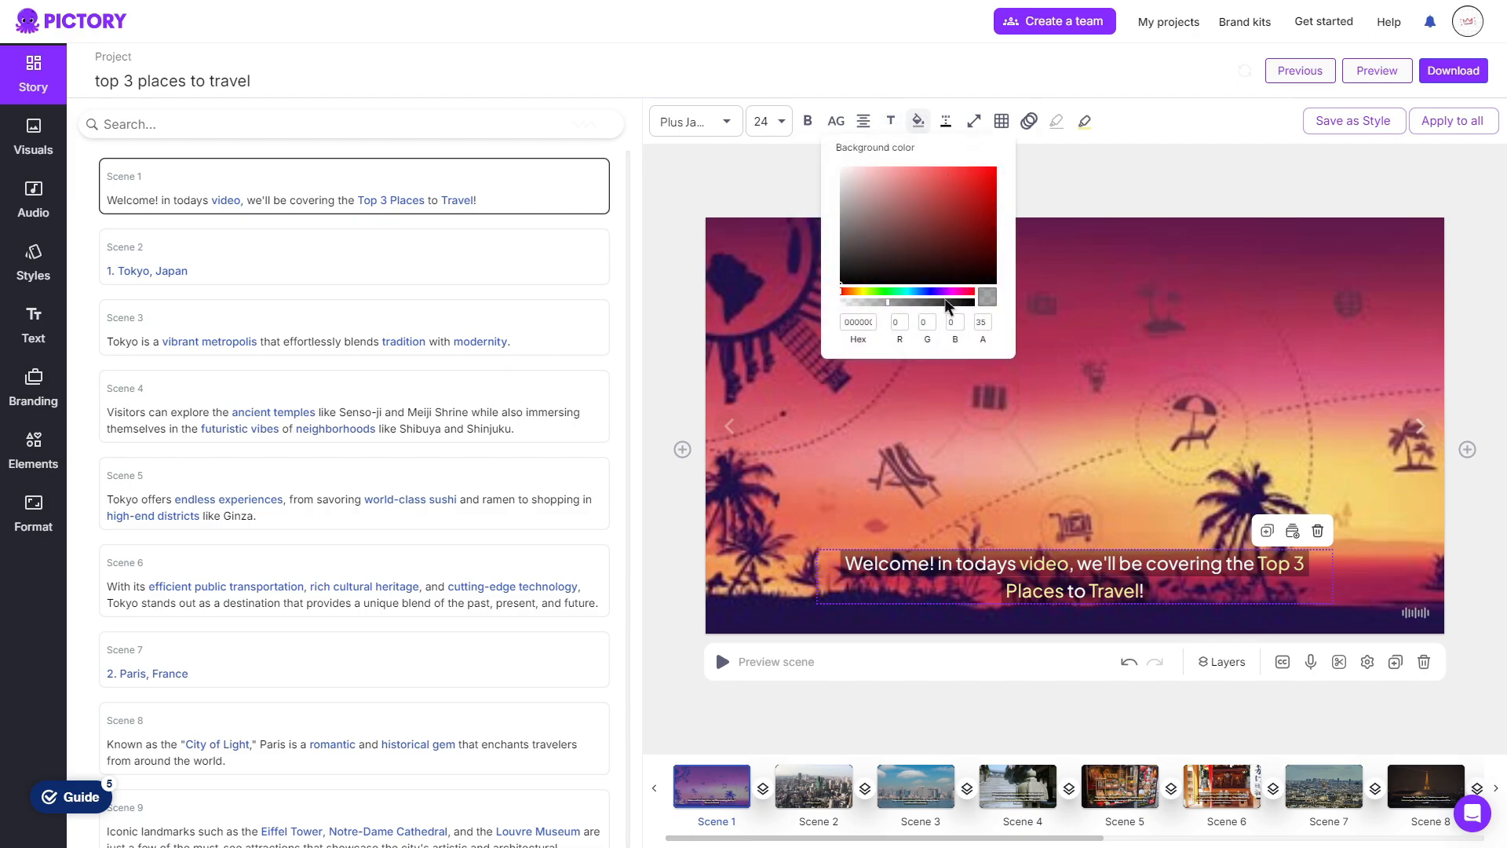
mouse_move(1047, 482)
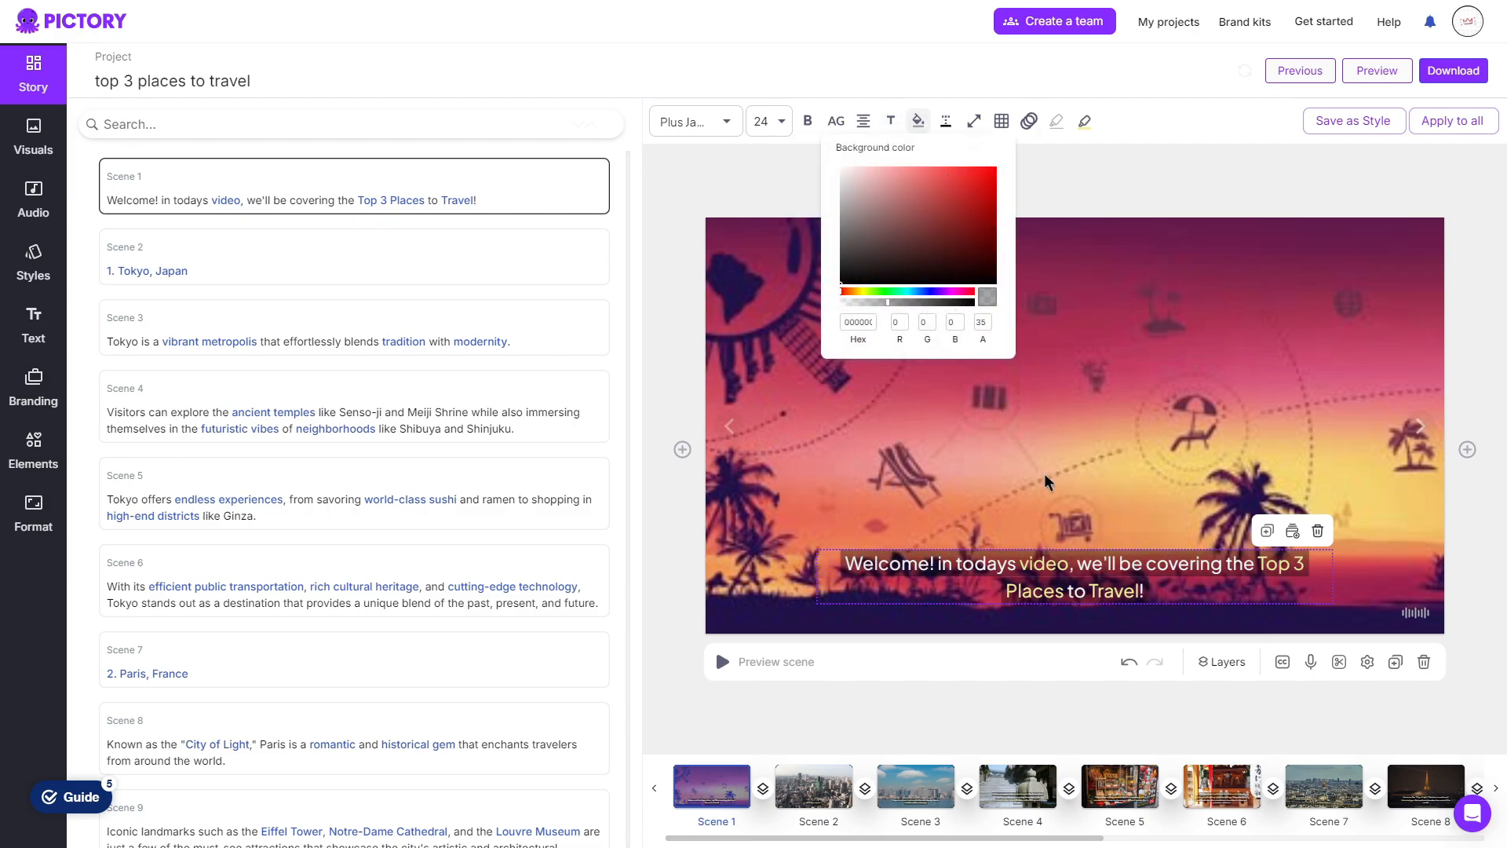
Move the caption to the middle of the frame and review its entry and exit animations
left_click(1002, 121)
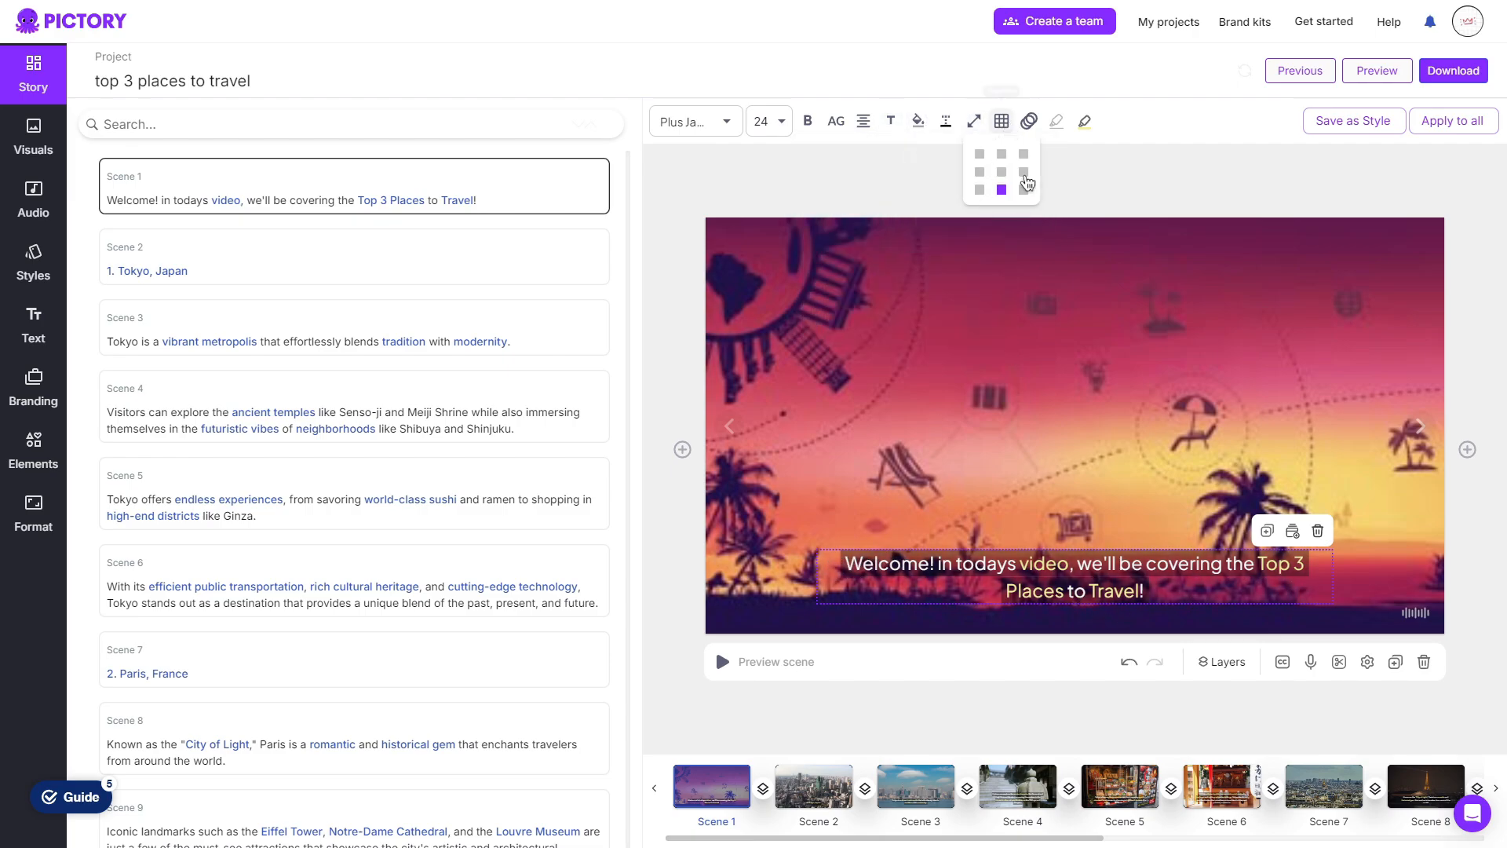
left_click(1001, 171)
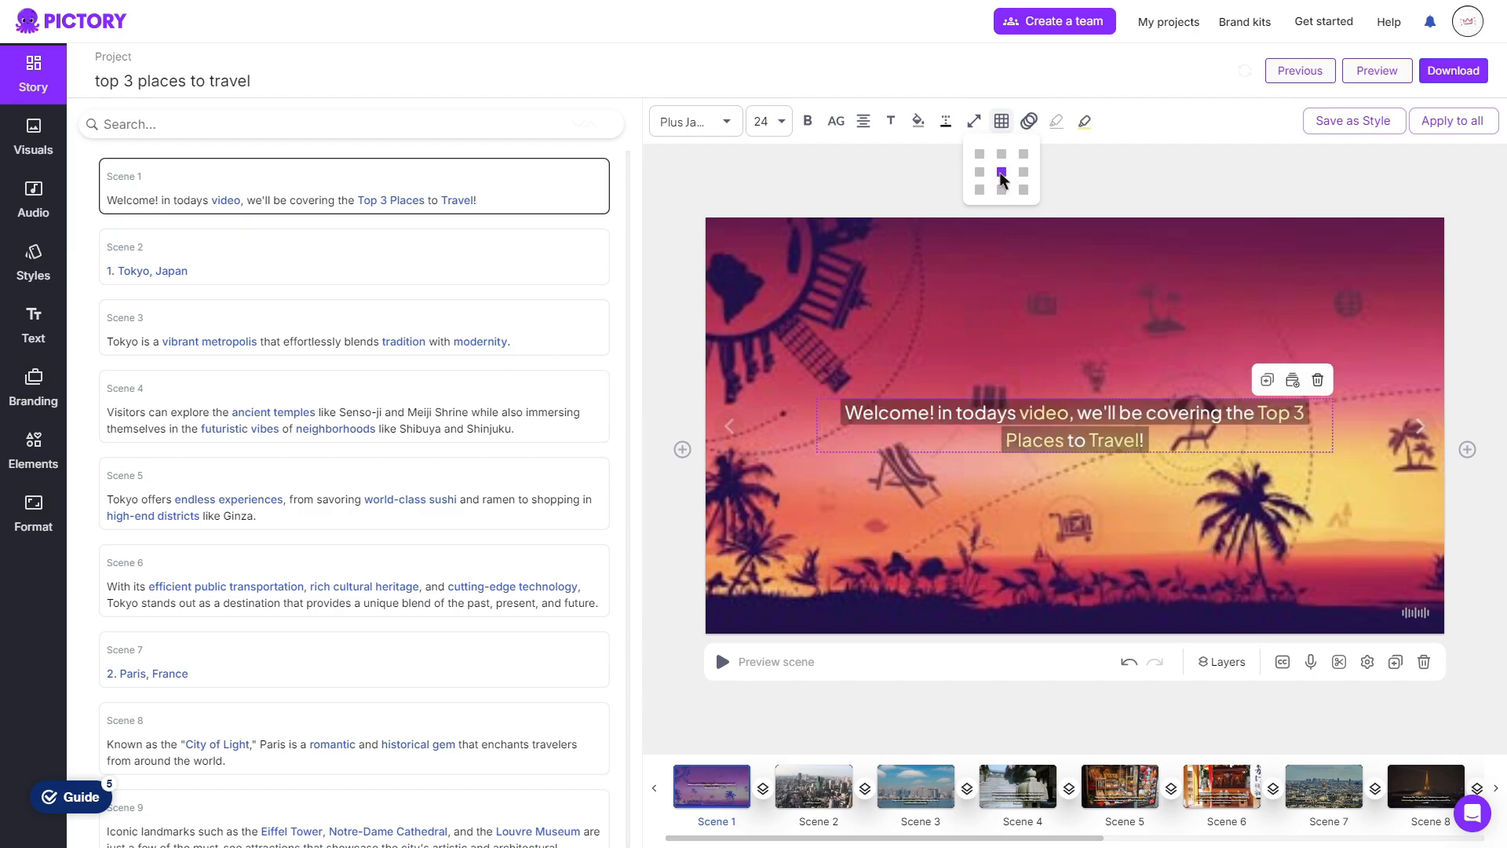
left_click(1028, 121)
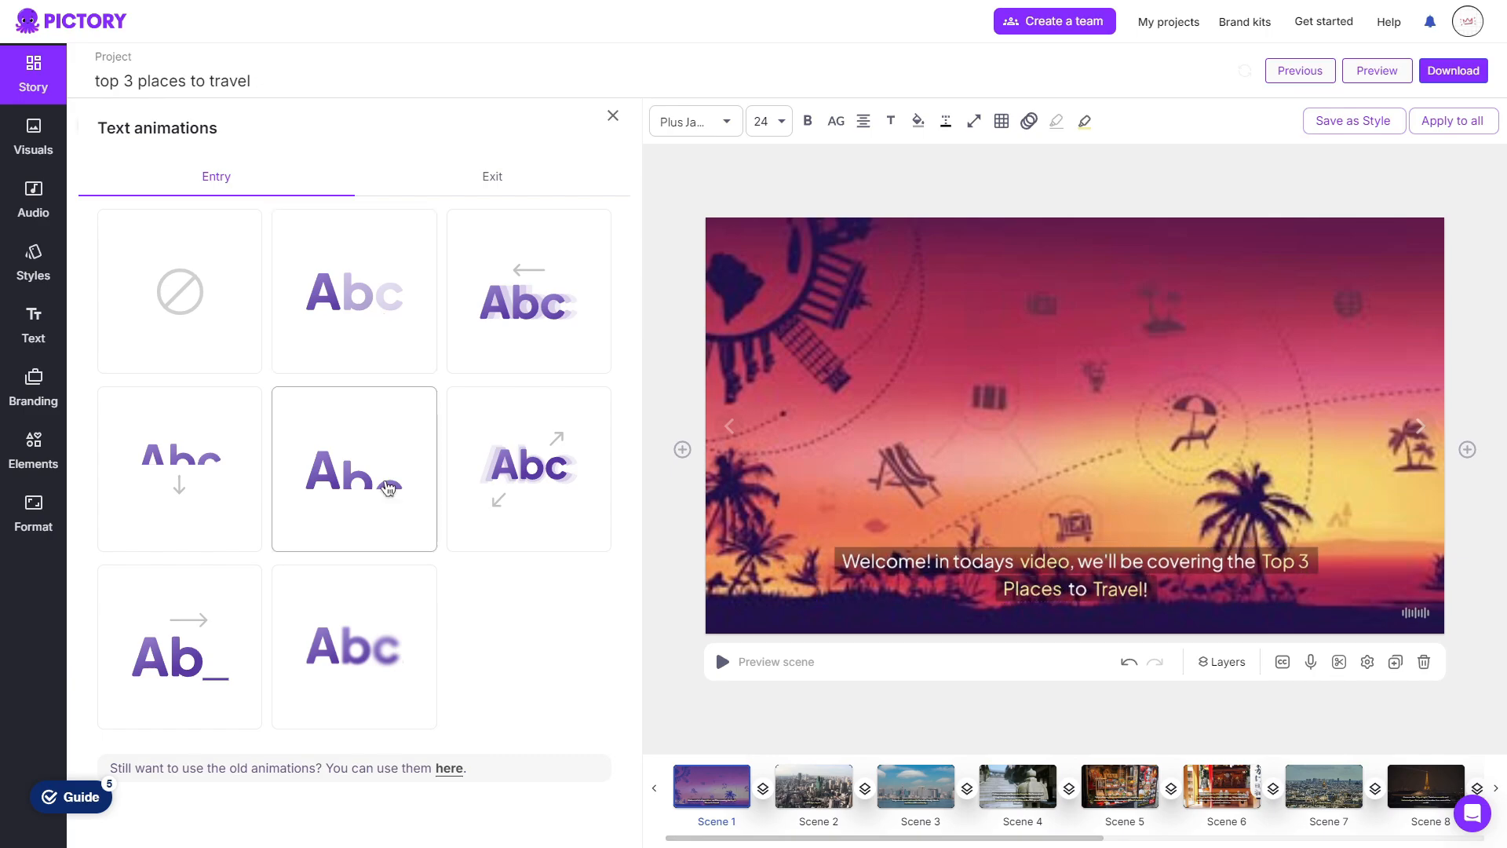
left_click(1074, 577)
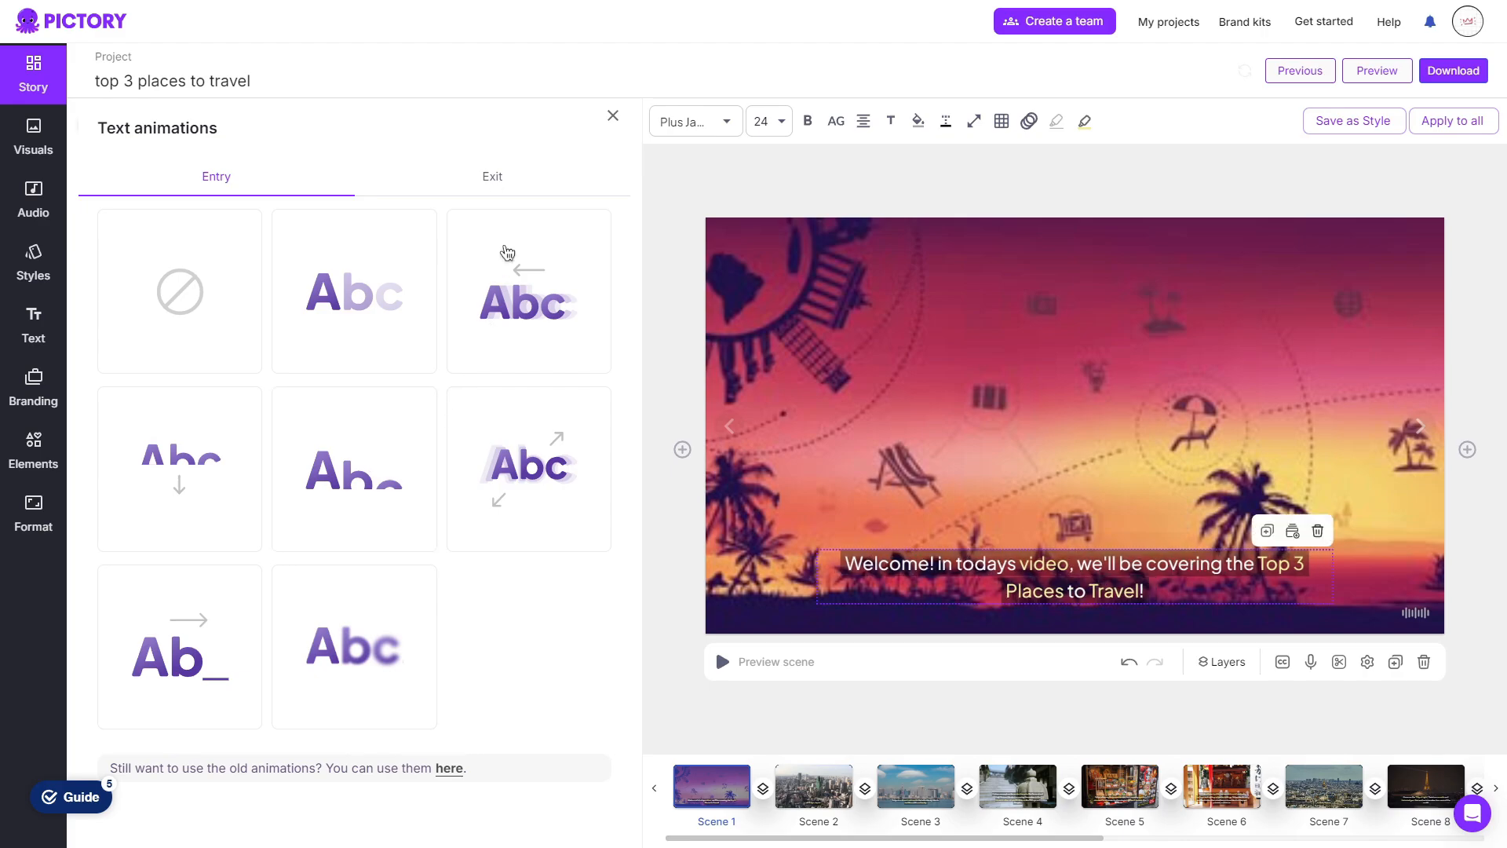
left_click(492, 176)
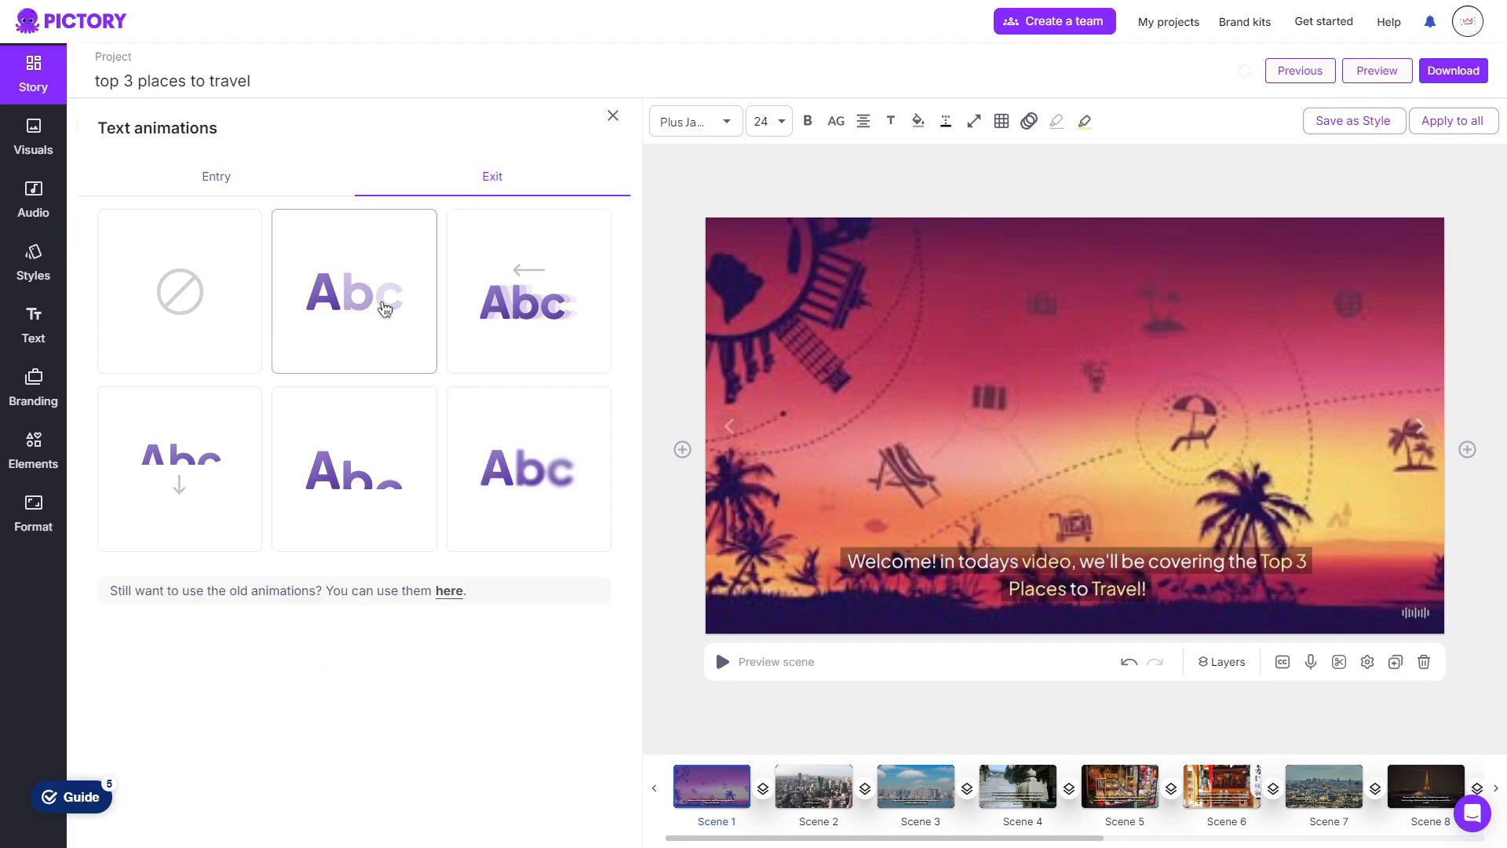
left_click(1084, 120)
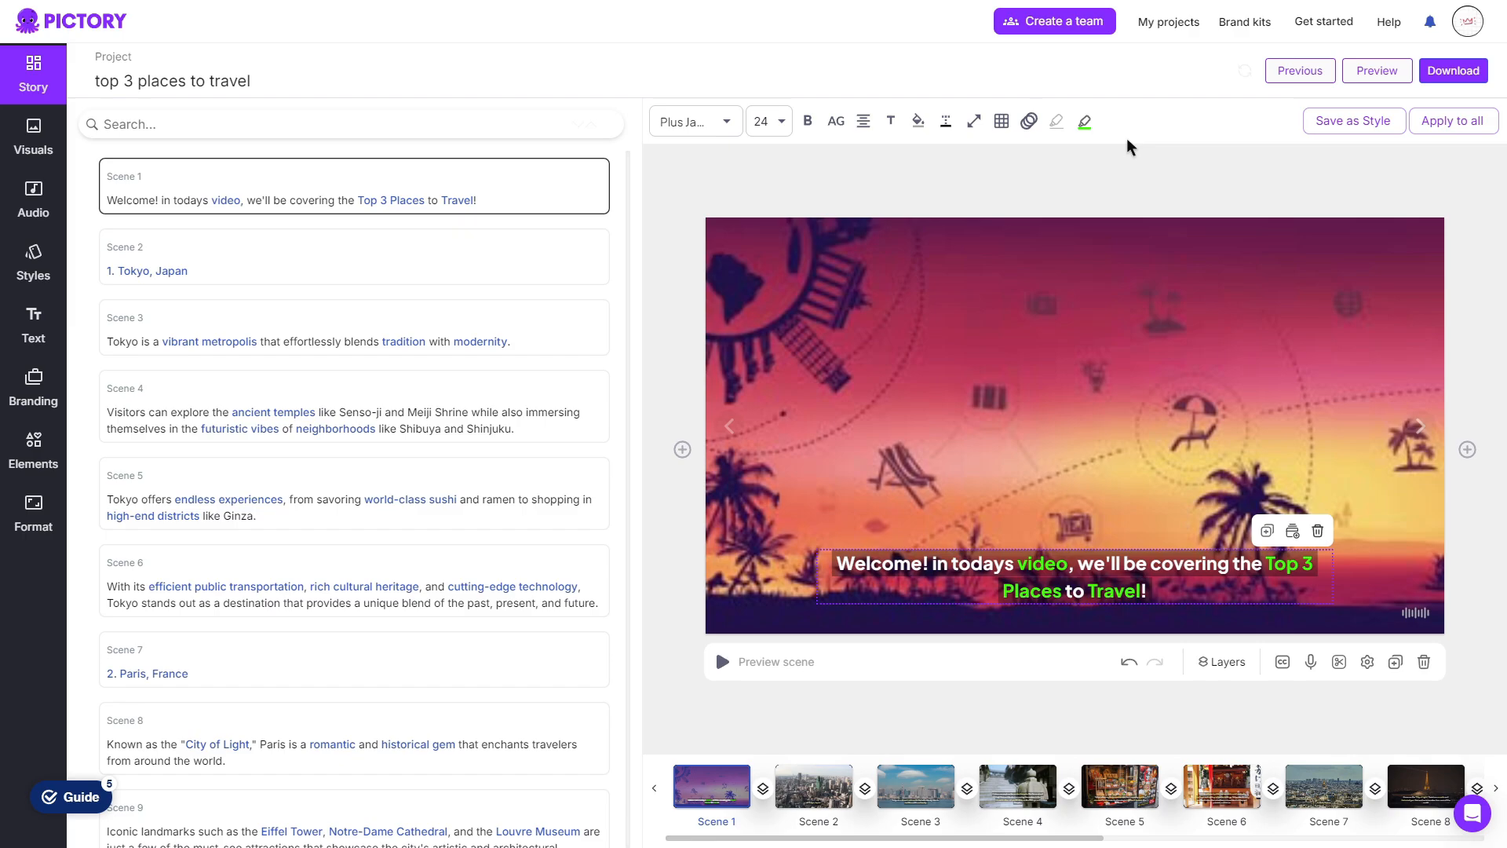
mouse_move(1237, 156)
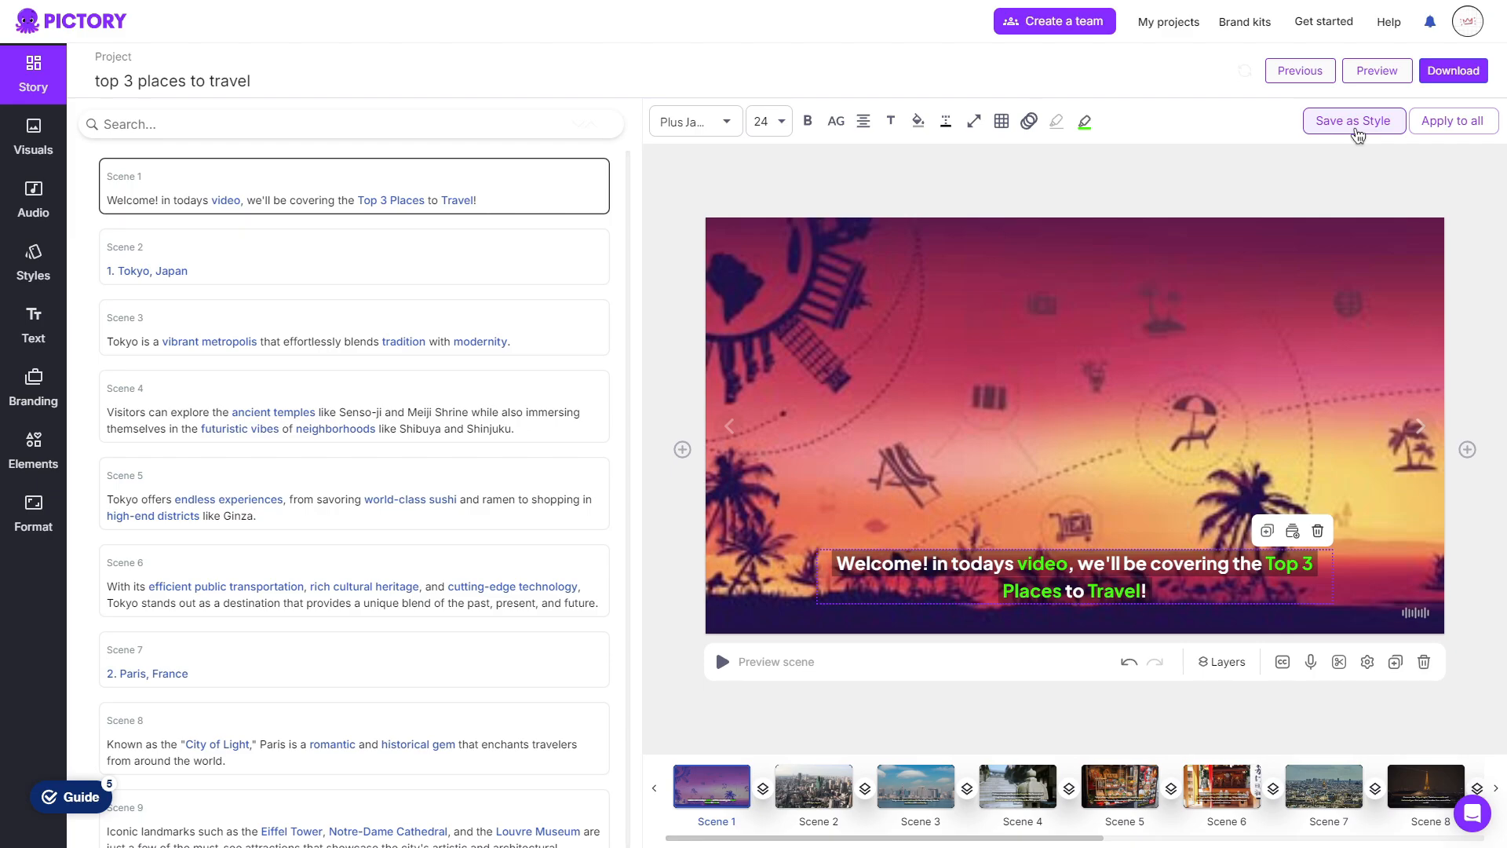
mouse_move(1451, 120)
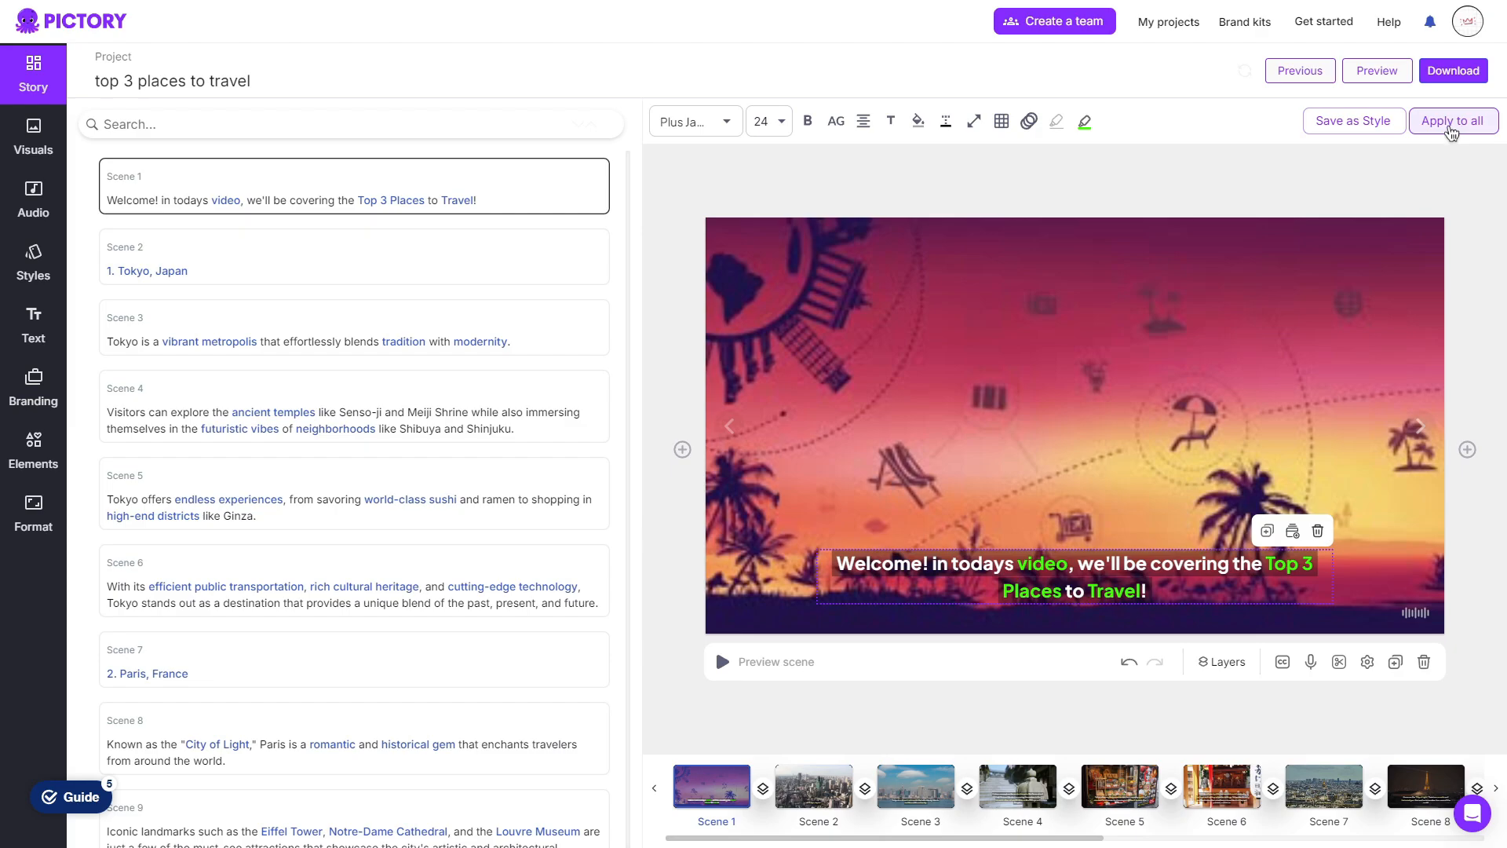
Apply the bold, green-keyword caption styling to every scene
left_click(1451, 120)
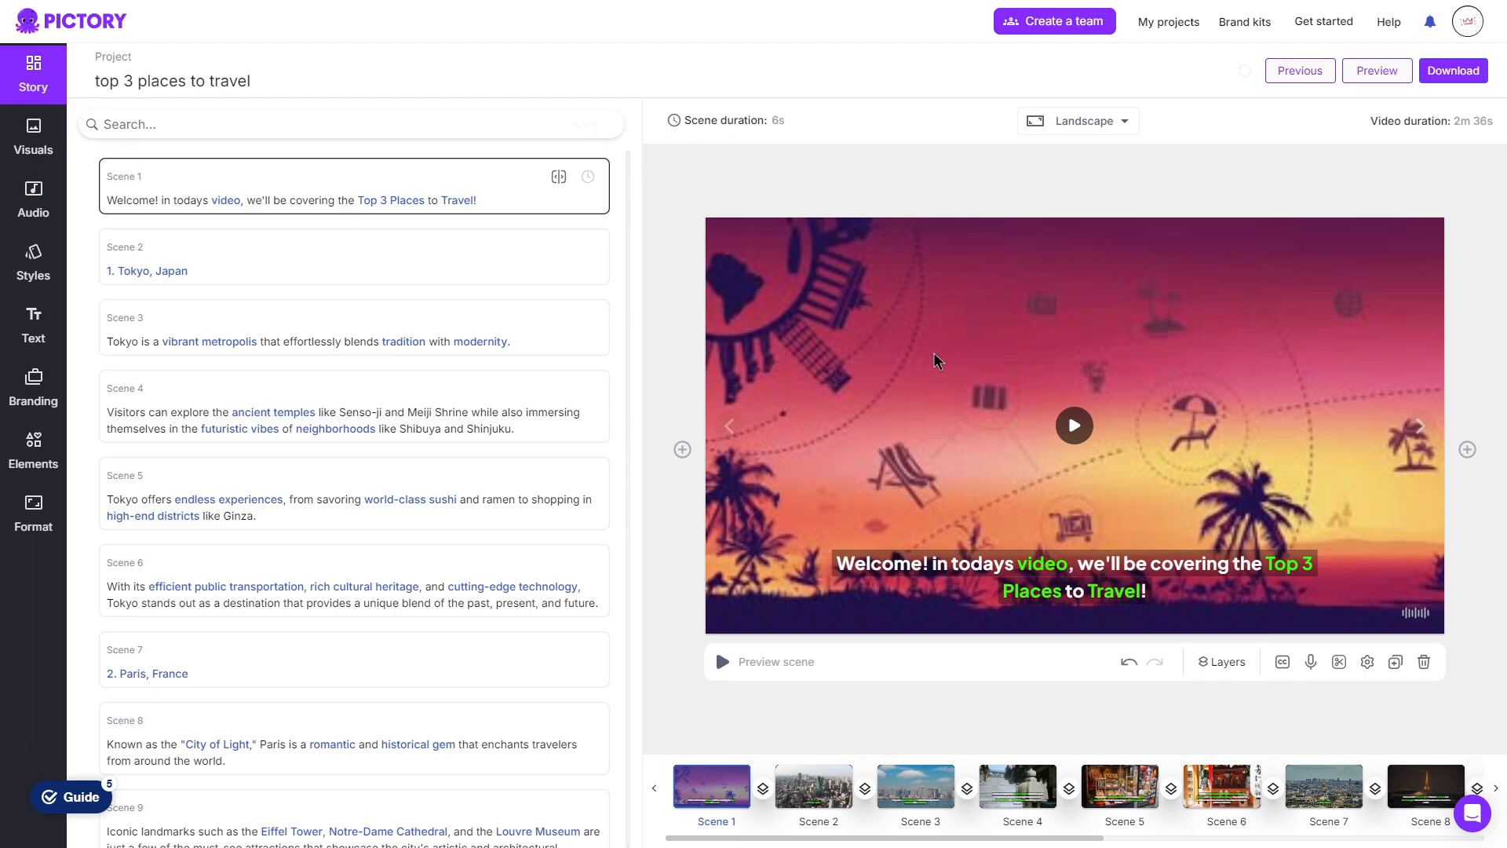
mouse_move(414, 196)
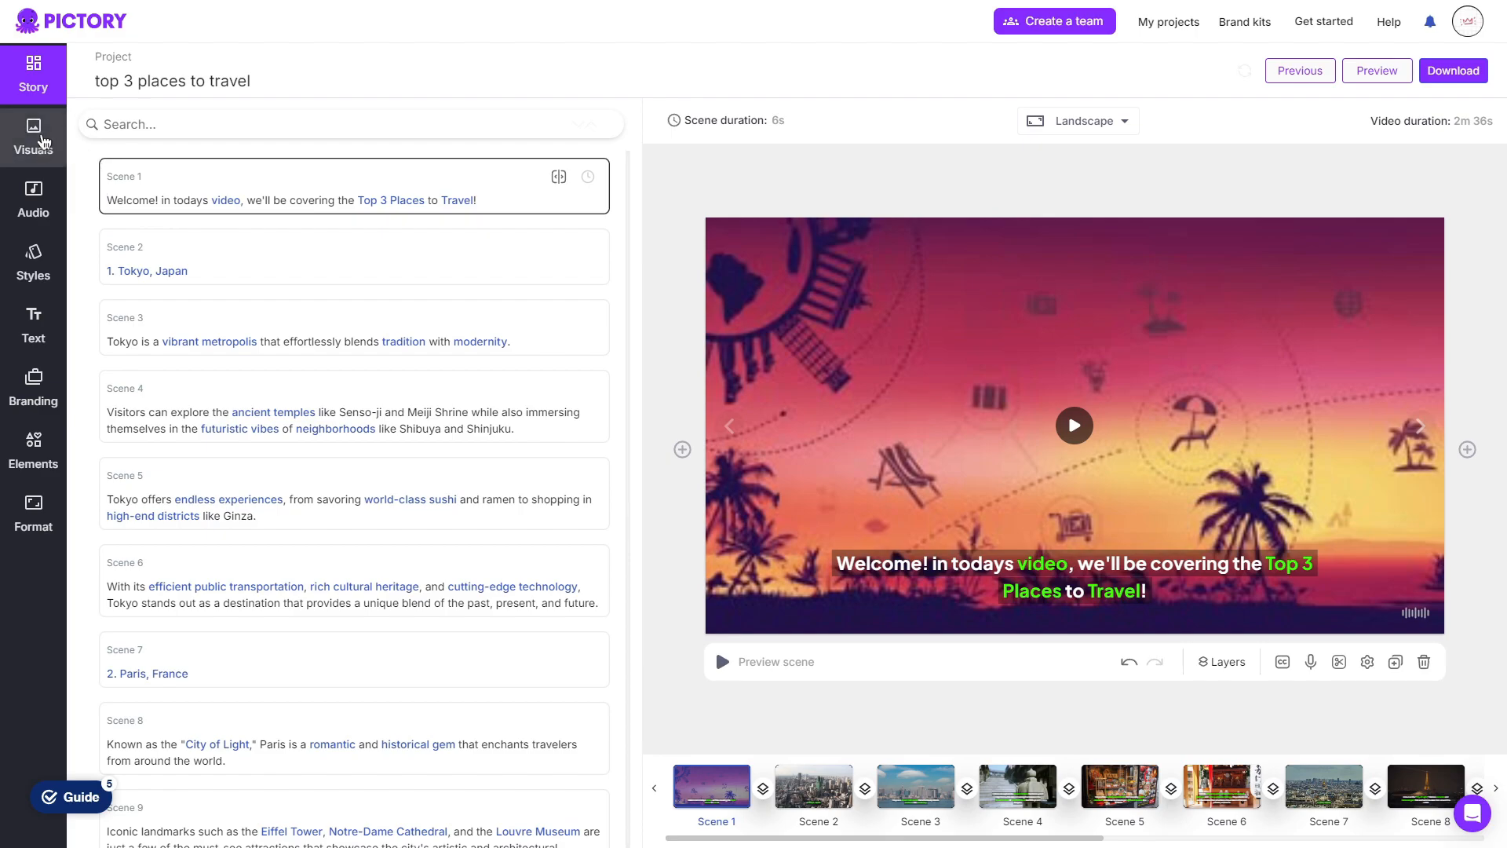
Search visuals for 'beach' to use a palm beach clip, then view Background and My uploads
left_click(33, 135)
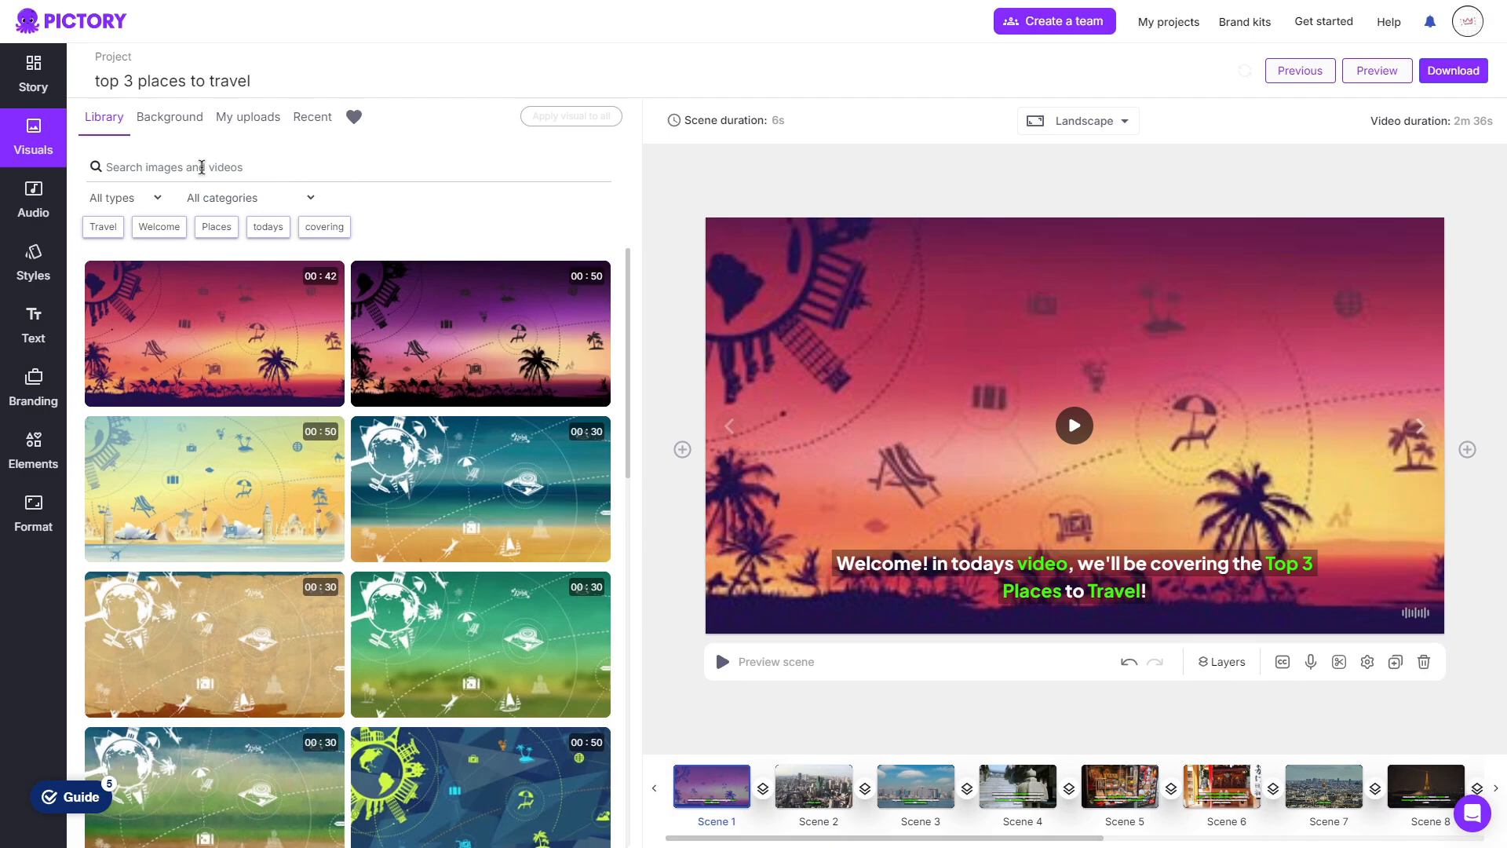
type("beac")
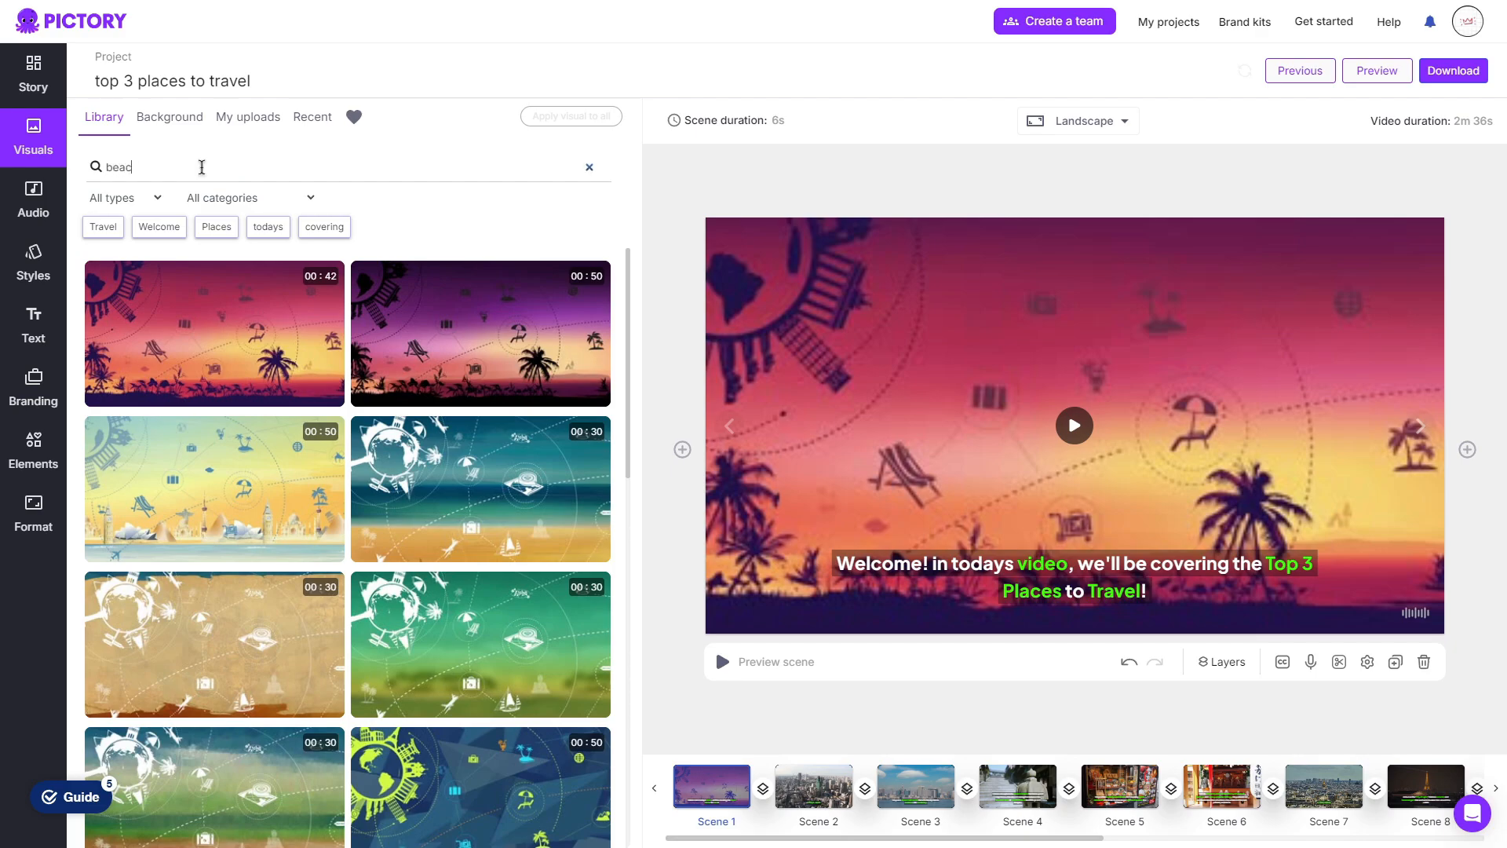
type("beach")
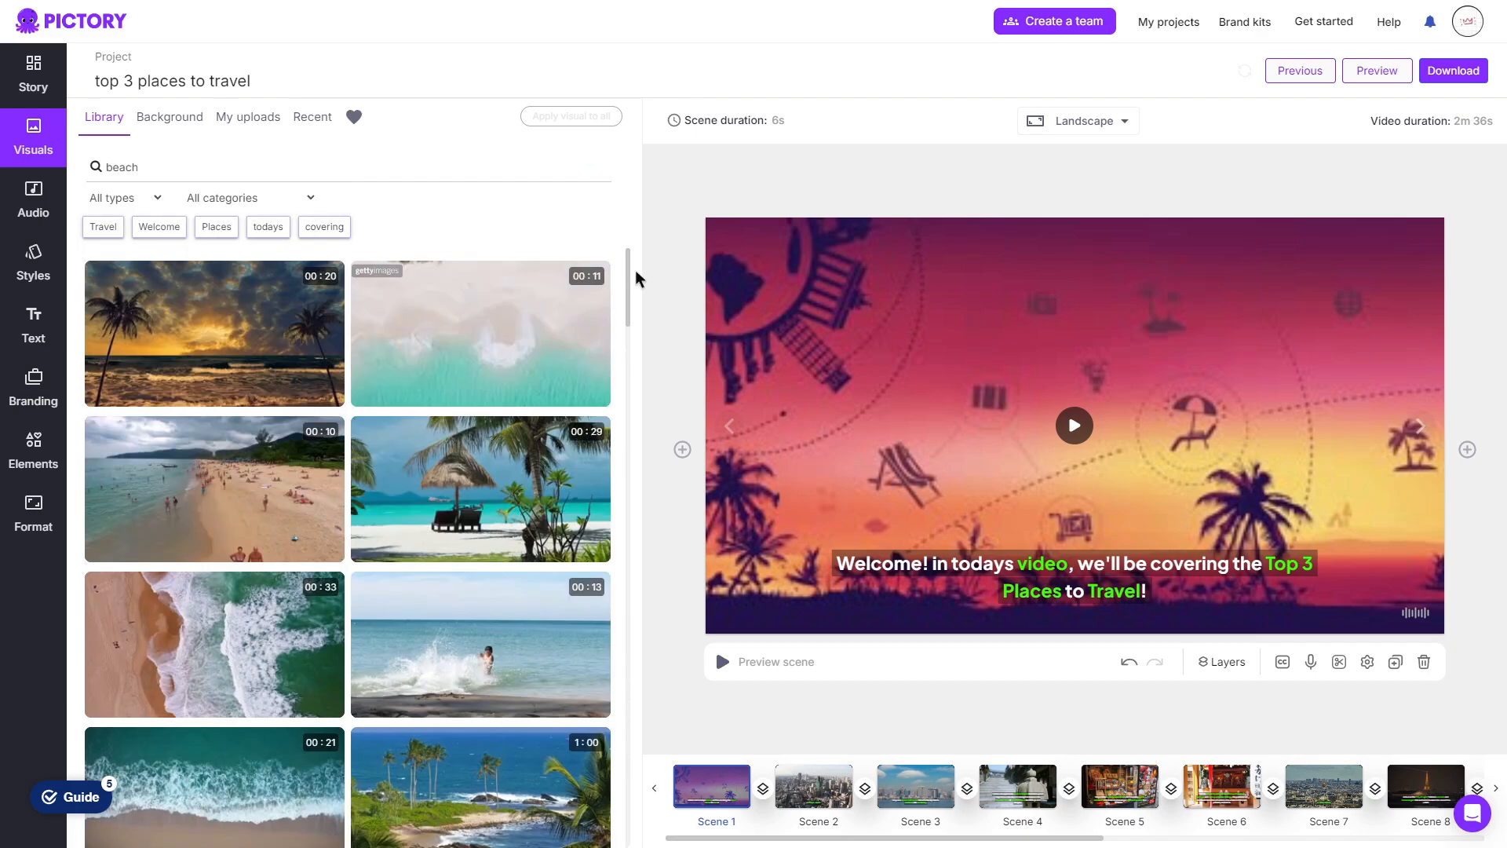
scroll("down", 3)
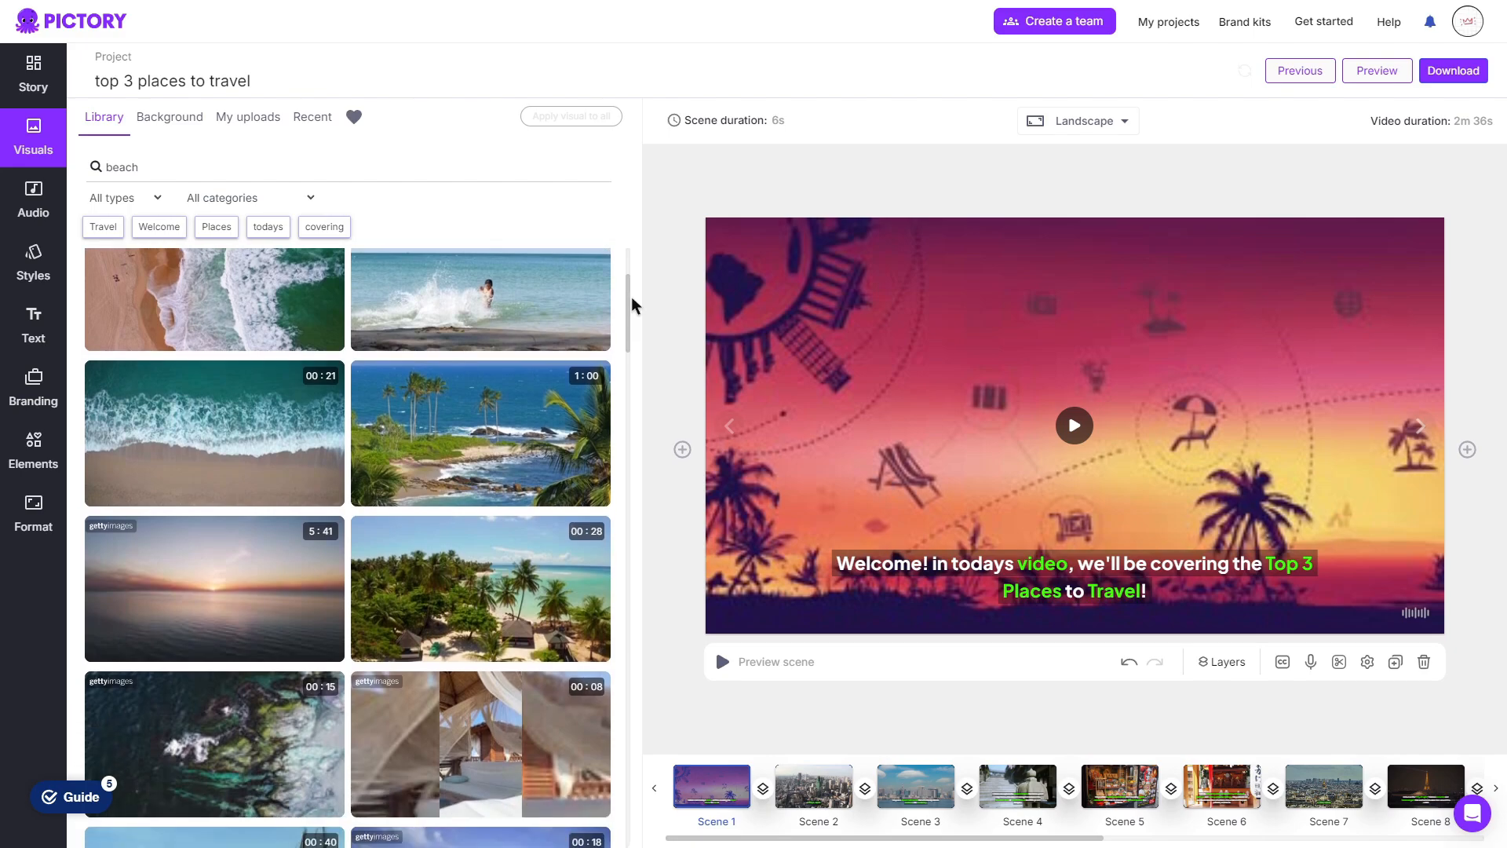
mouse_move(480, 433)
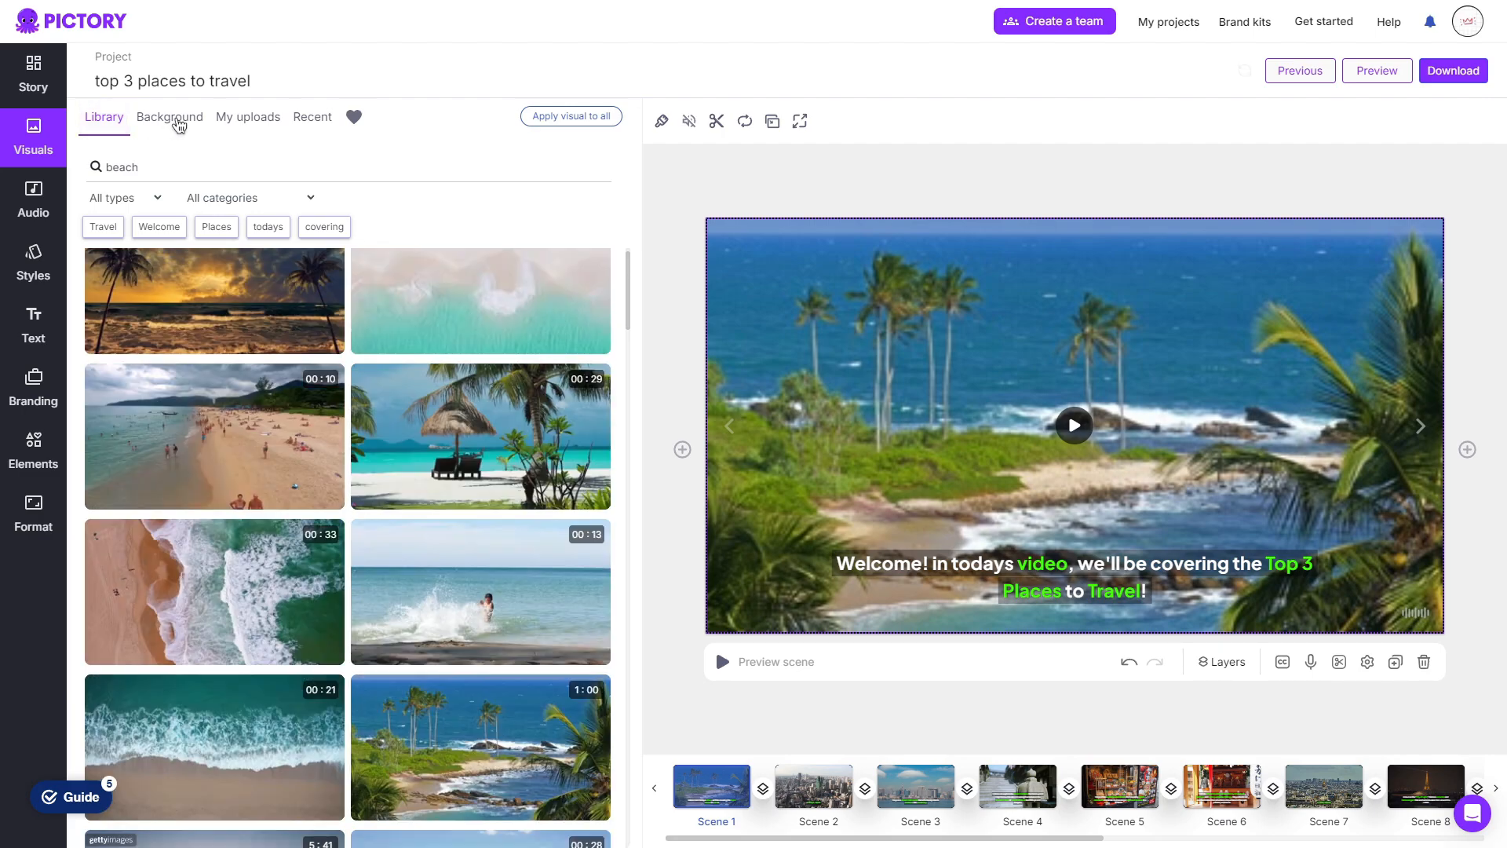
left_click(169, 116)
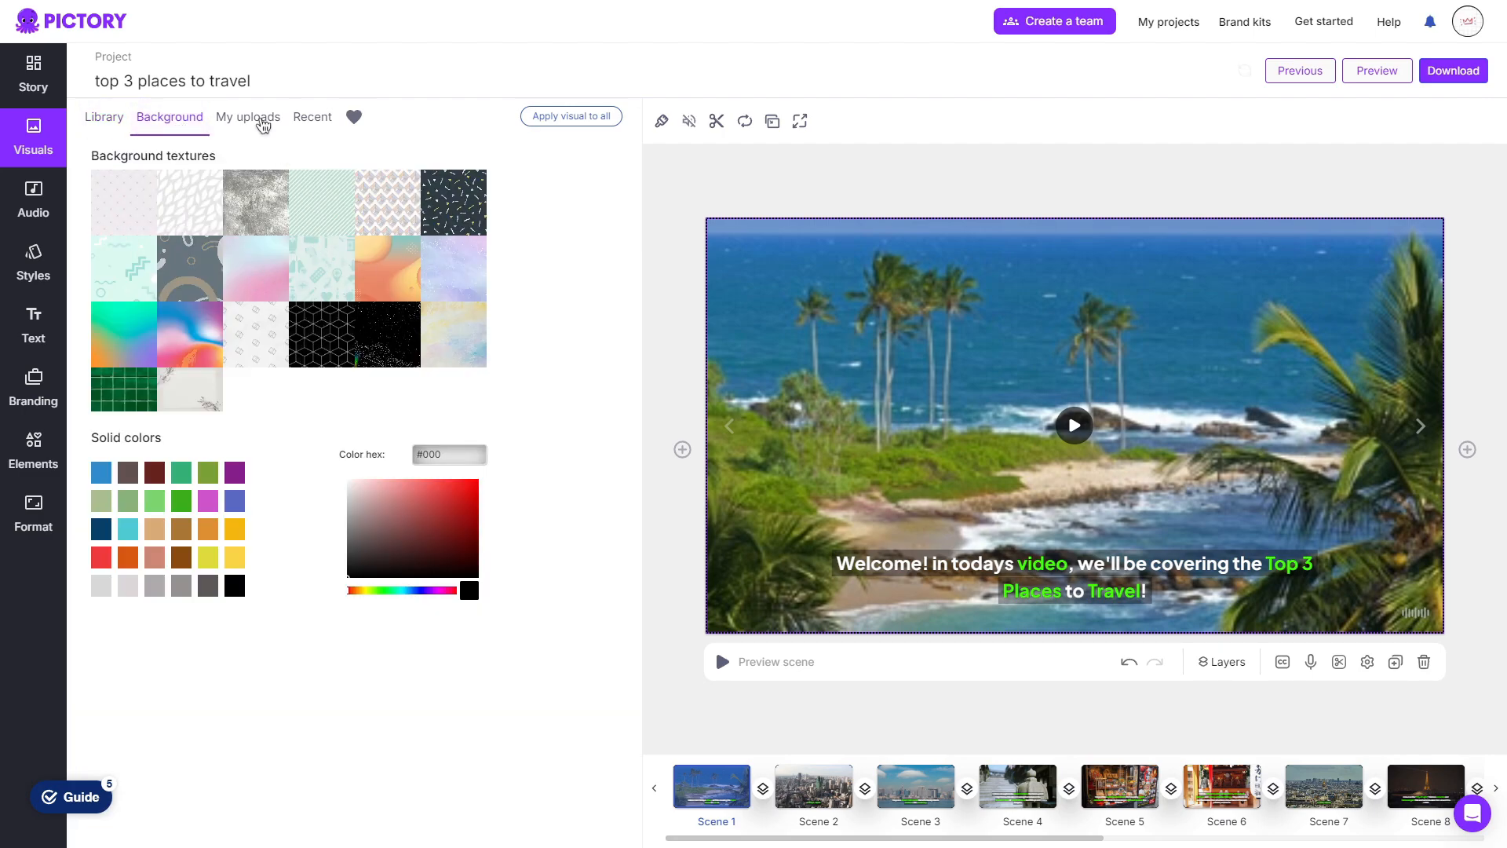
left_click(247, 116)
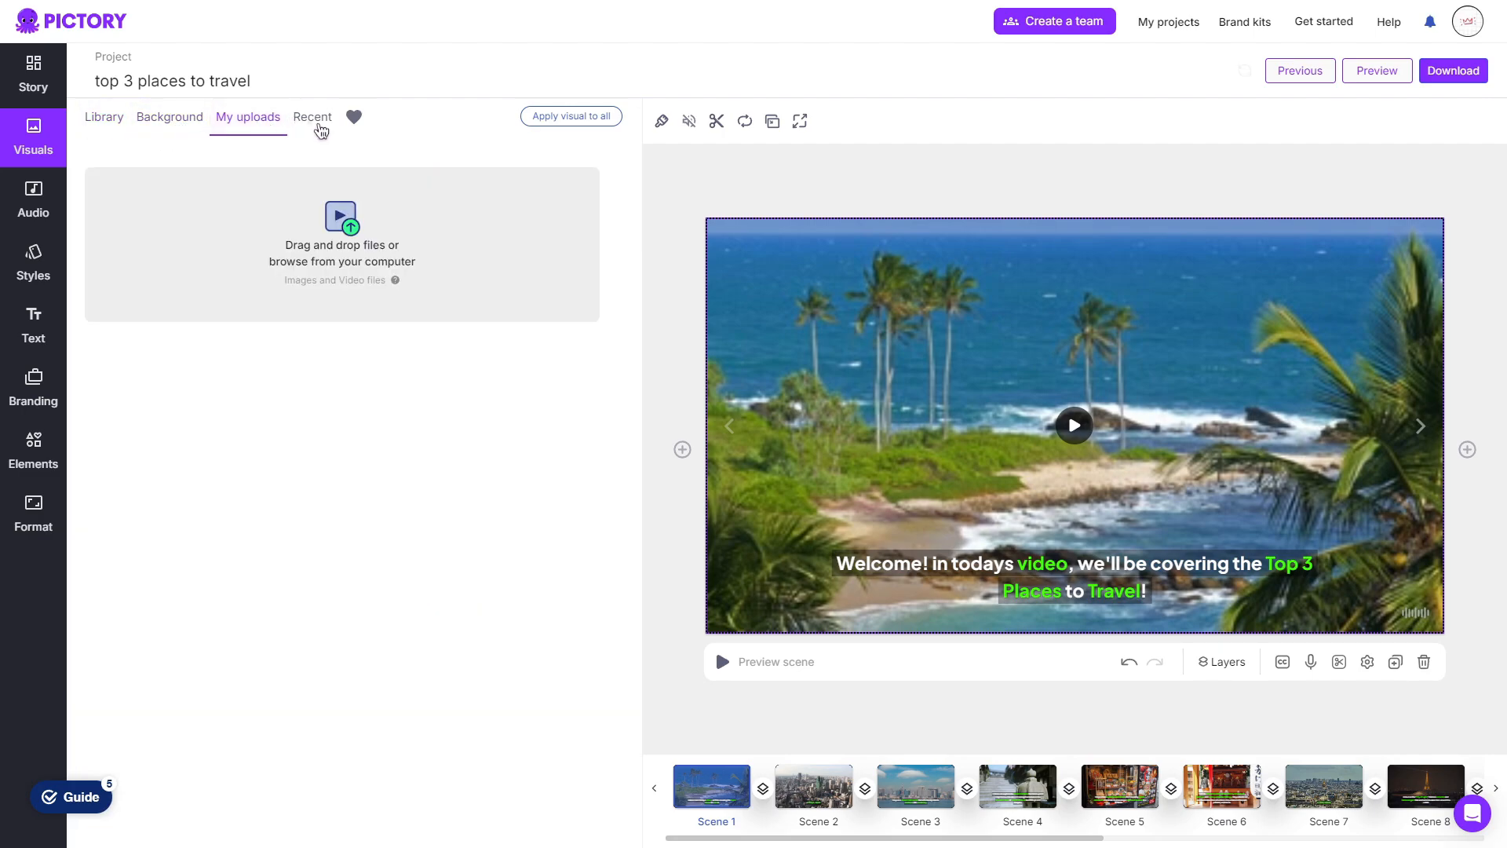
View recent visuals, then return to Story and bring up transition choices after Scene 1
left_click(312, 116)
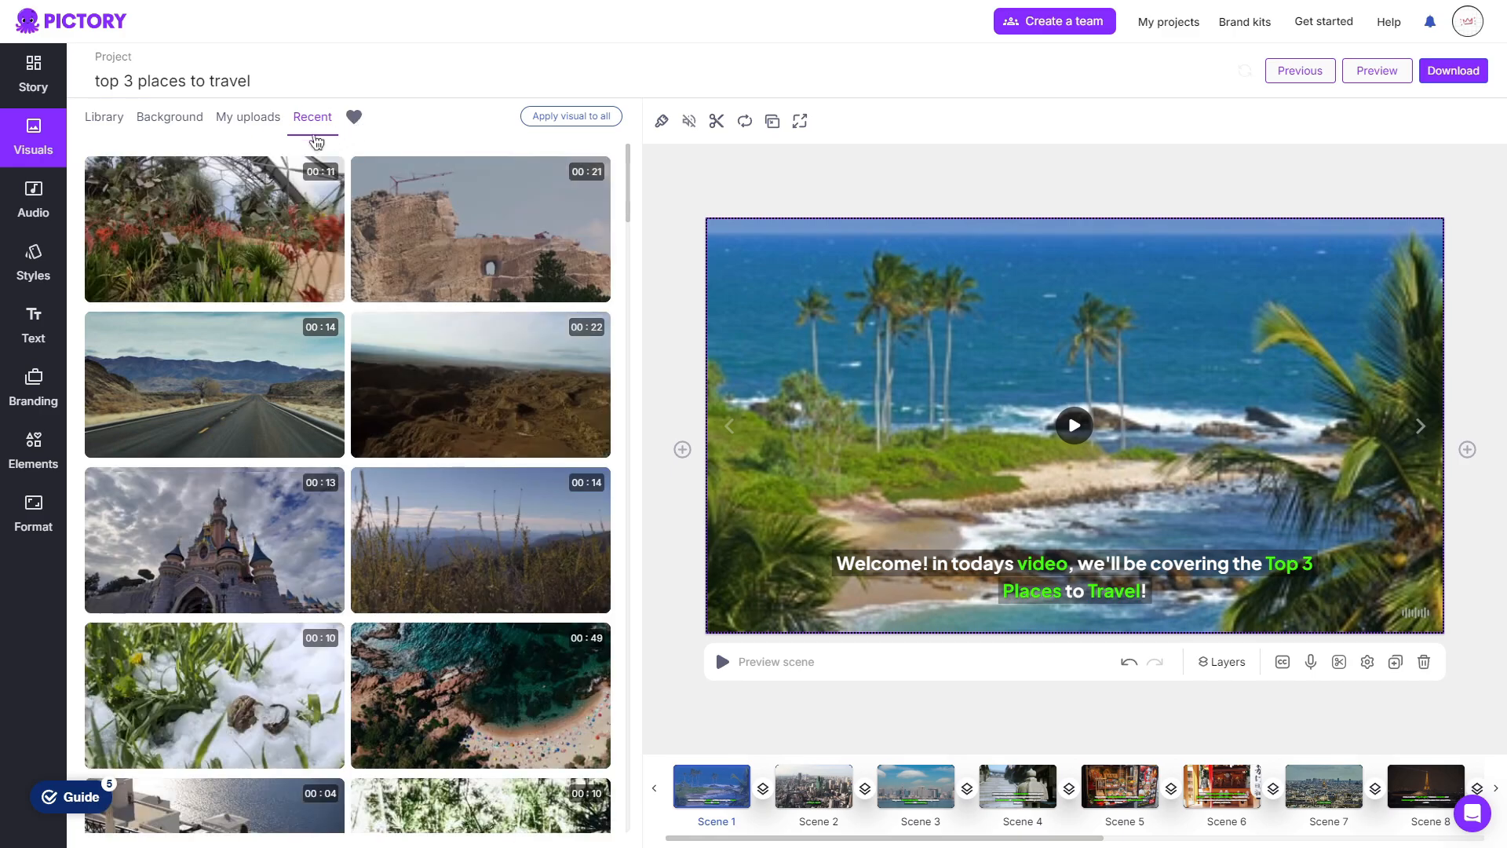
left_click(33, 74)
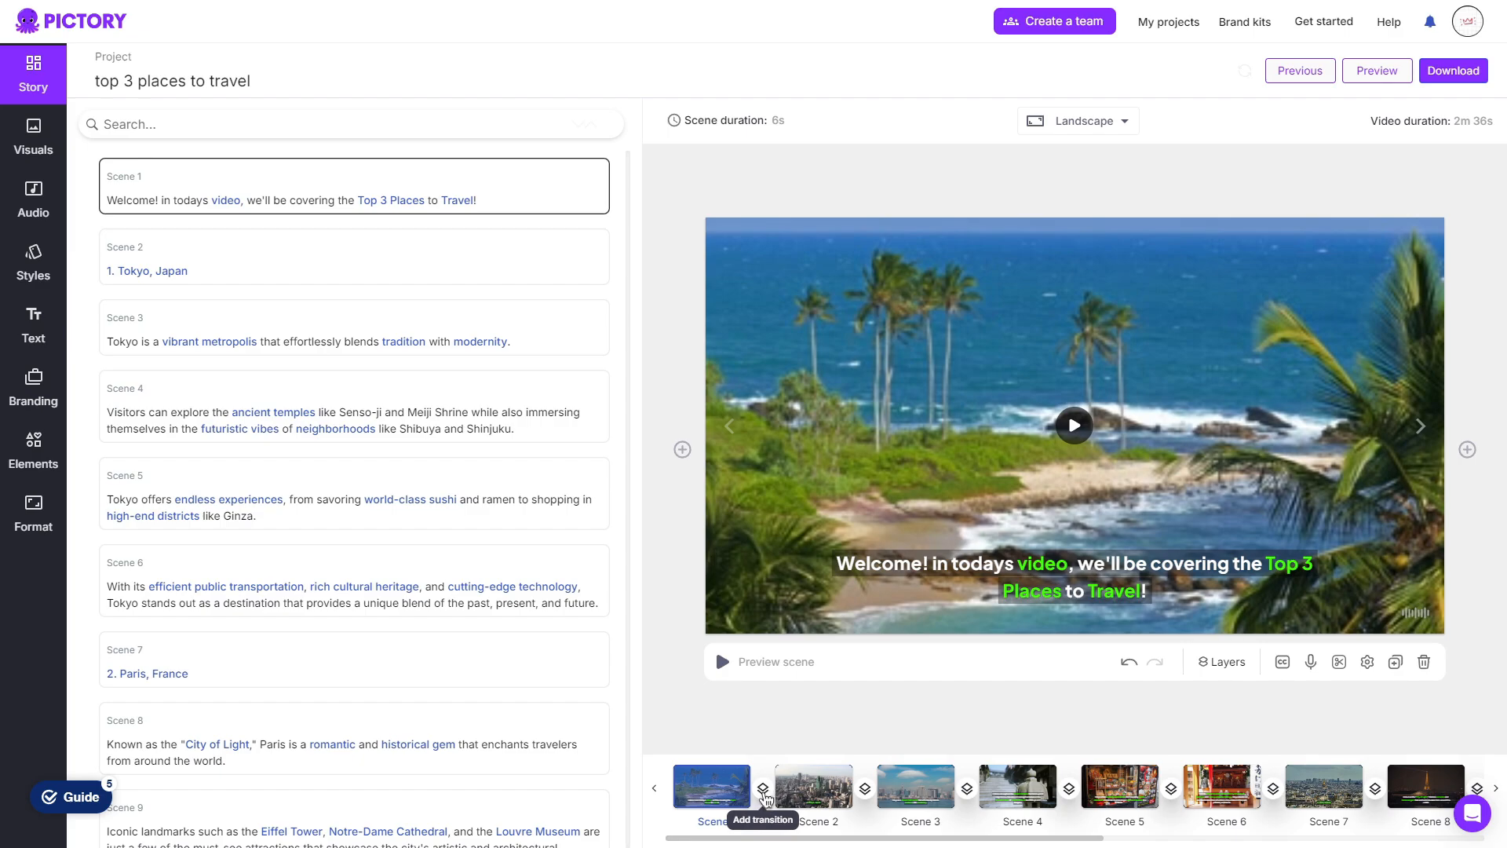
left_click(762, 789)
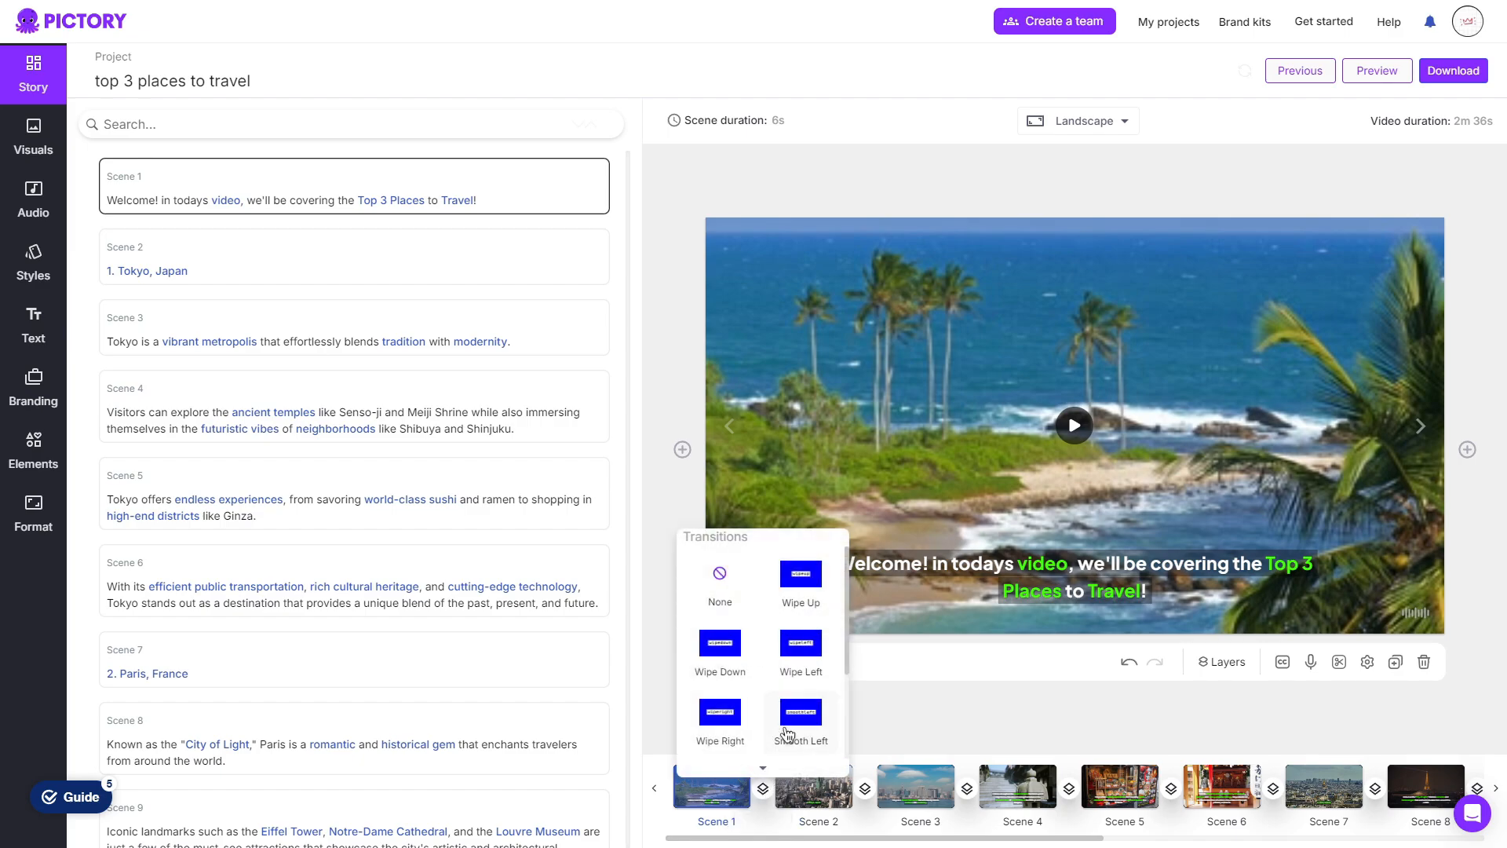
mouse_move(753, 693)
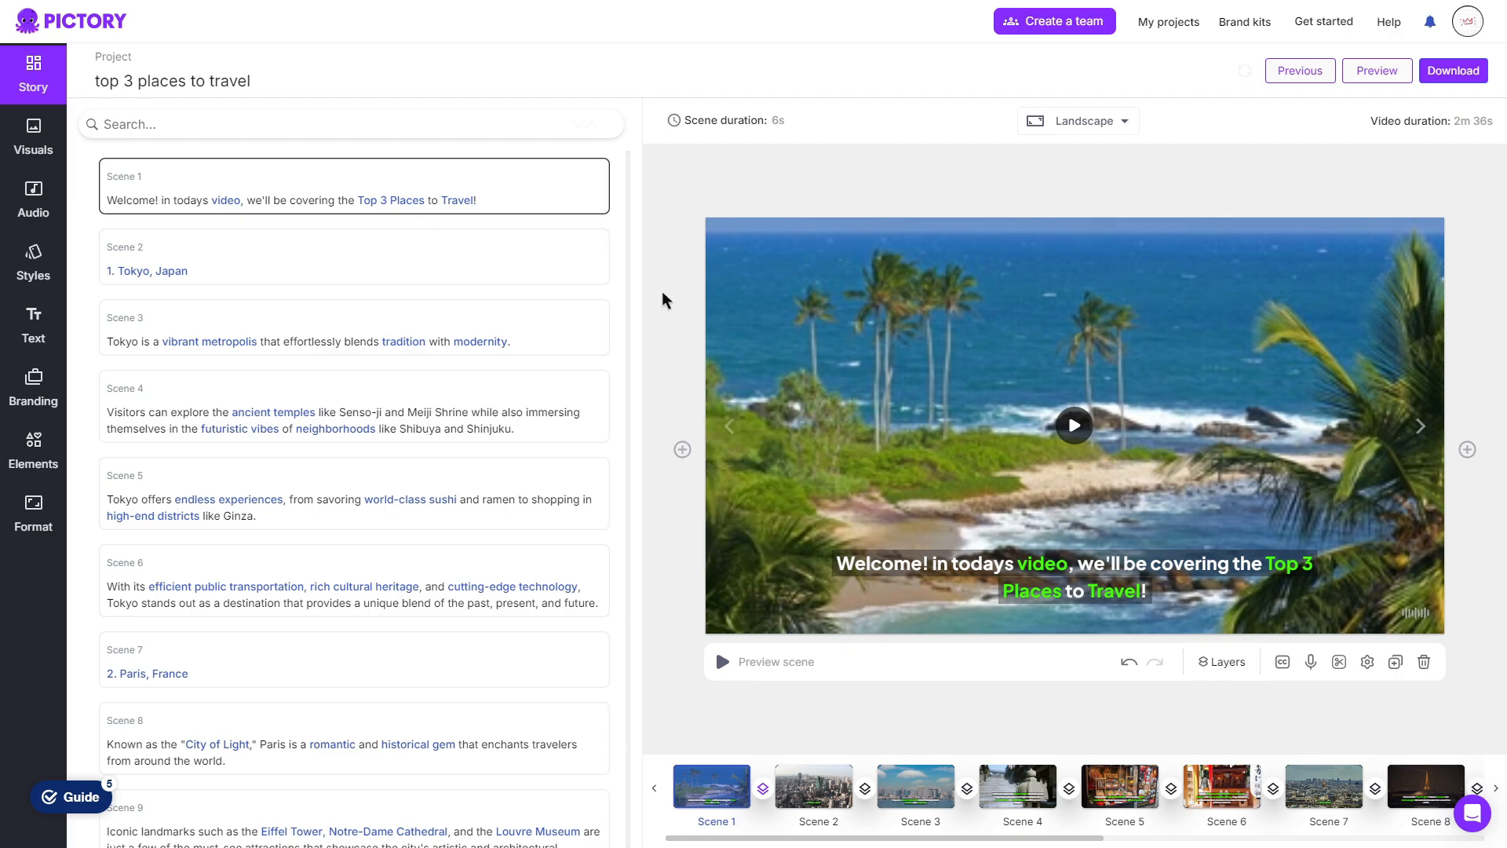
Open the Audio panel's background music list, with 'Windows Down' as the applied track
left_click(33, 200)
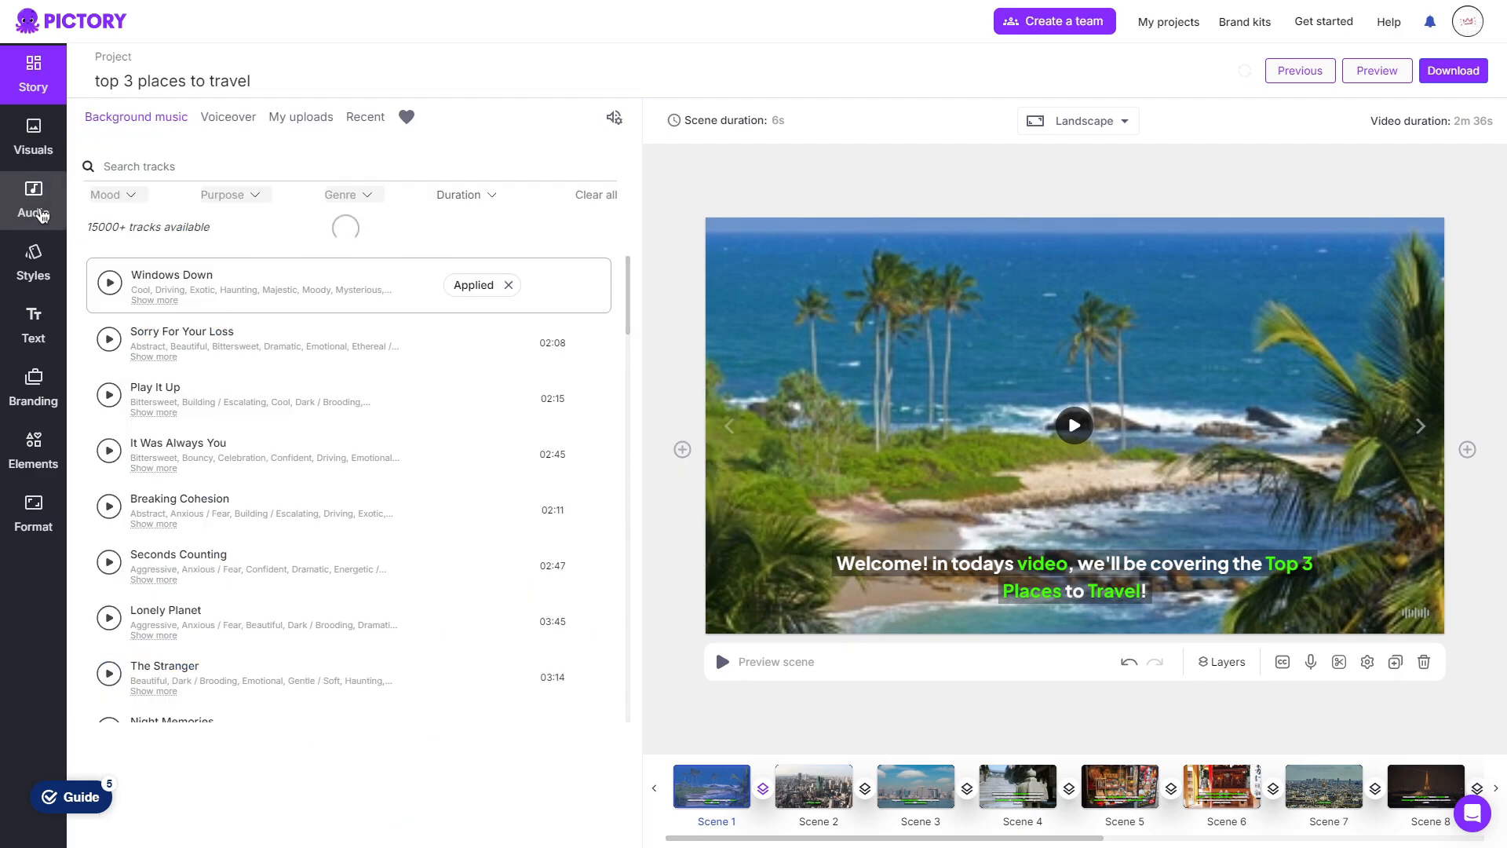
left_click(33, 200)
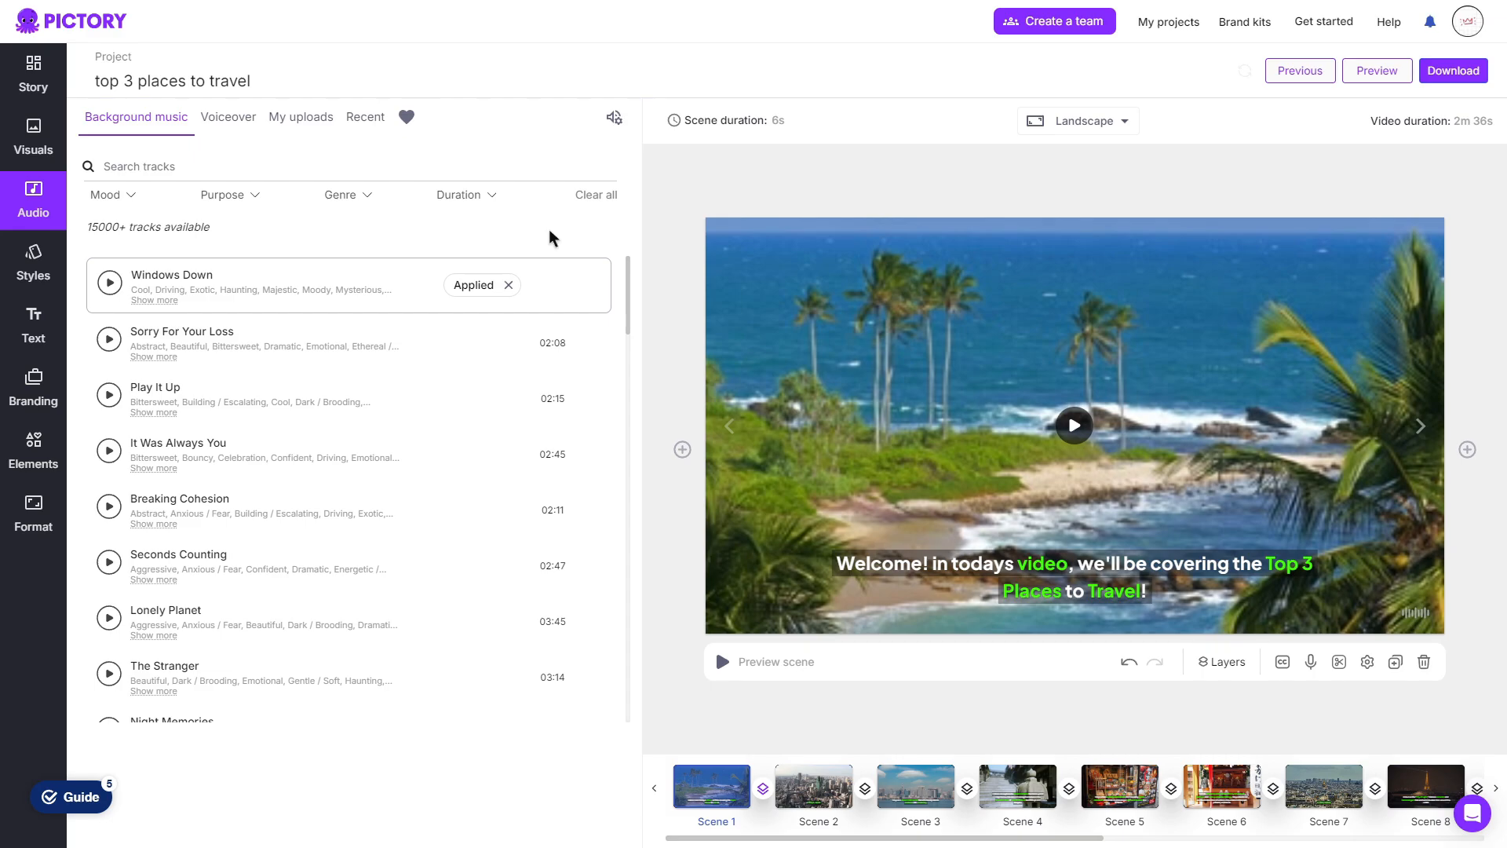
mouse_move(203, 345)
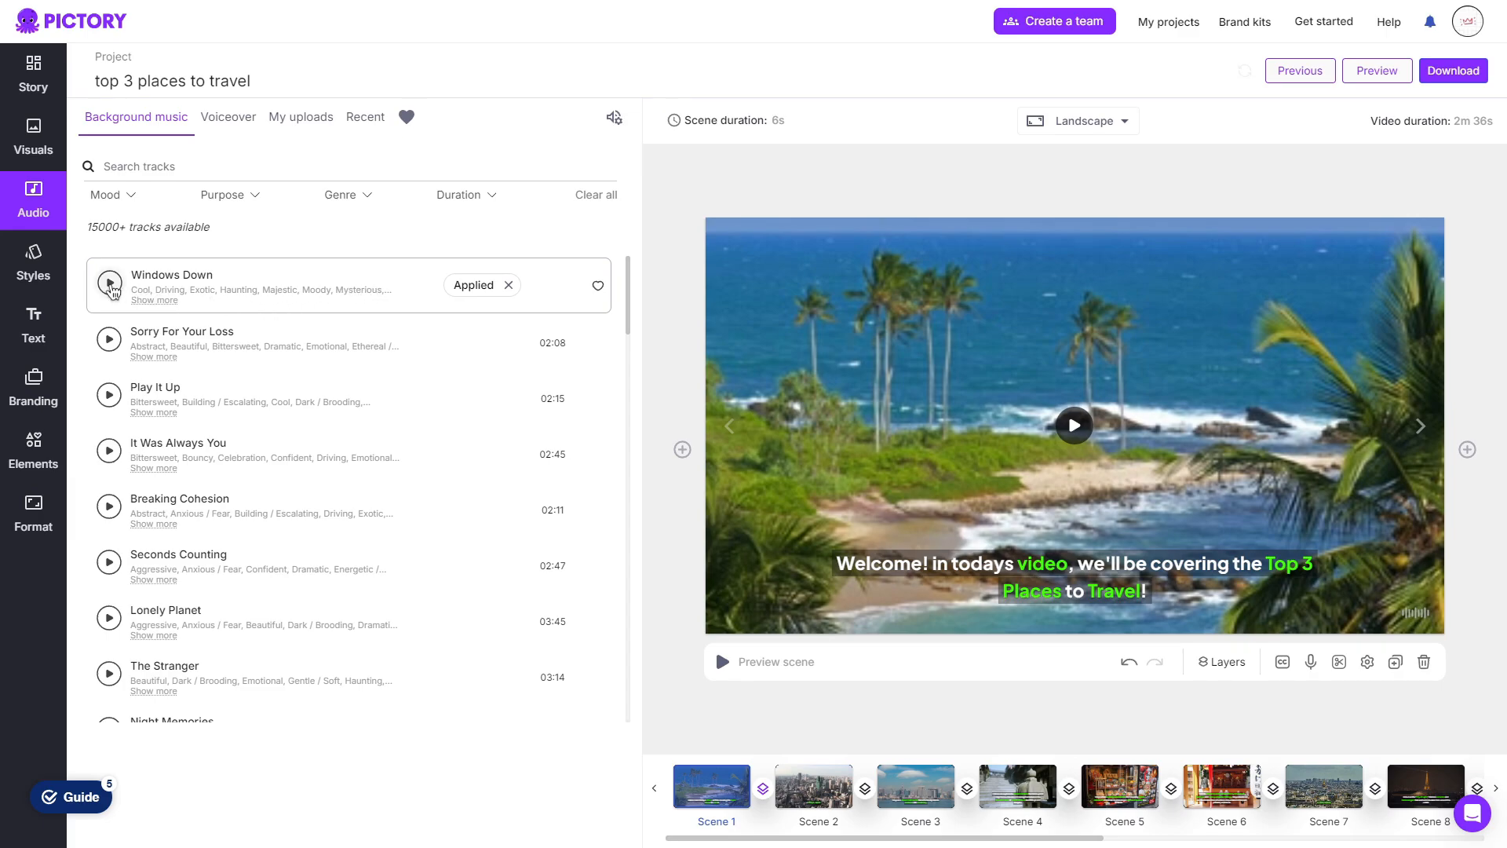
mouse_move(119, 205)
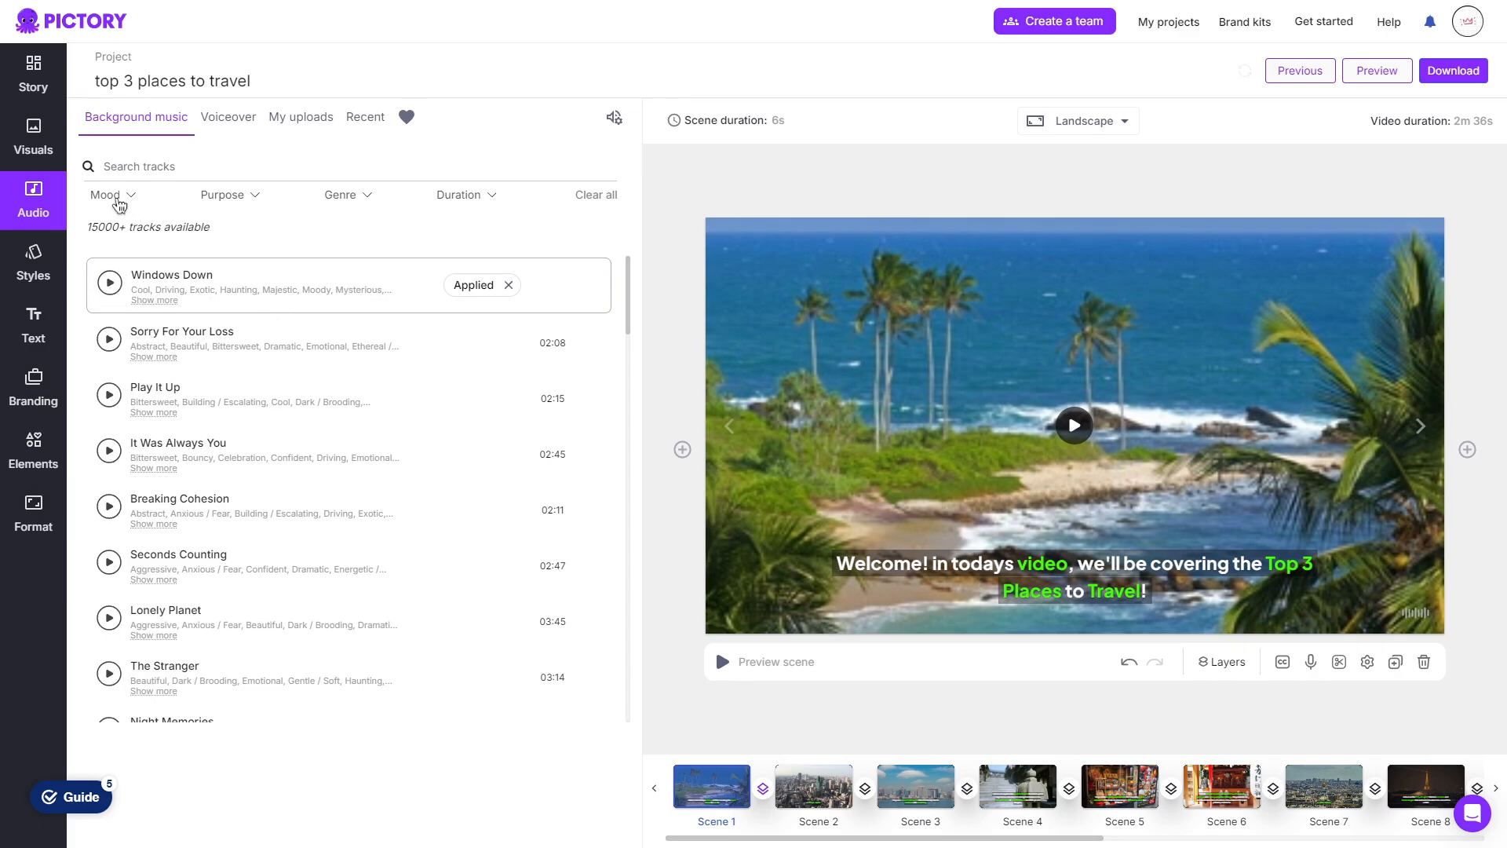
mouse_move(494, 206)
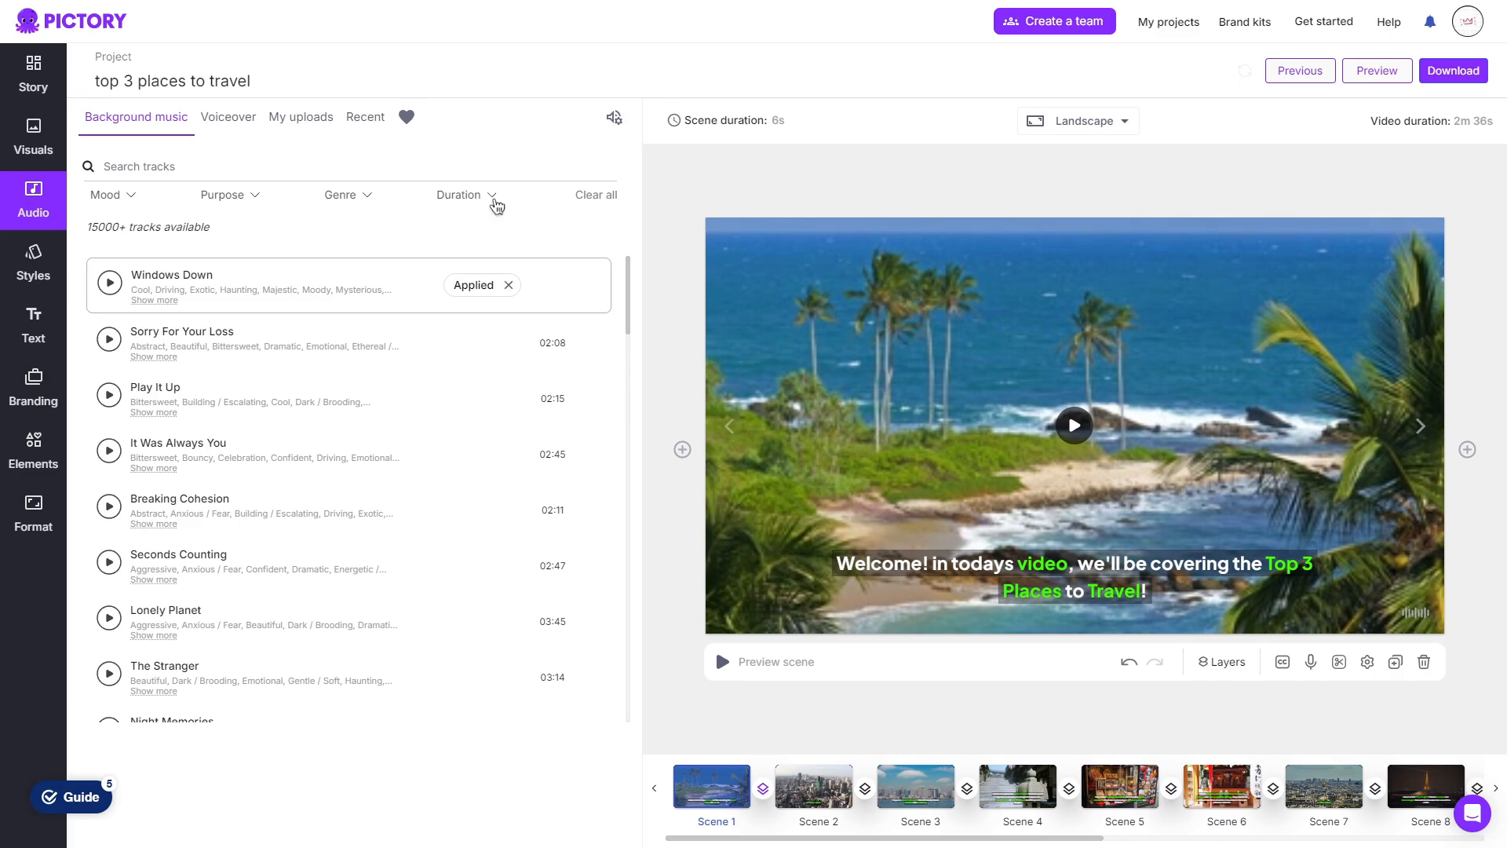
Browse the premium AI narration voices, then view the My uploads audio area
left_click(228, 117)
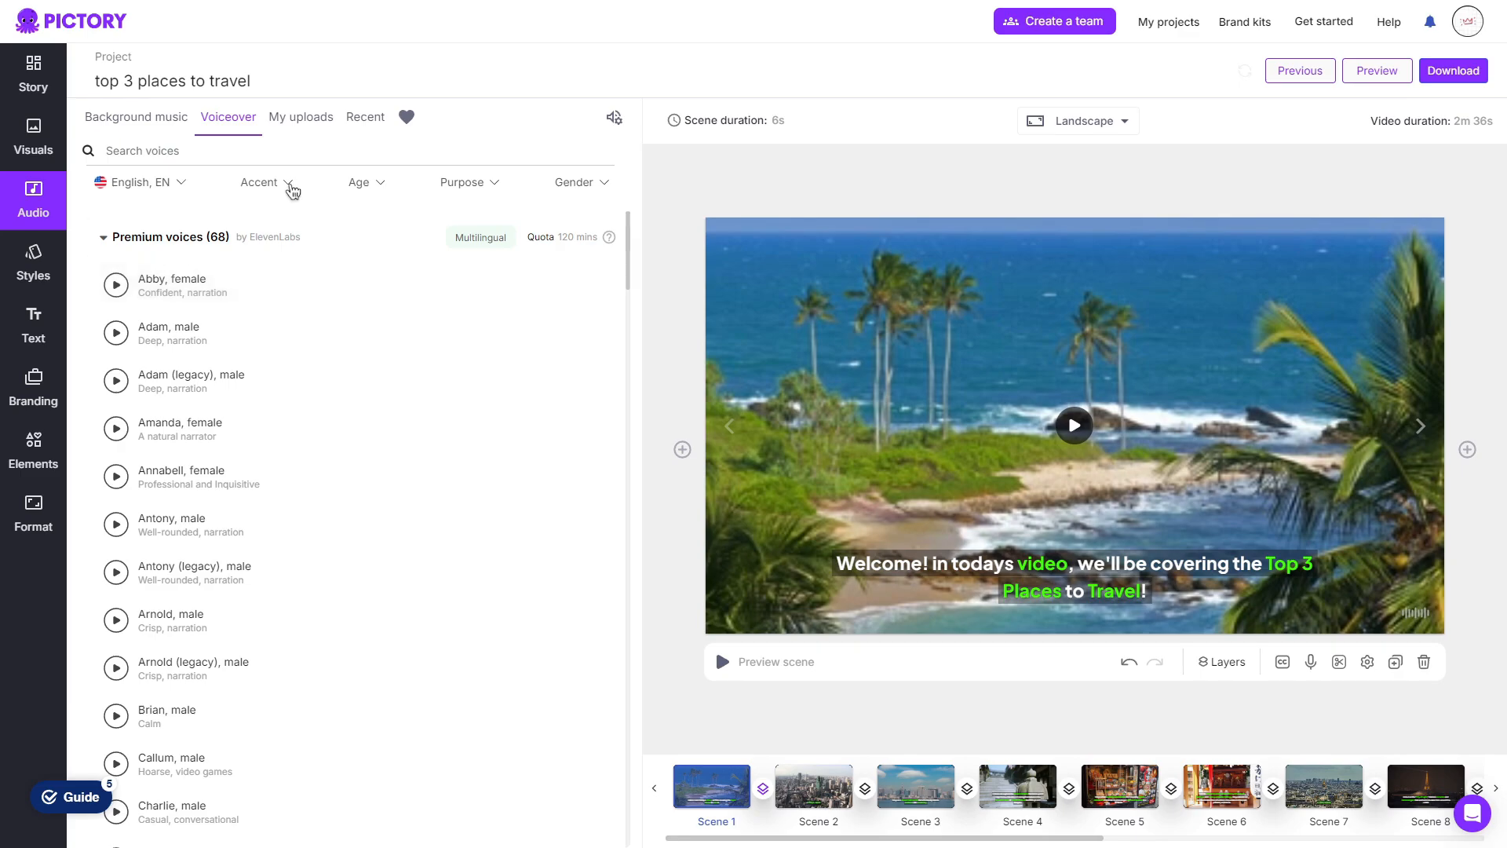
mouse_move(464, 190)
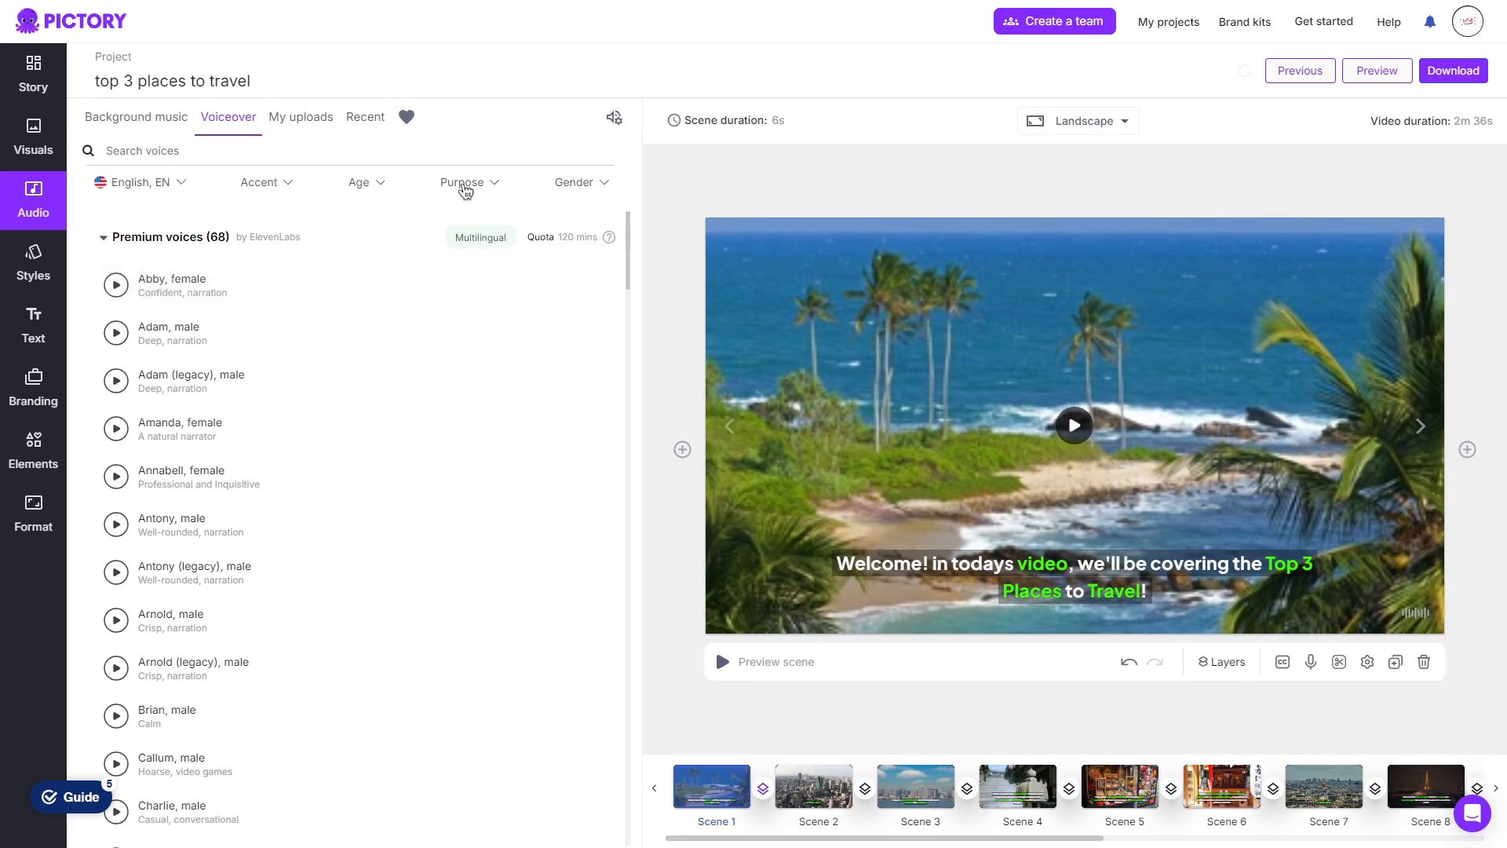
mouse_move(594, 187)
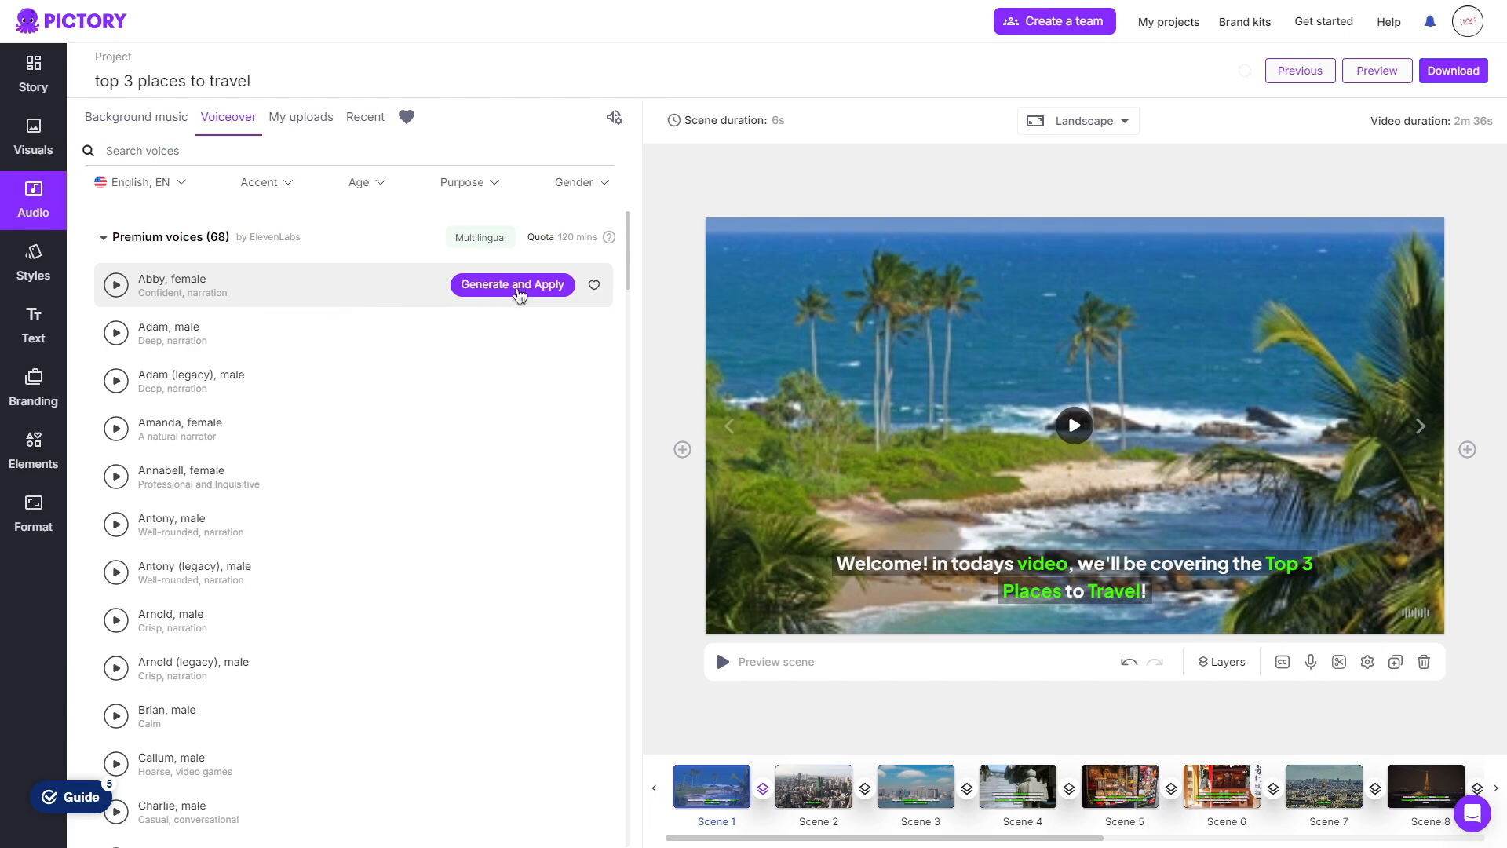
left_click(300, 116)
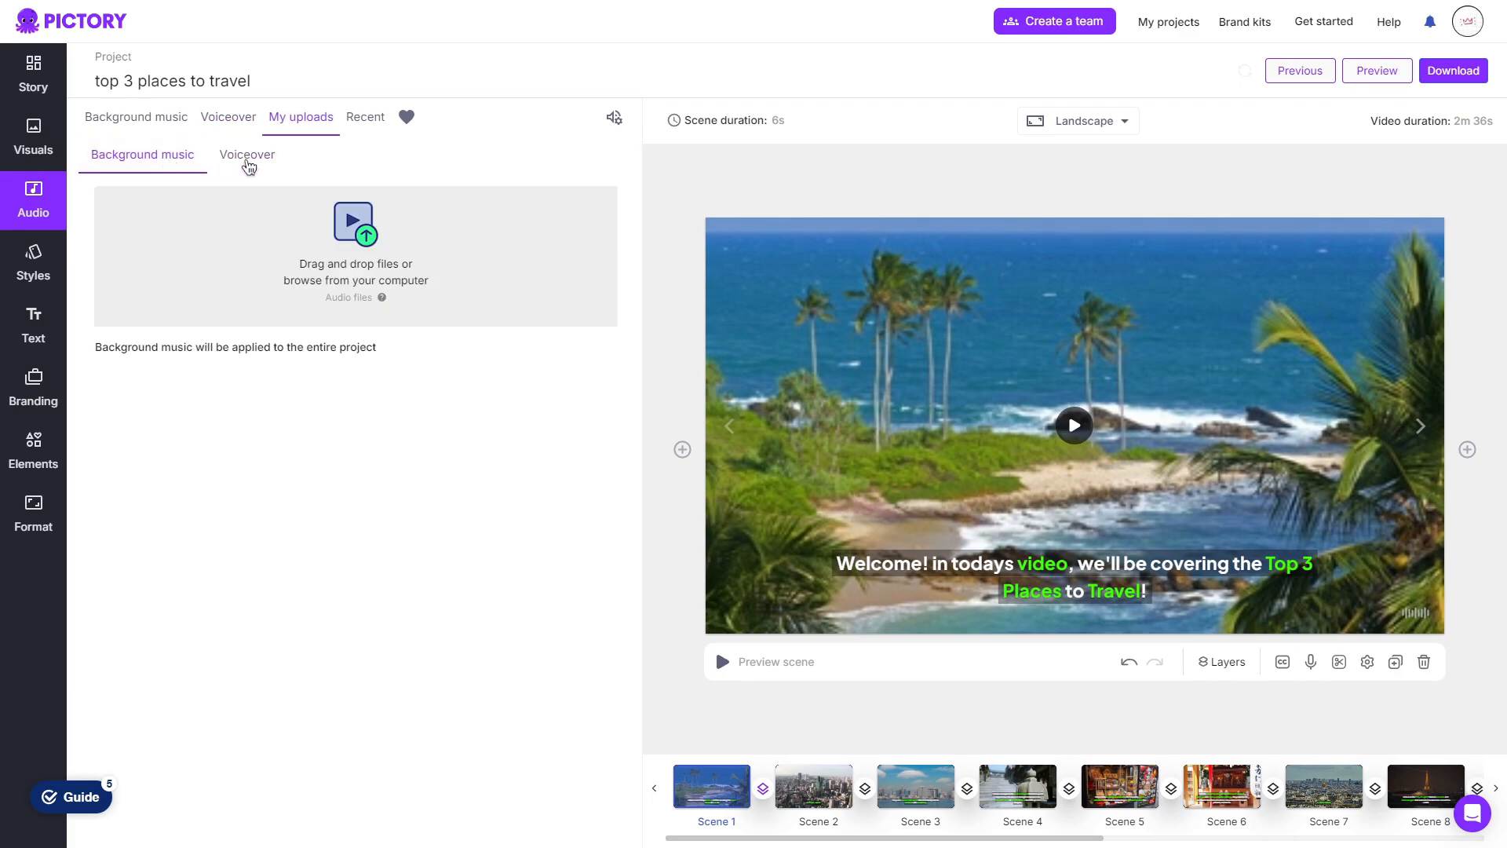
View the uploaded voiceover recordings, then switch back to the Background music list
left_click(247, 155)
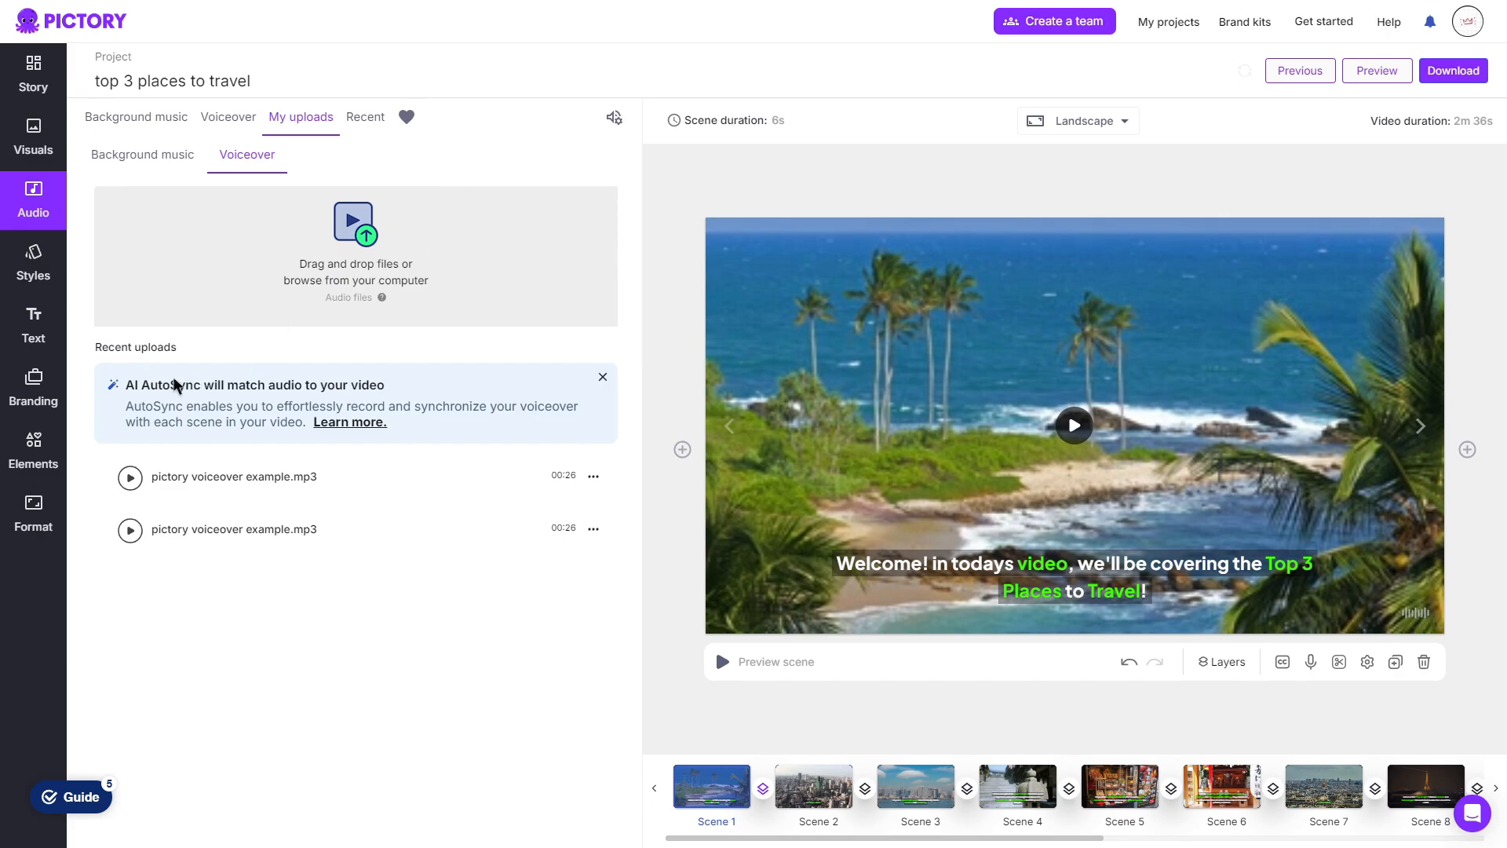
mouse_move(443, 358)
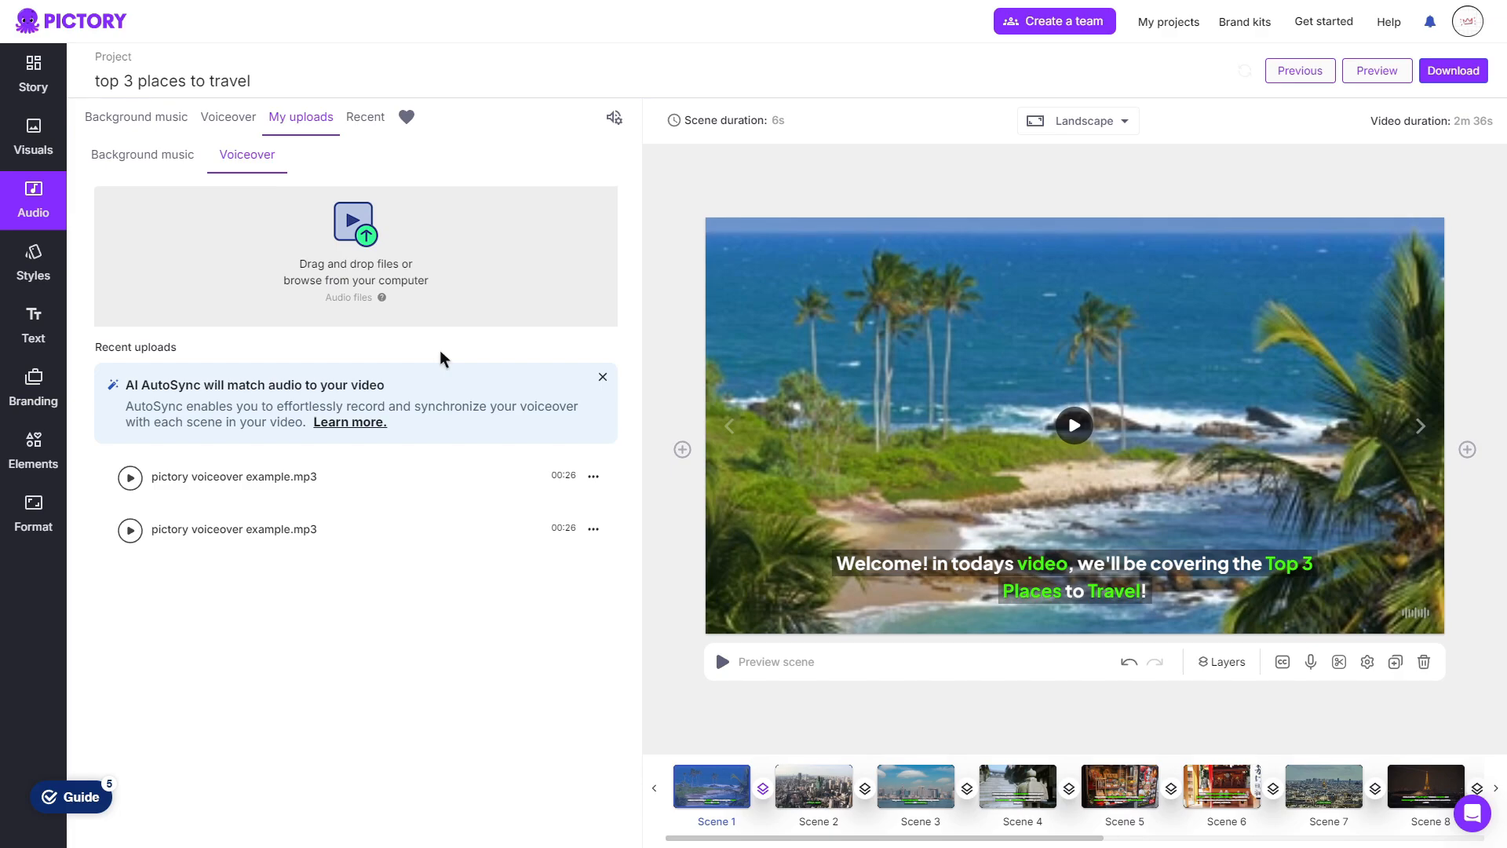
left_click(136, 116)
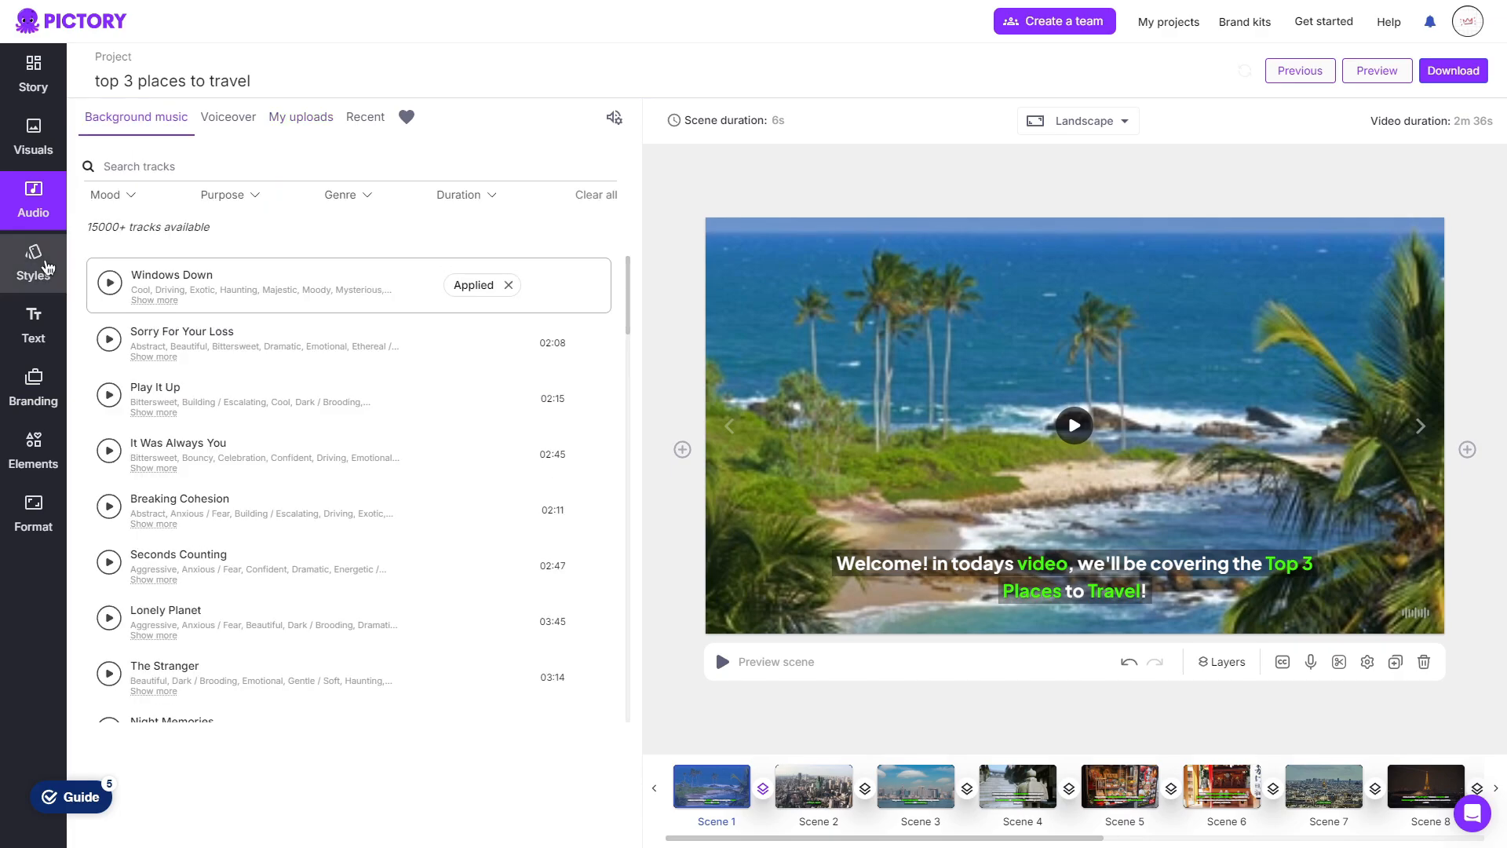
left_click(33, 264)
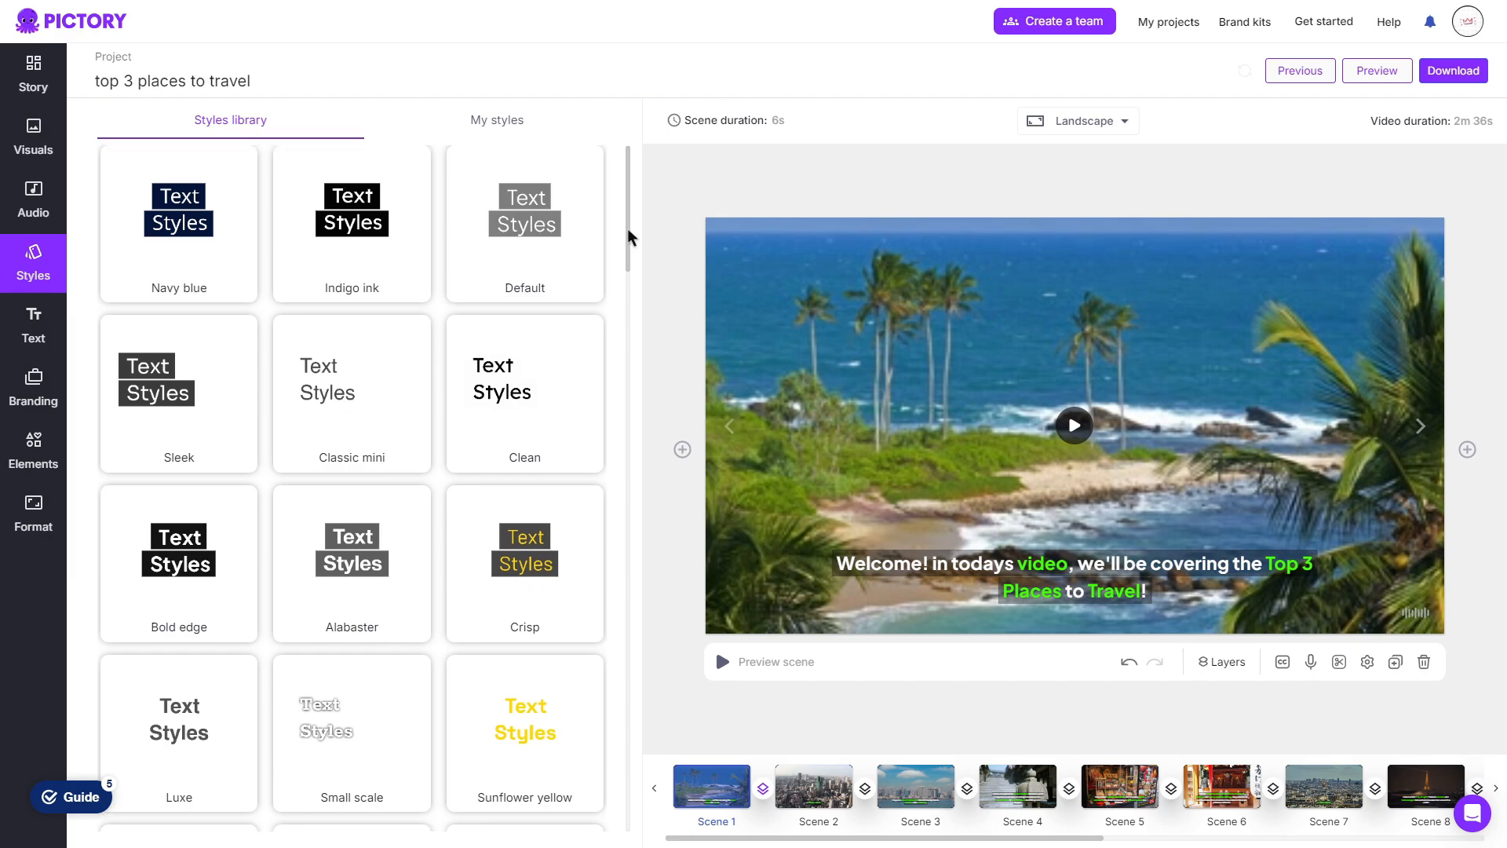
scroll("down", 3)
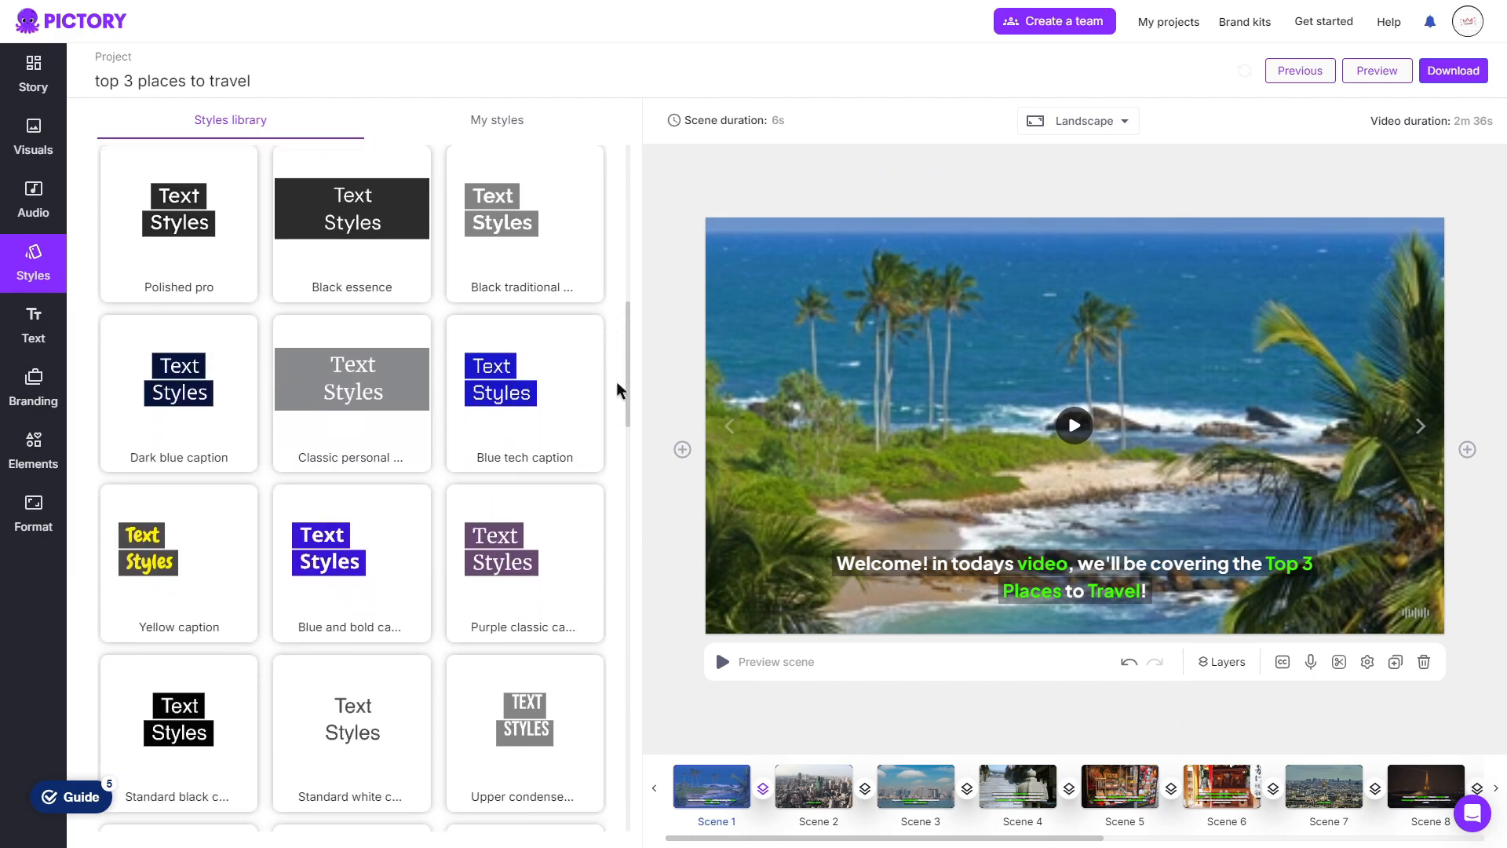
left_click(496, 119)
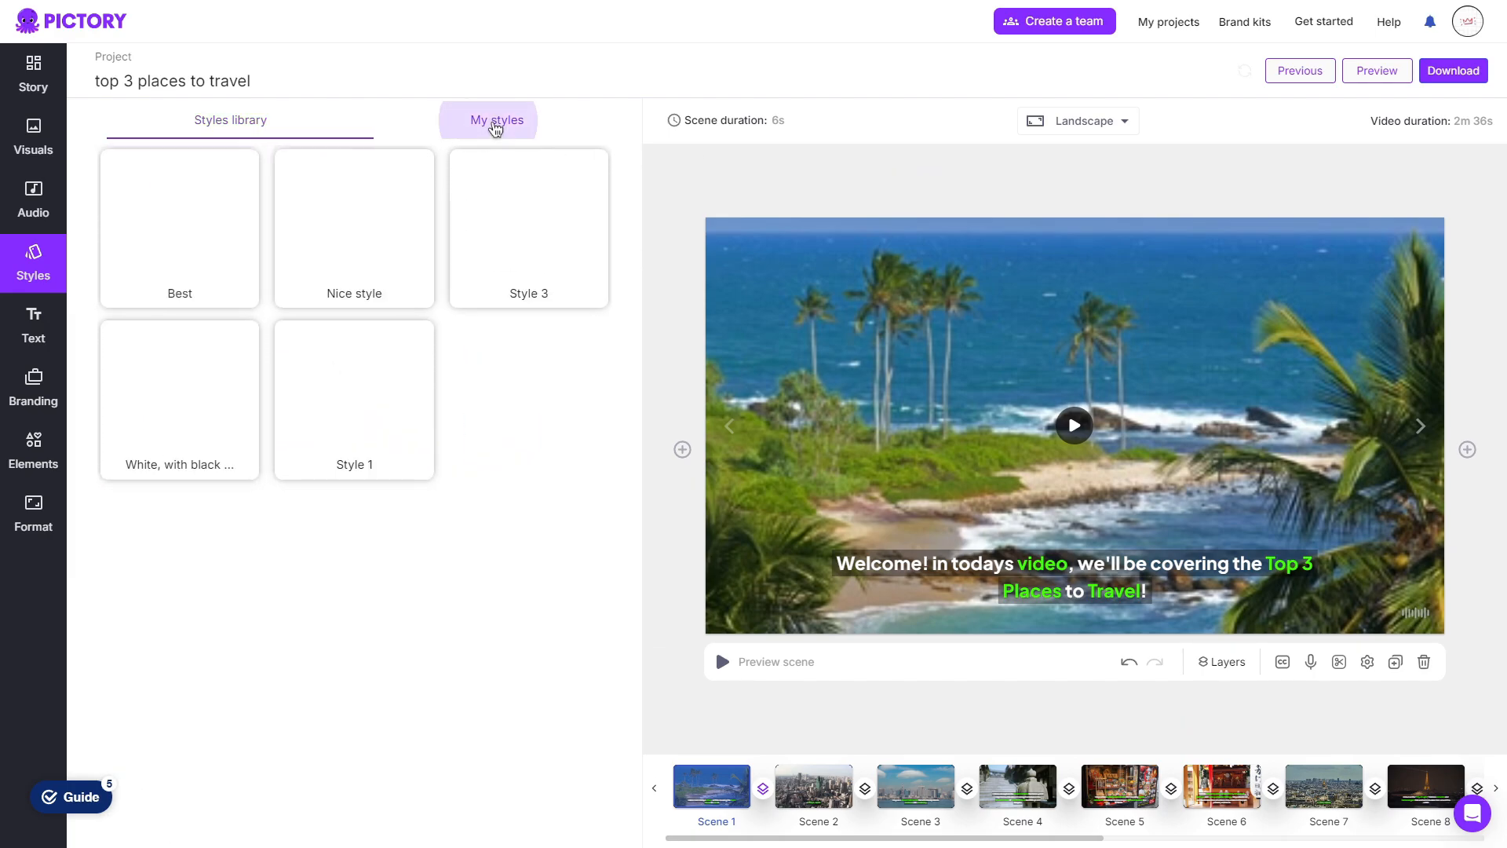
left_click(496, 120)
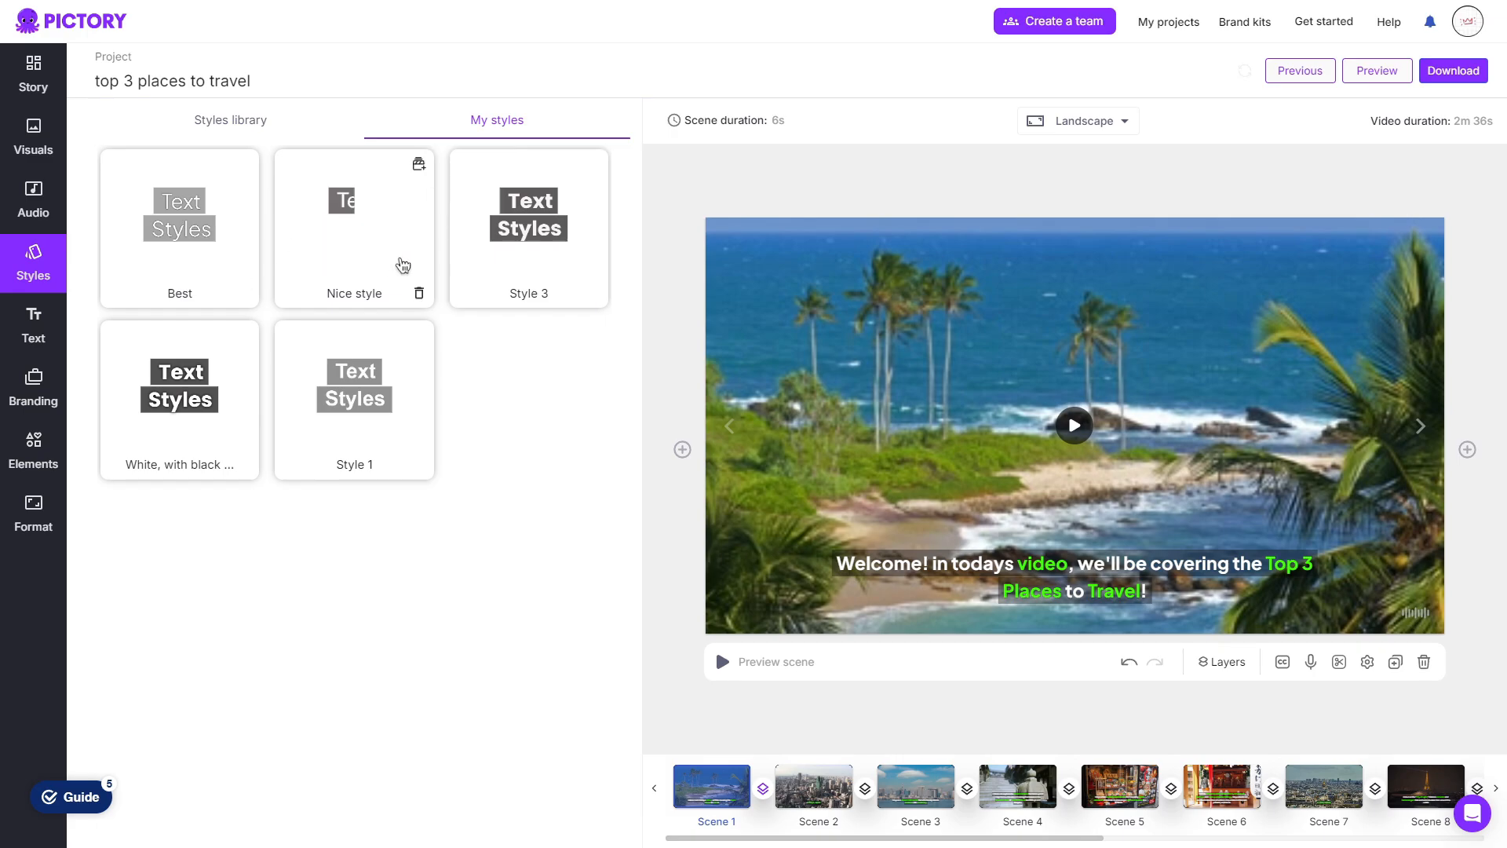
left_click(230, 120)
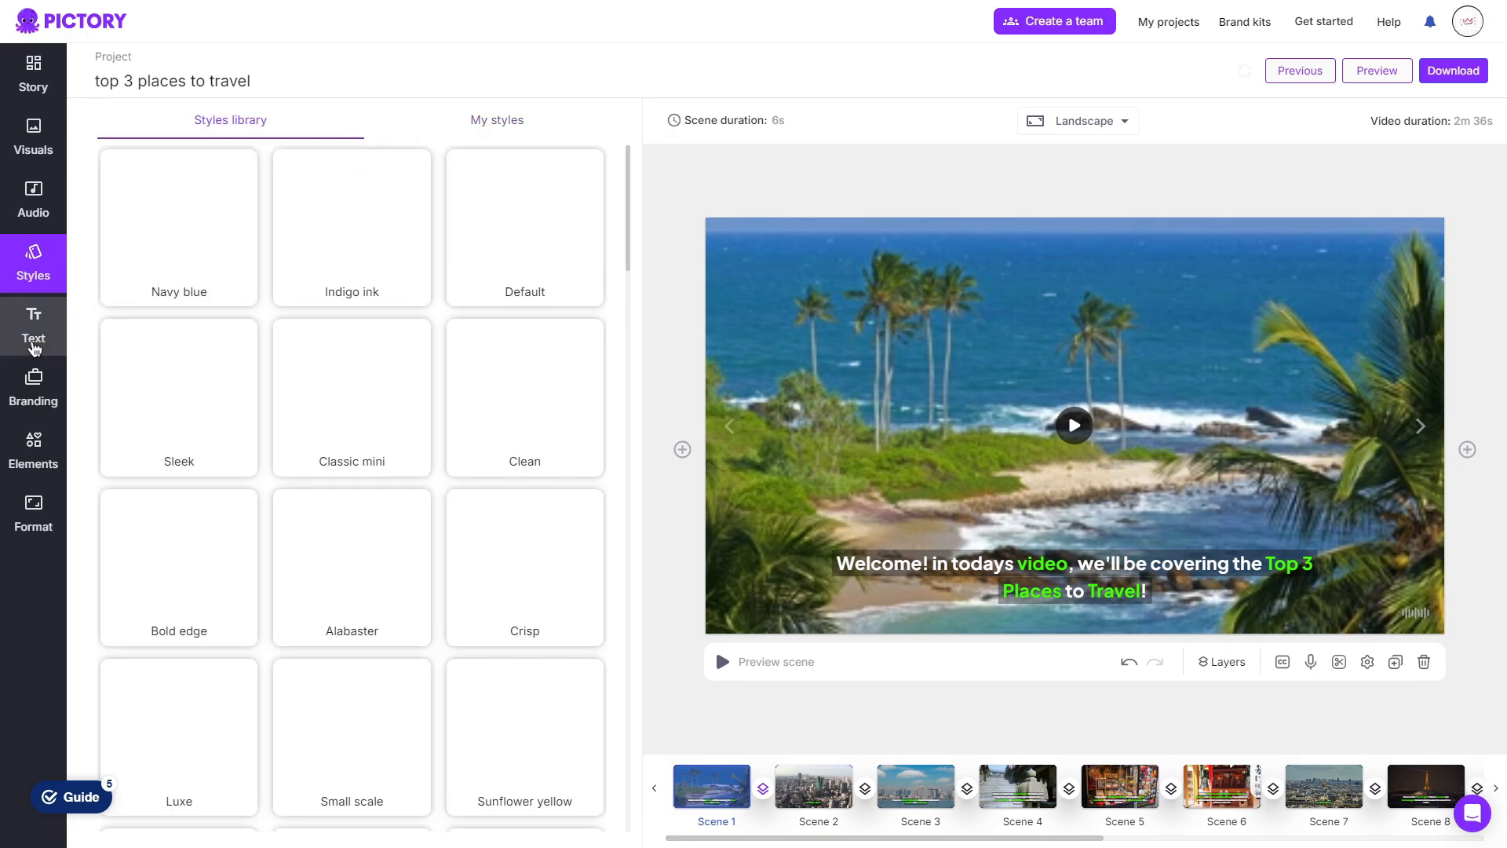
View the decor text box options, then open the Brand Hub
left_click(33, 326)
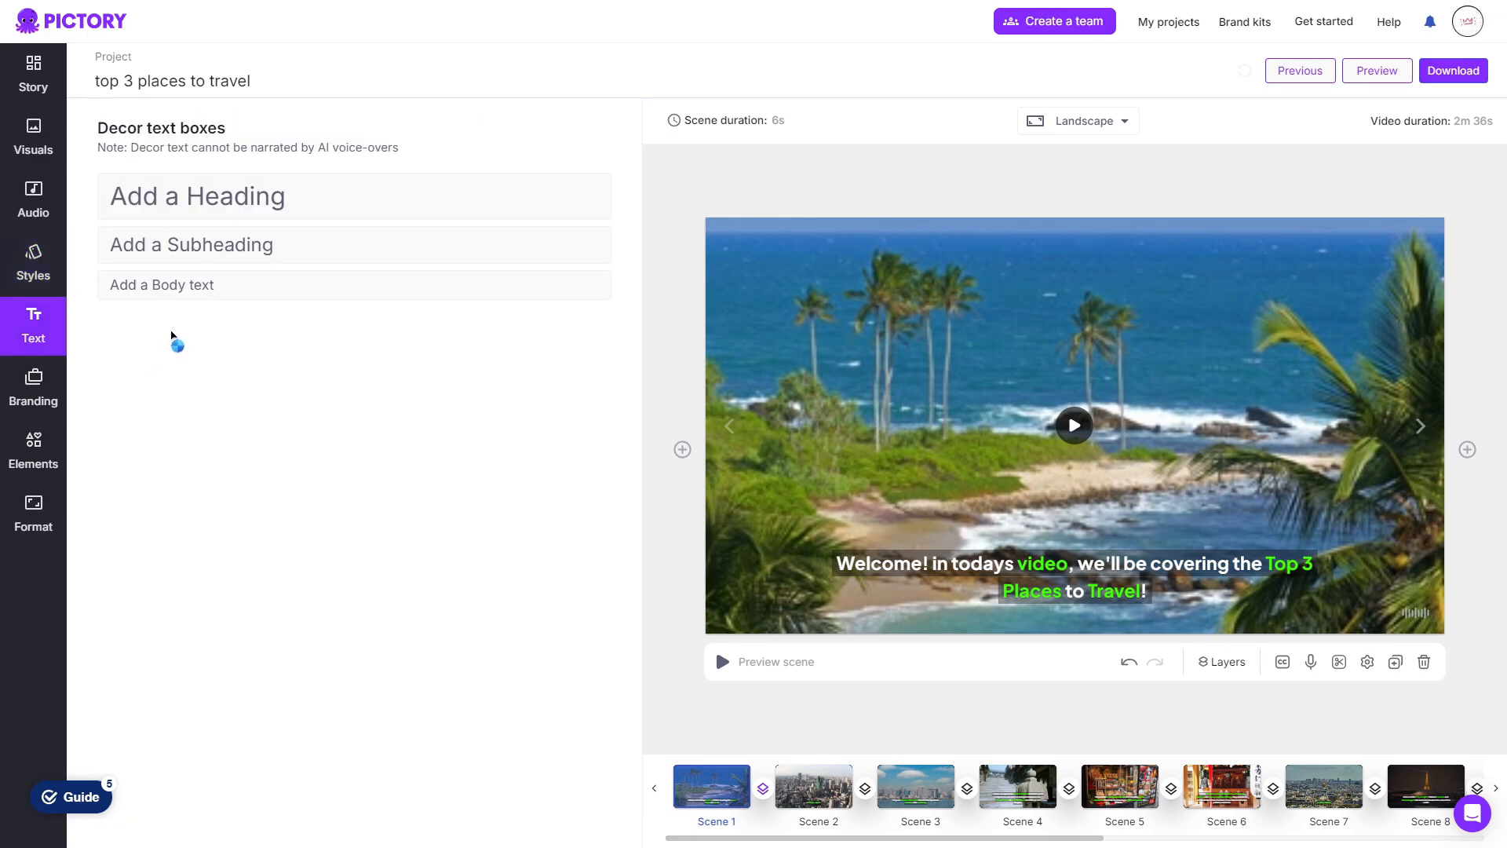
mouse_move(168, 334)
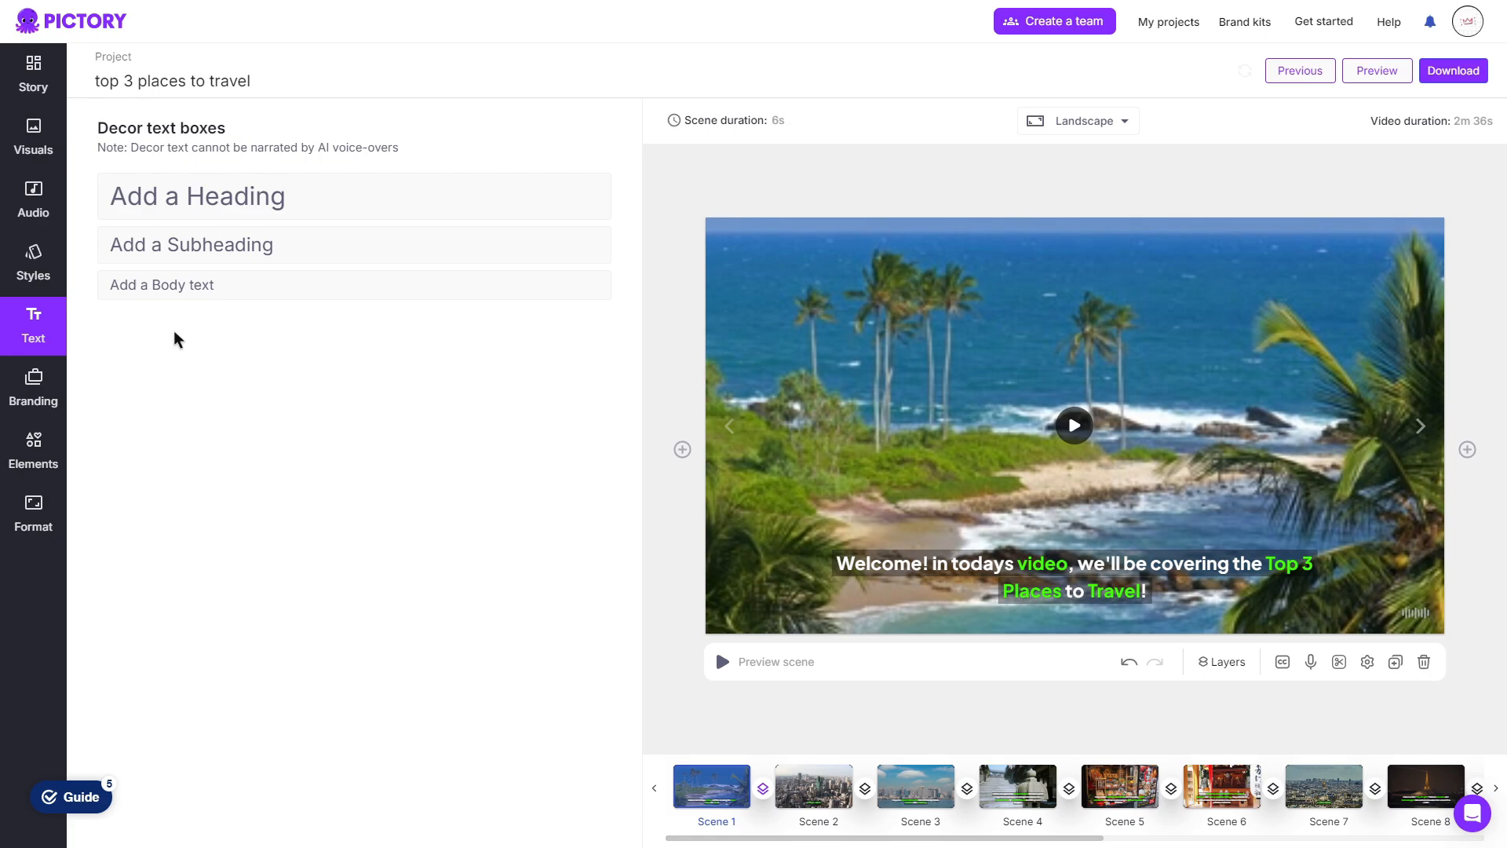
mouse_move(292, 342)
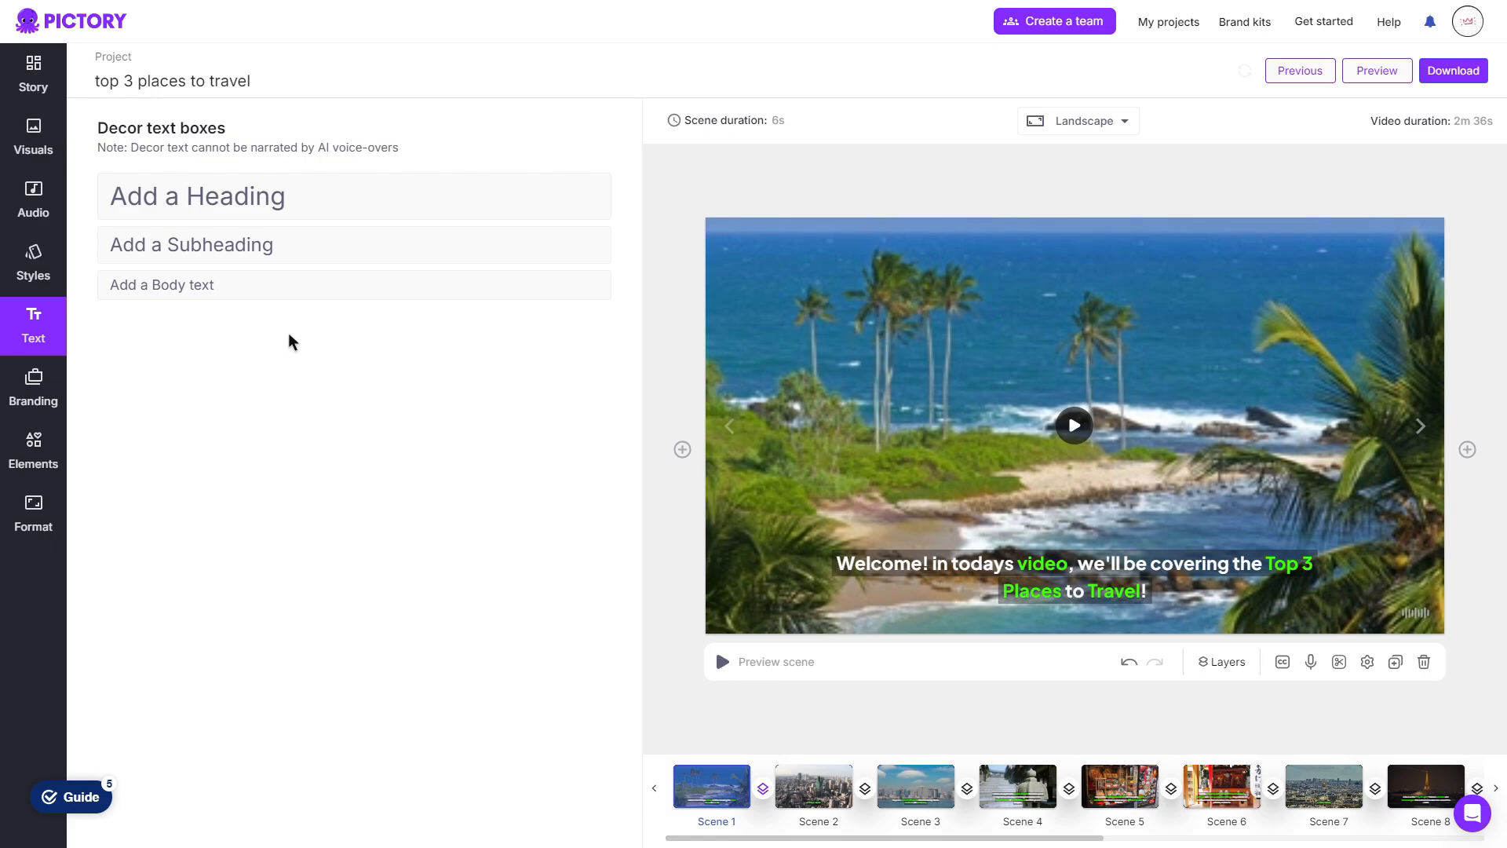
left_click(33, 389)
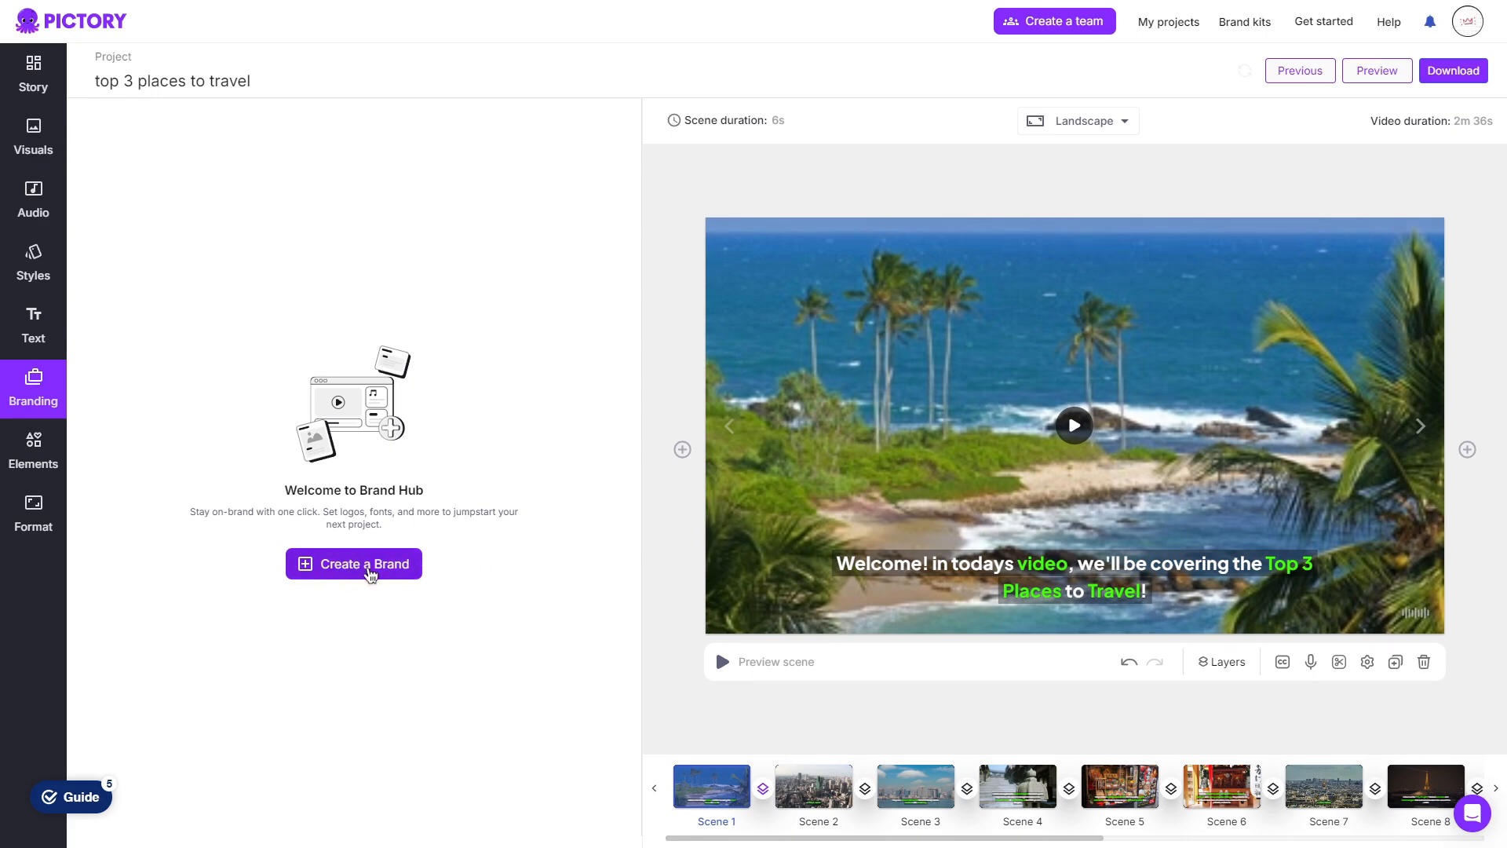
left_click(1243, 21)
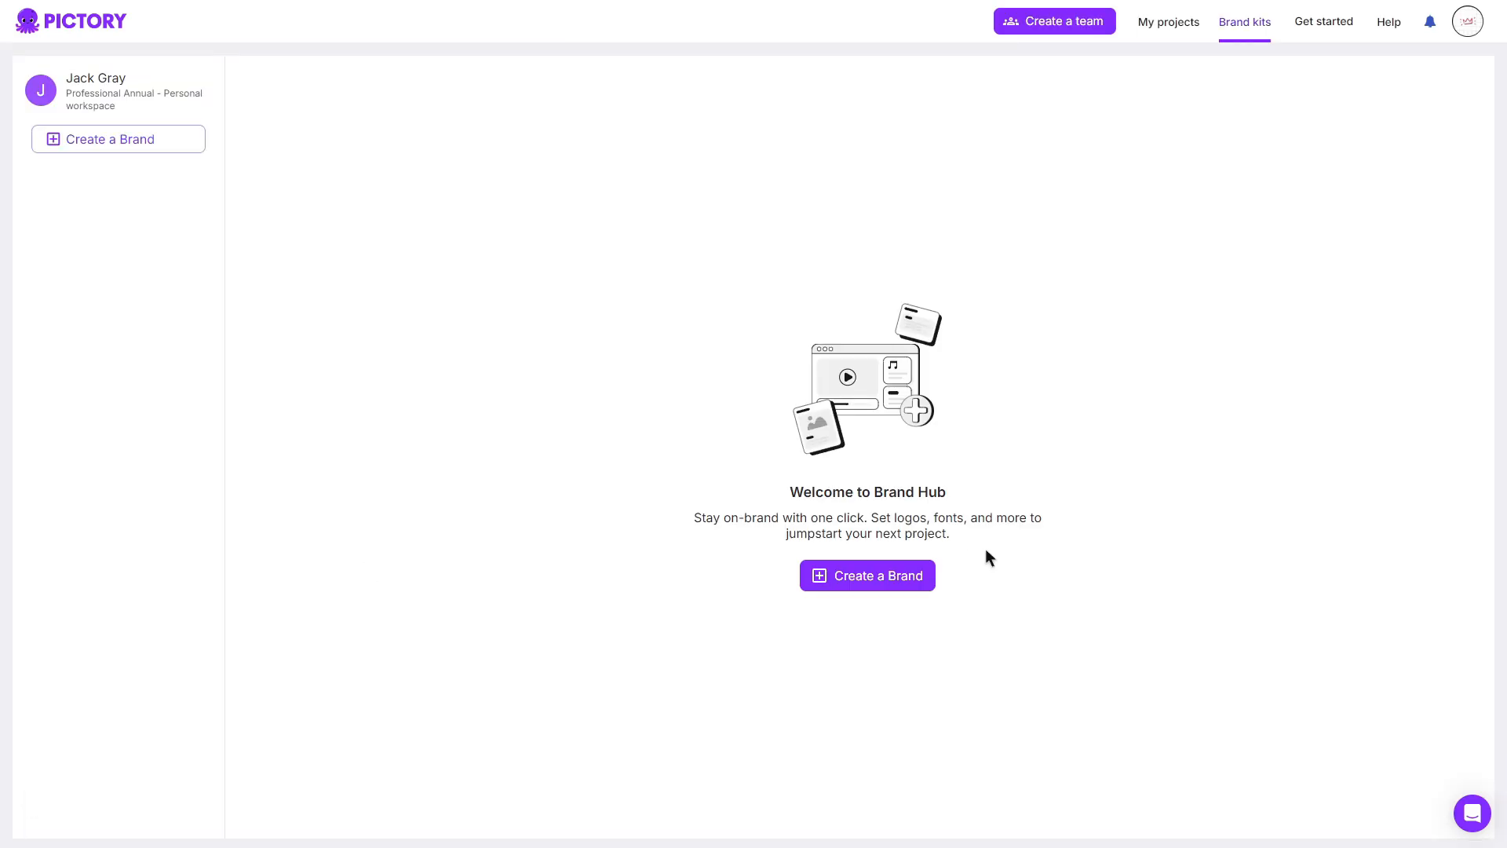
left_click(865, 575)
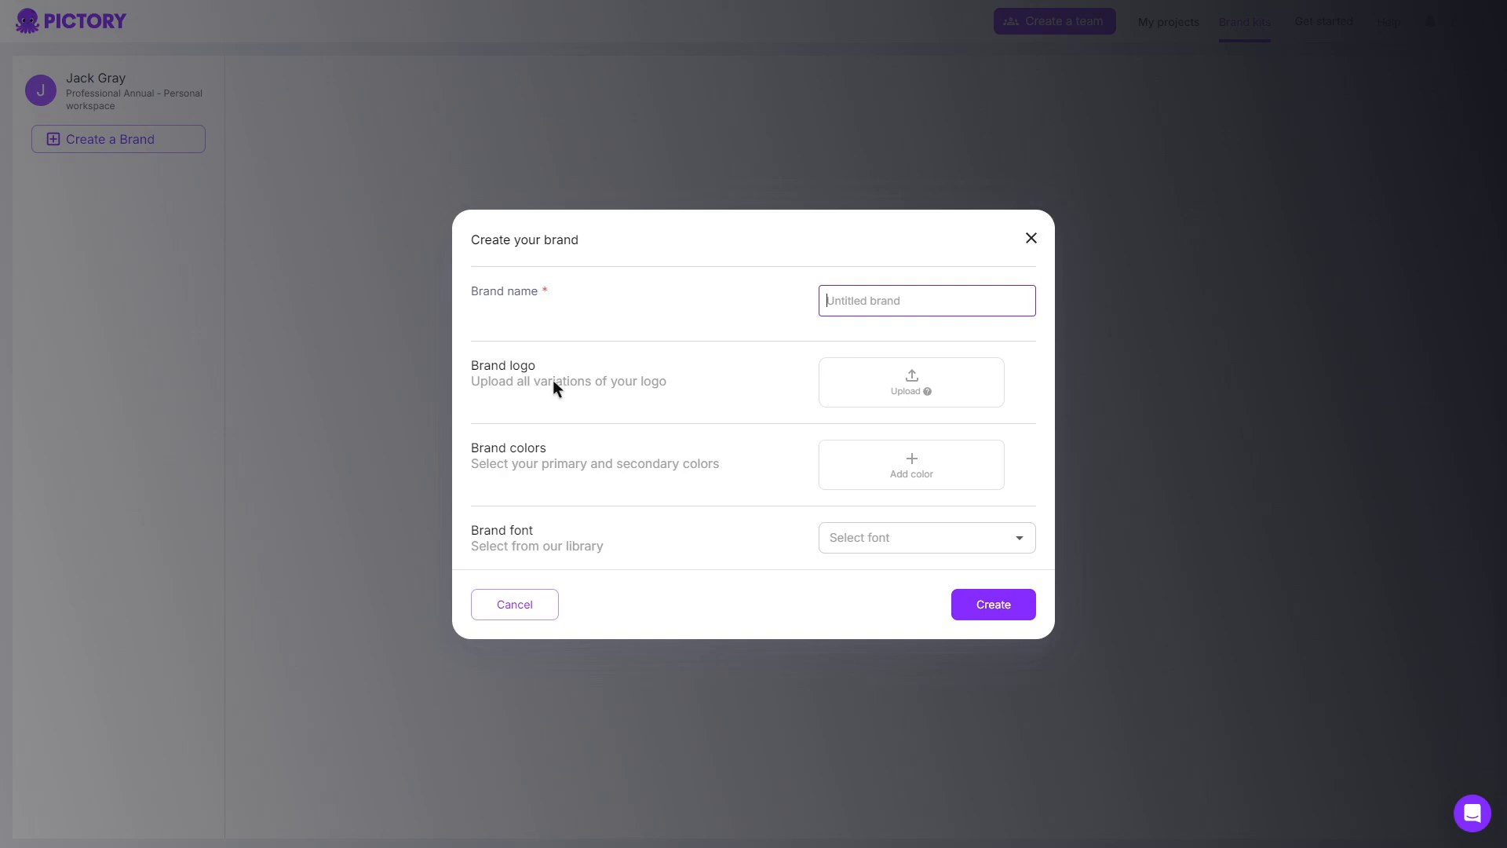
mouse_move(716, 568)
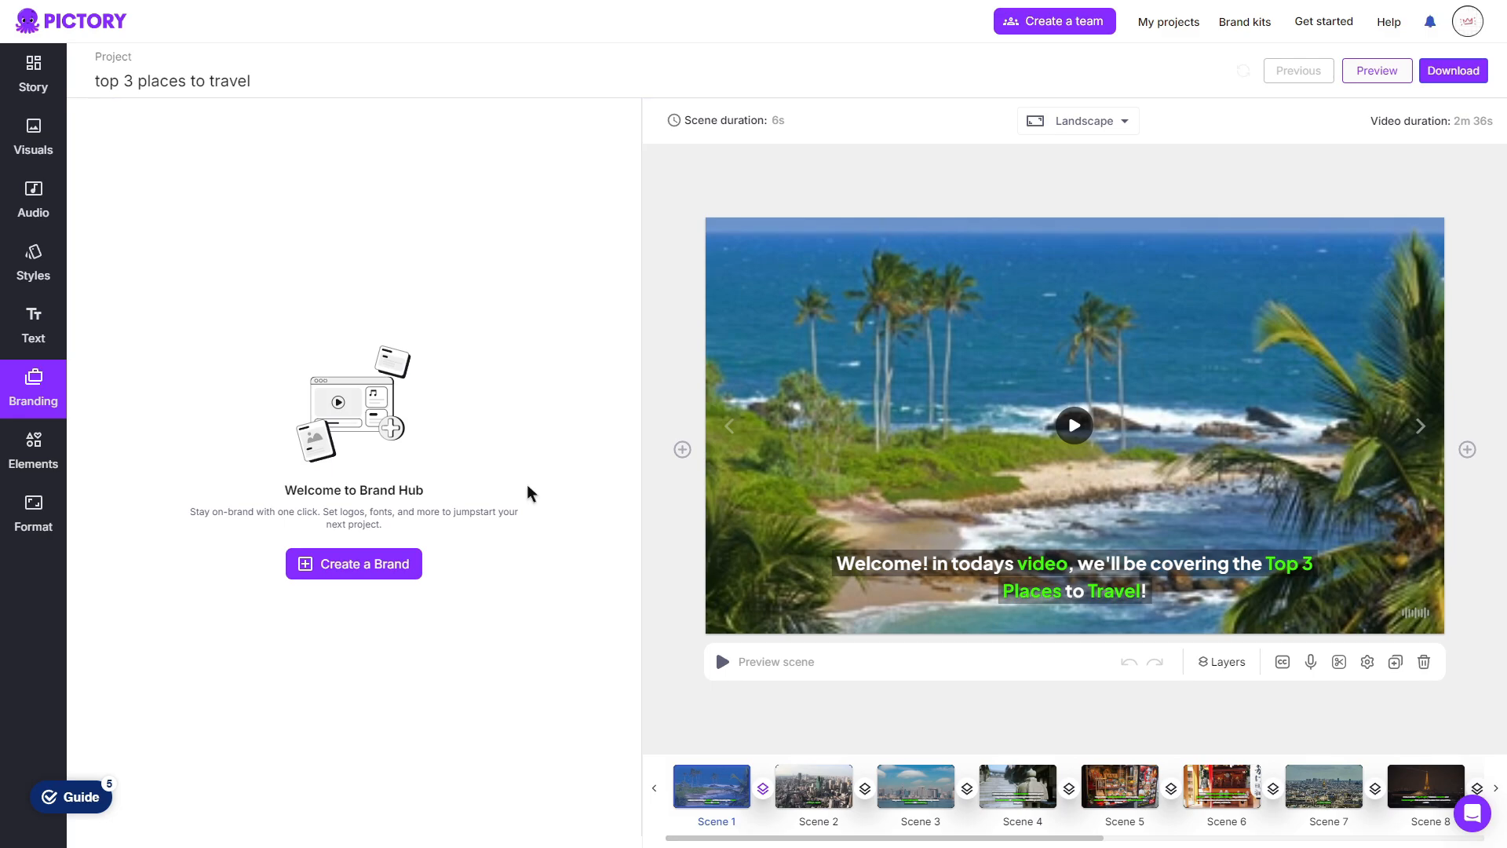
Browse the Elements library's featured shapes, then the GIFs and Emojis collections
left_click(33, 450)
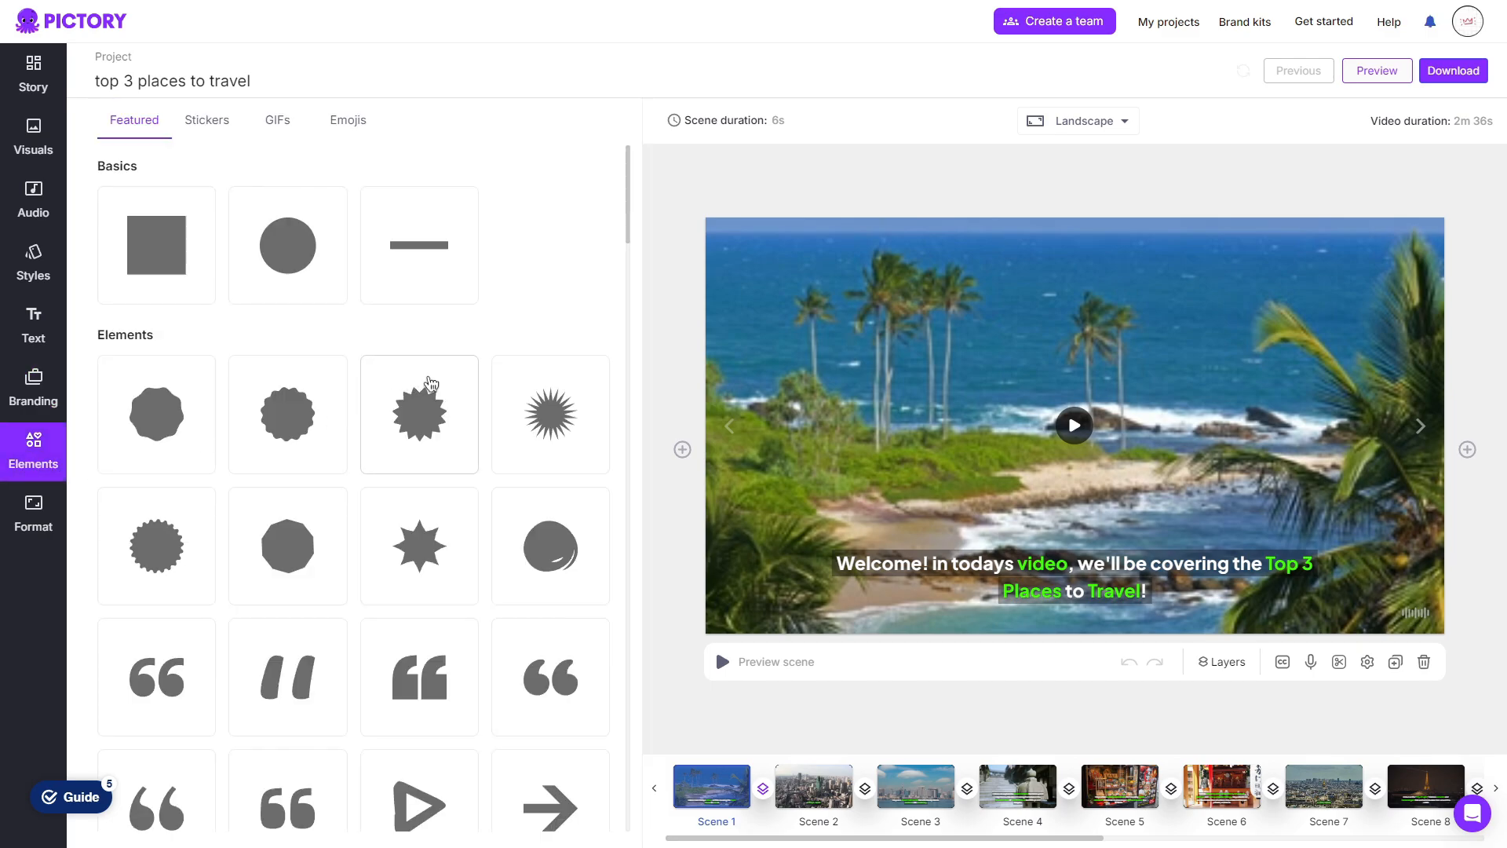
mouse_move(634, 248)
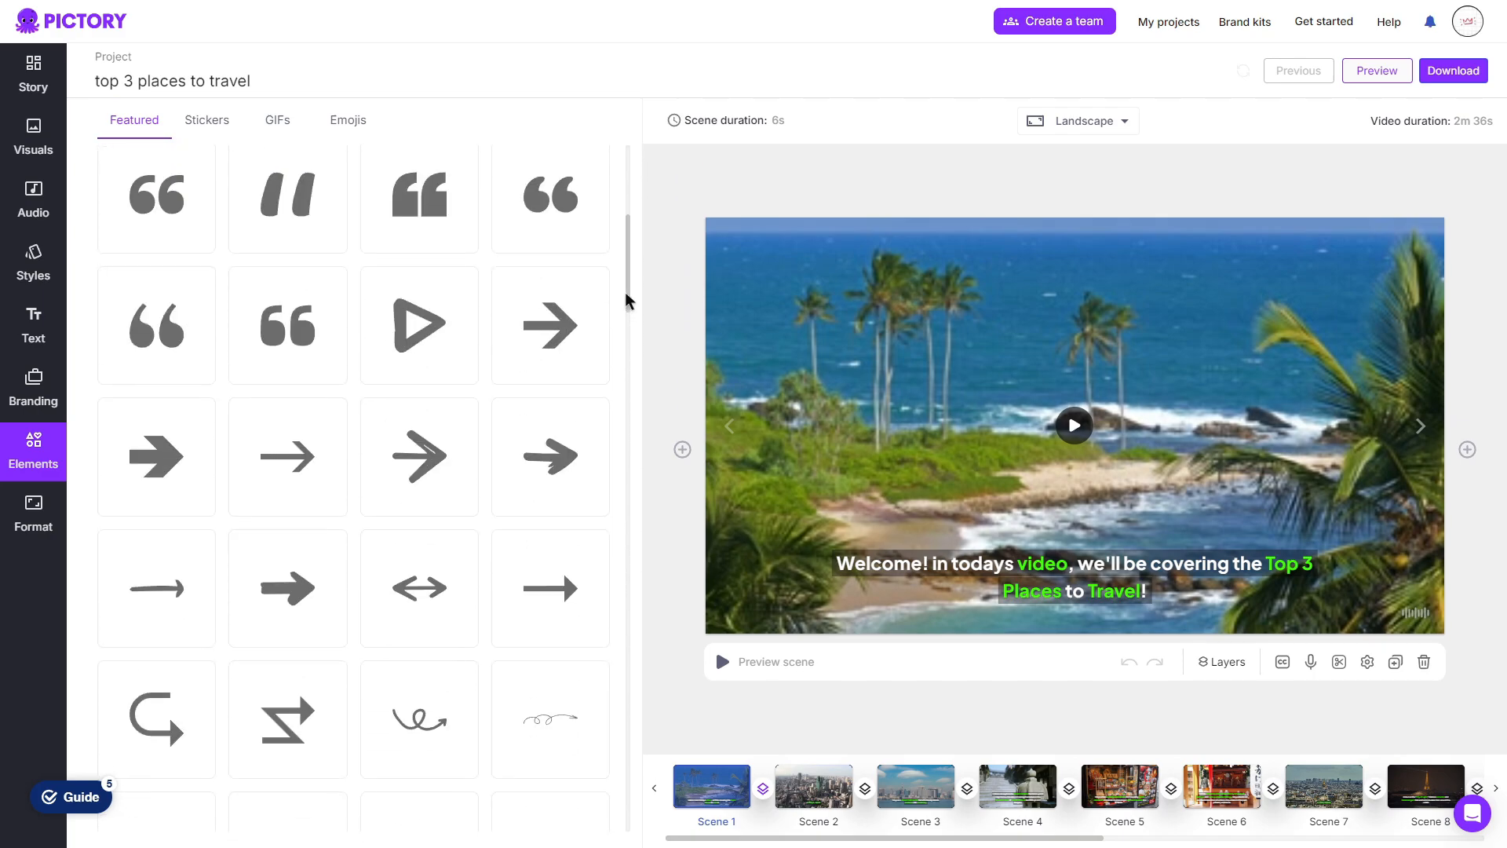
left_click(277, 119)
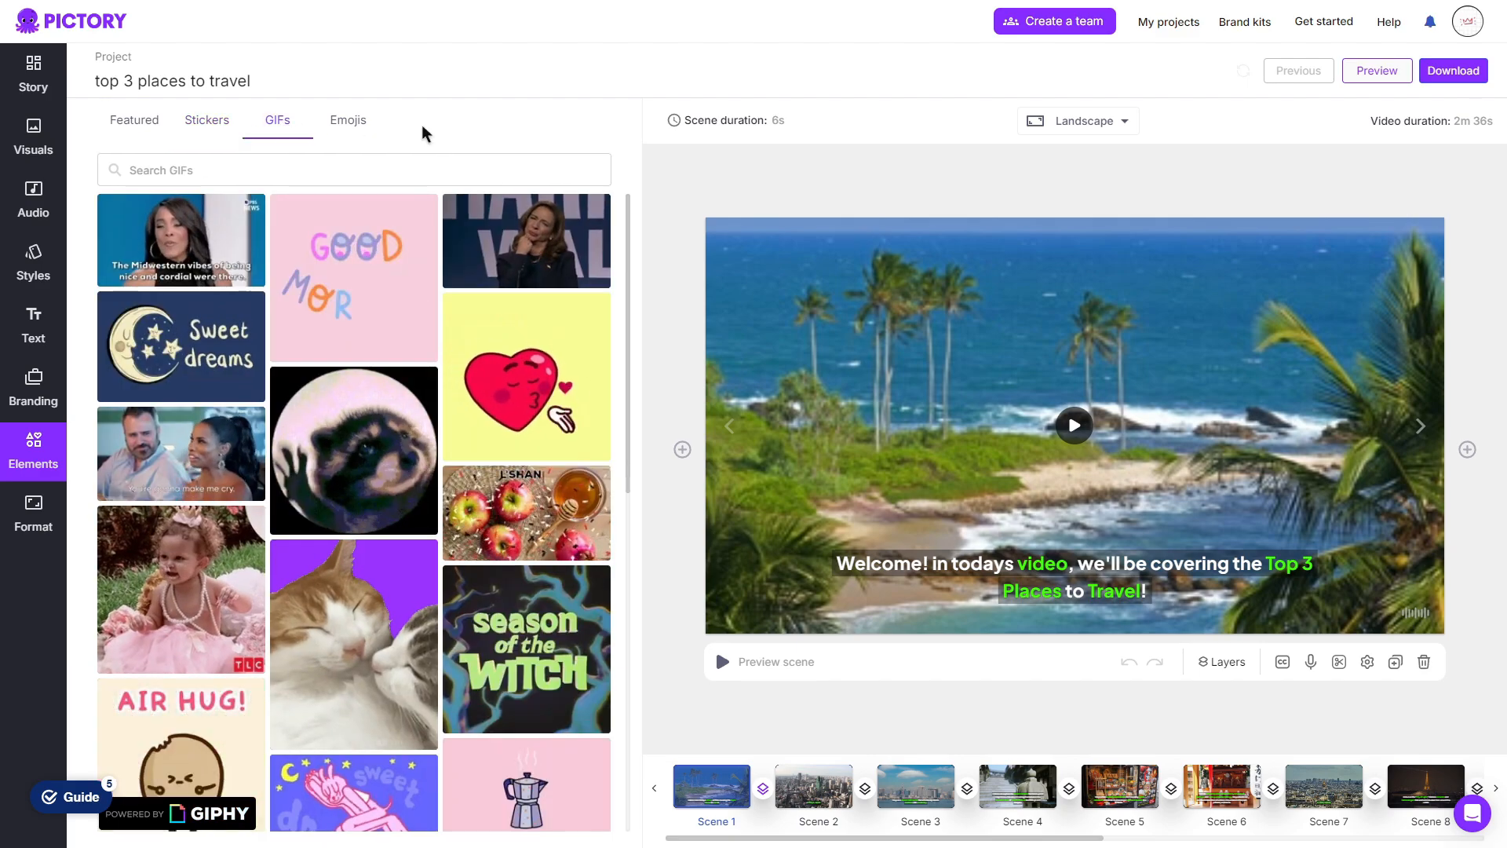
left_click(347, 119)
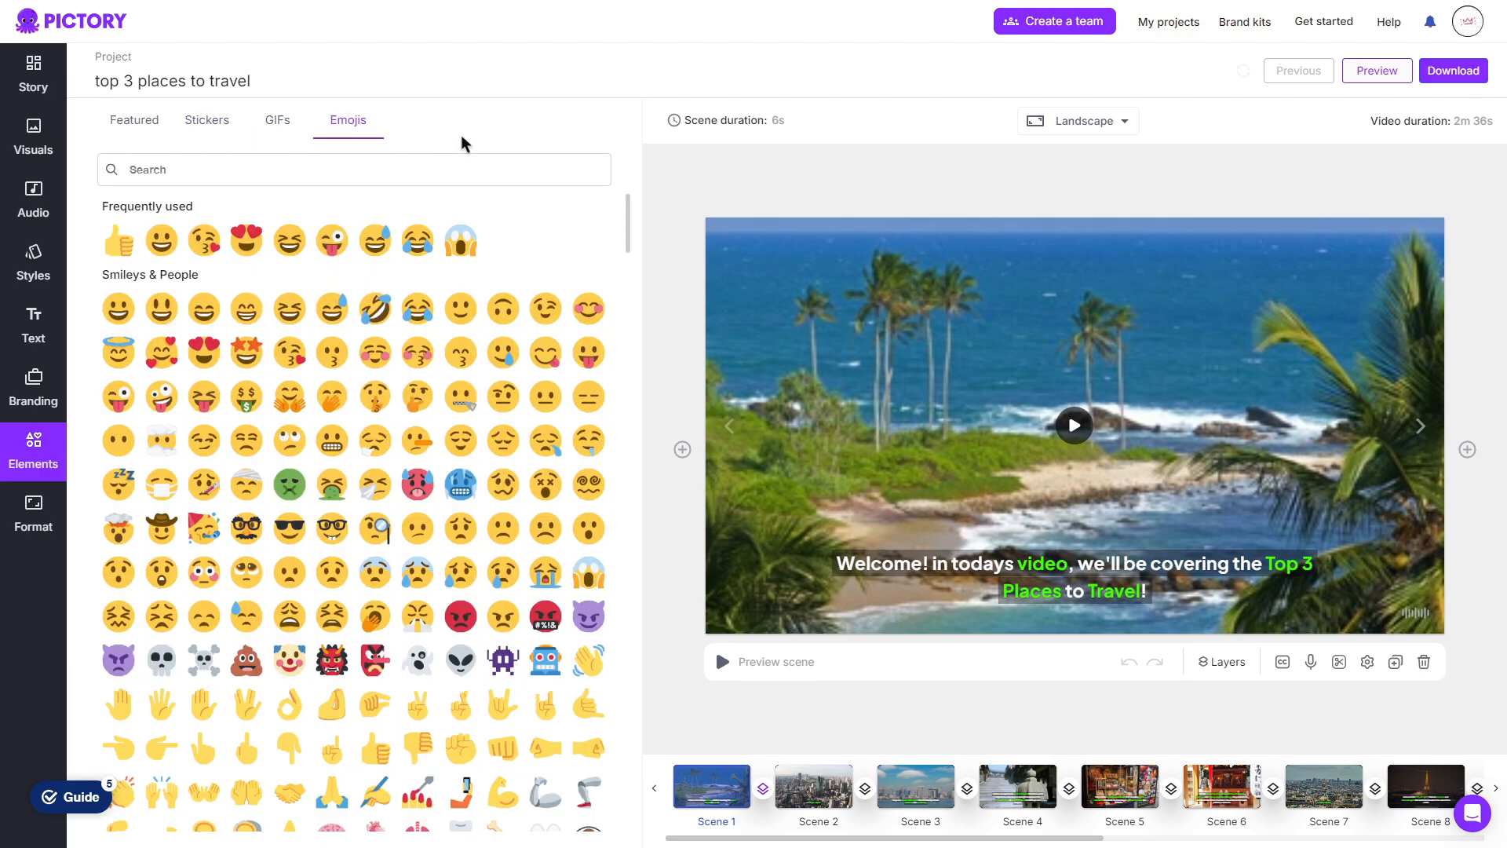
Try 9:16 portrait and 1:1 square formats, then settle on 16:9 landscape at 1080p
left_click(33, 514)
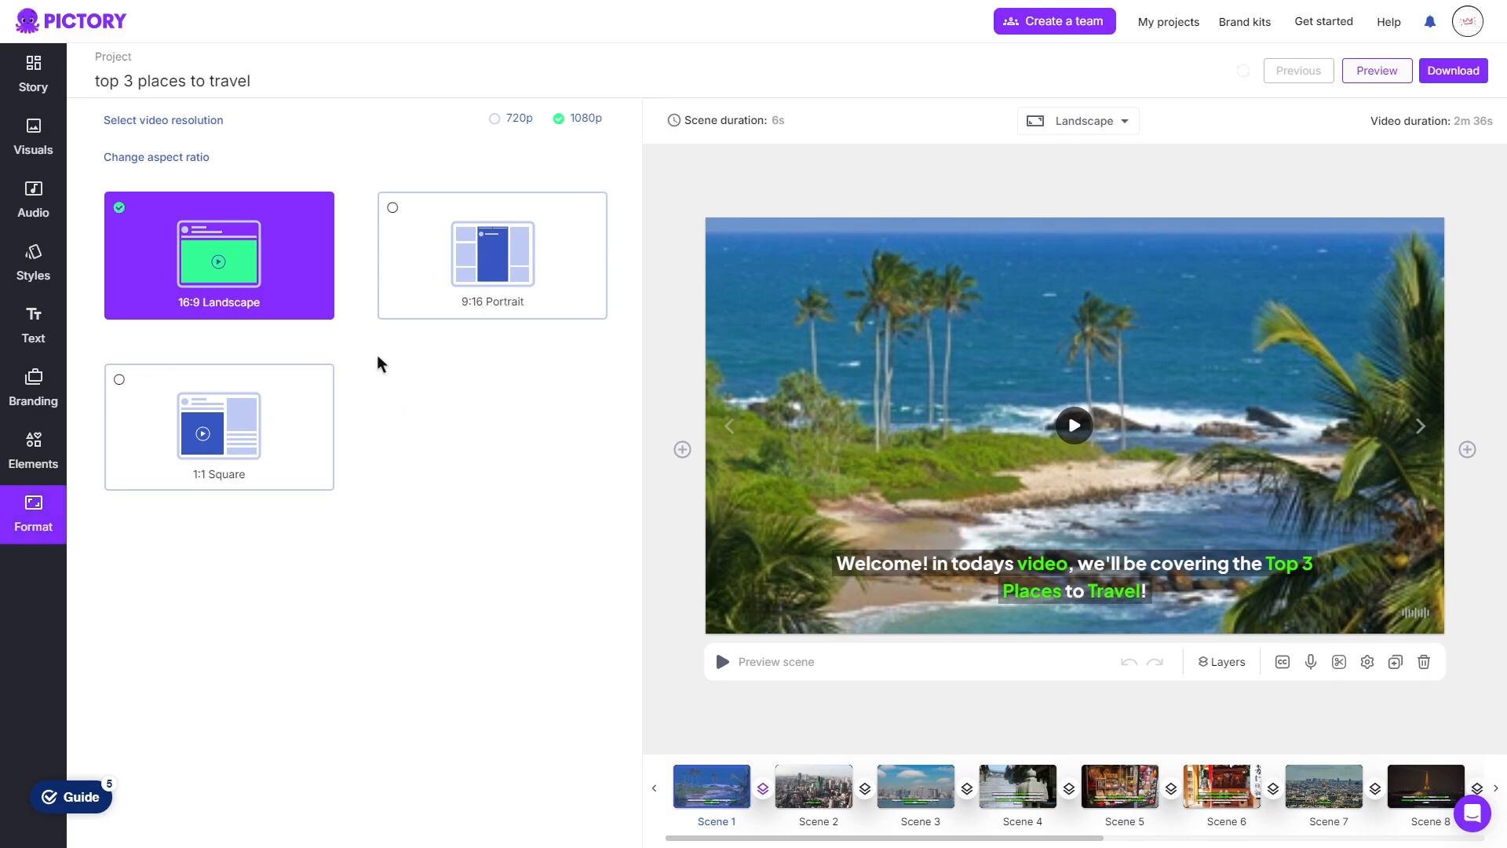
mouse_move(197, 320)
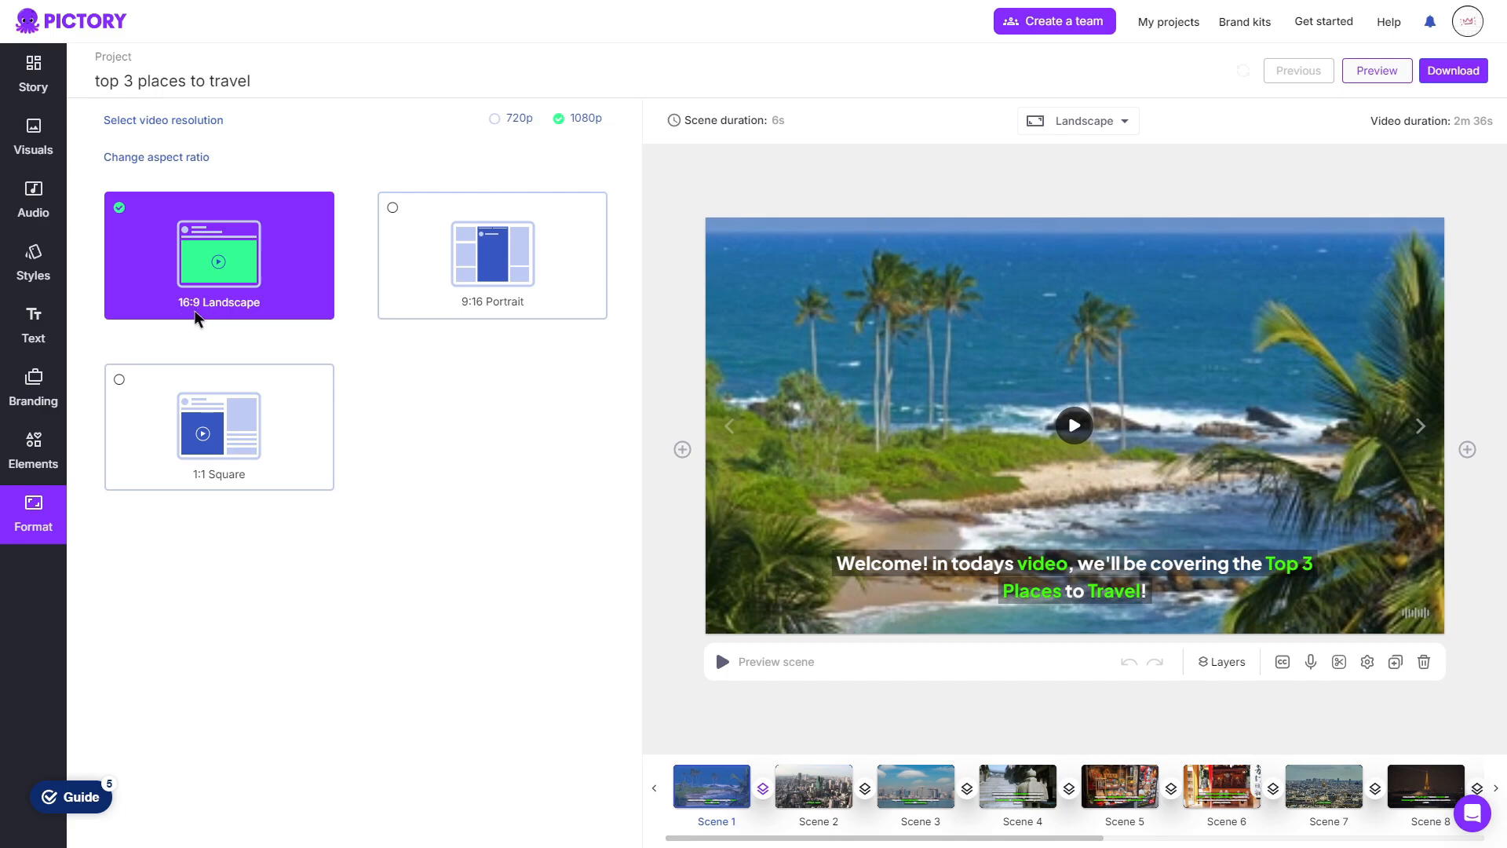
mouse_move(550, 292)
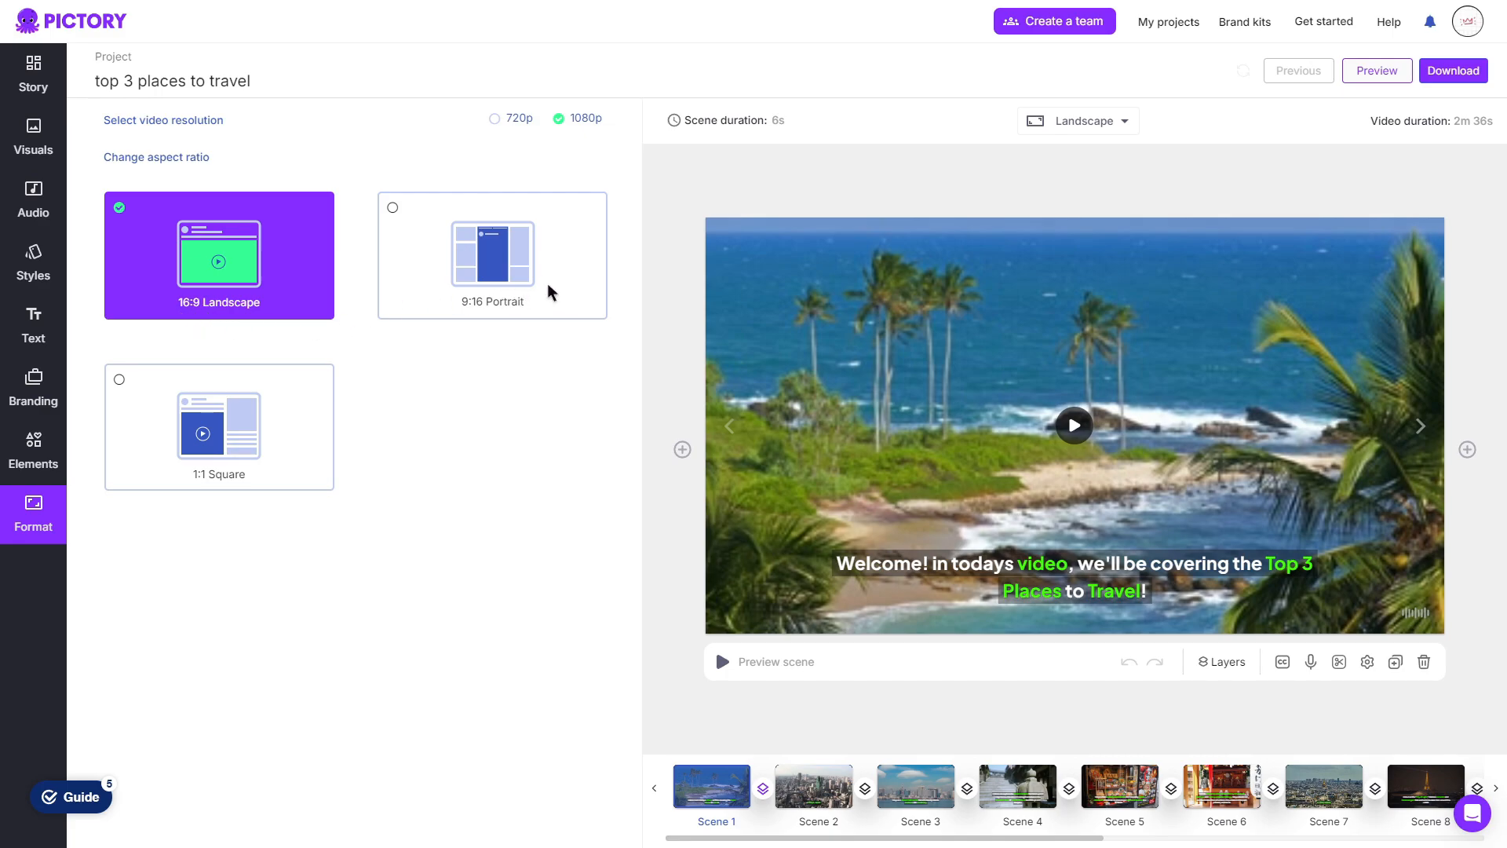
left_click(491, 255)
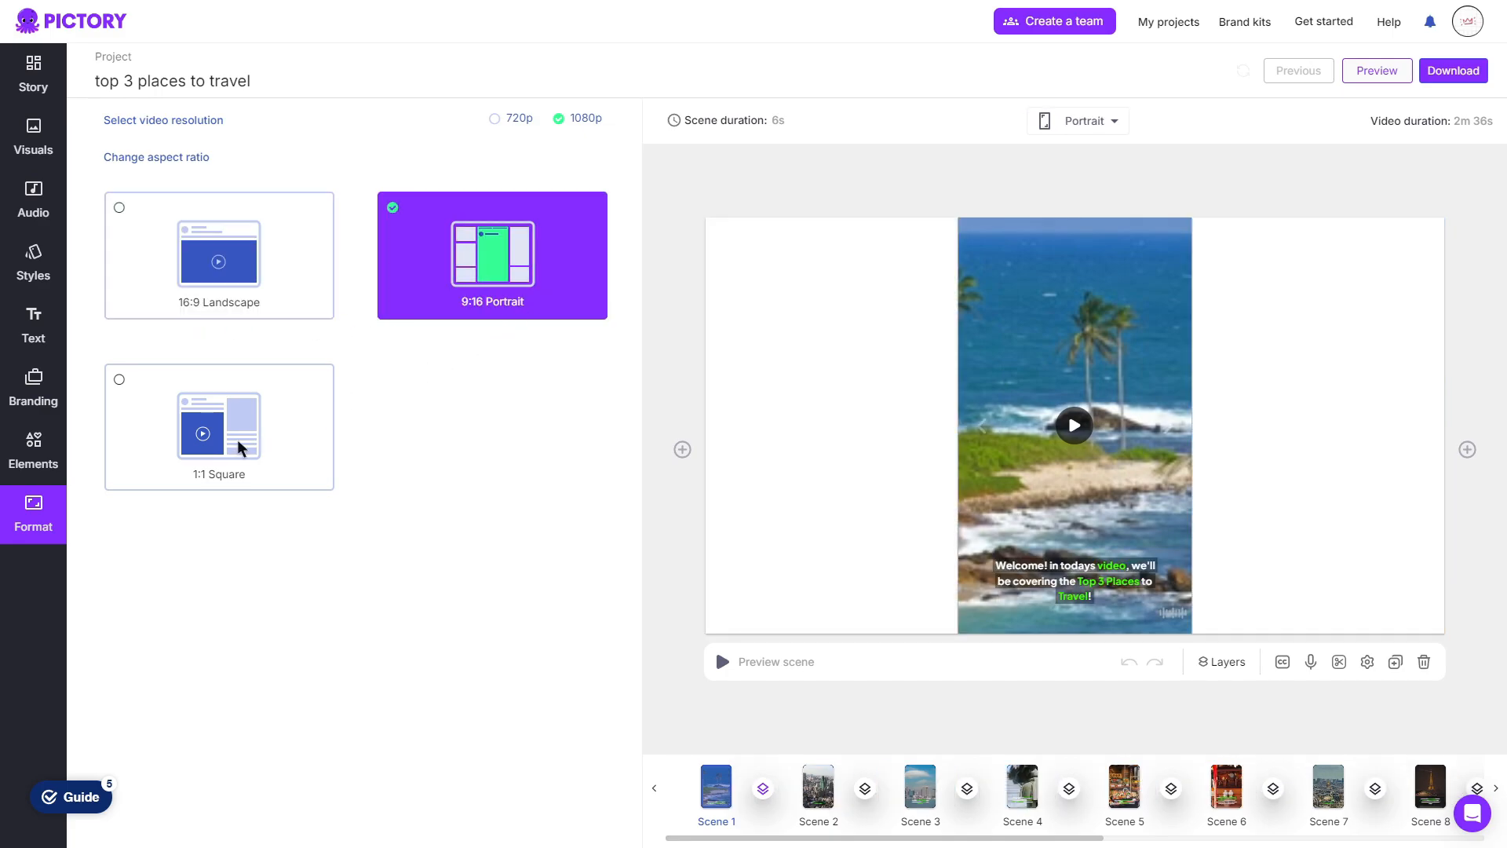
left_click(218, 254)
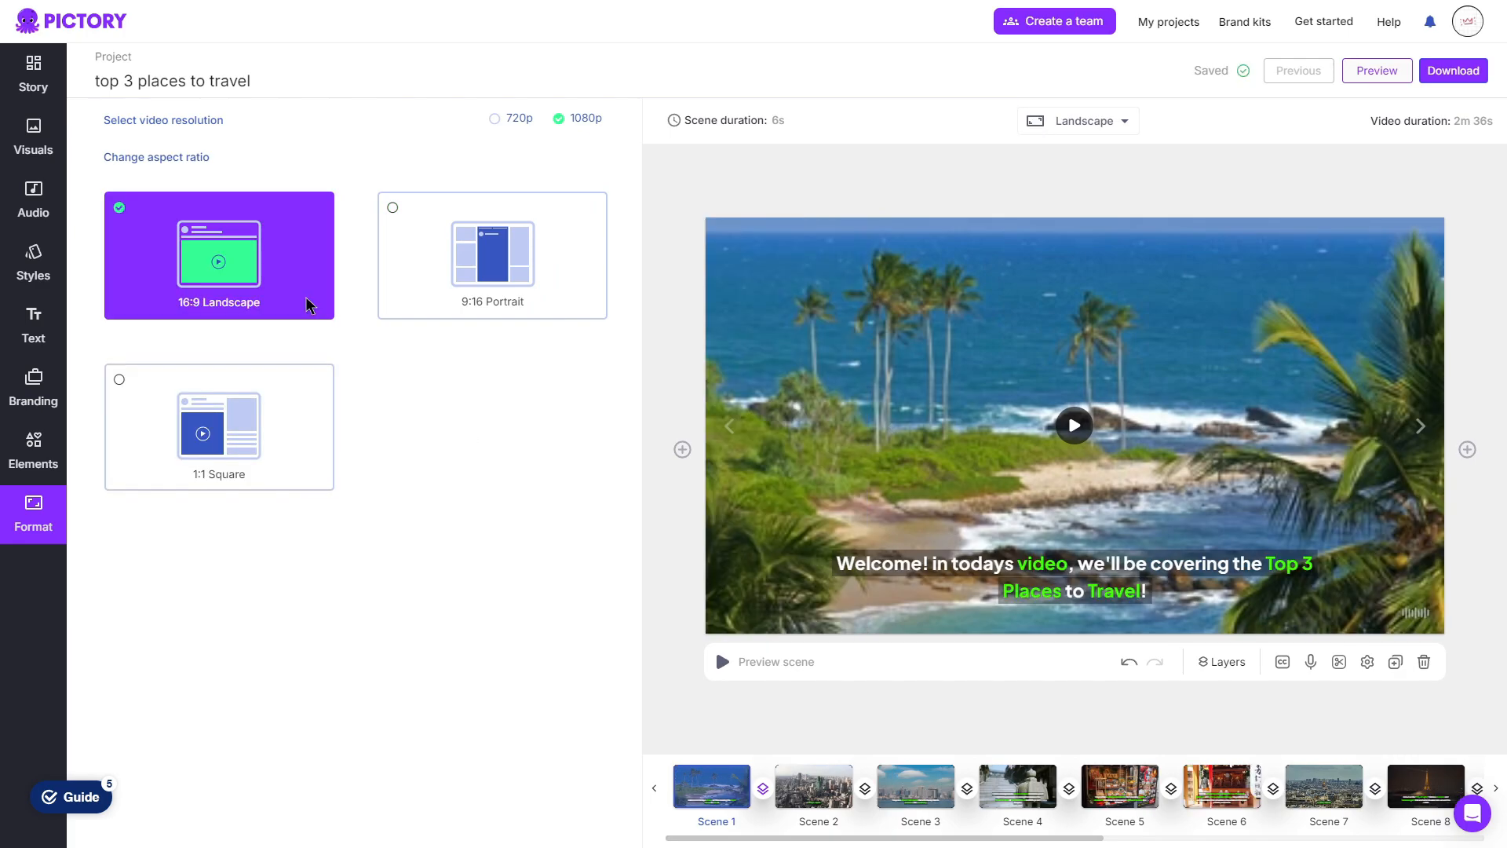
left_click(491, 254)
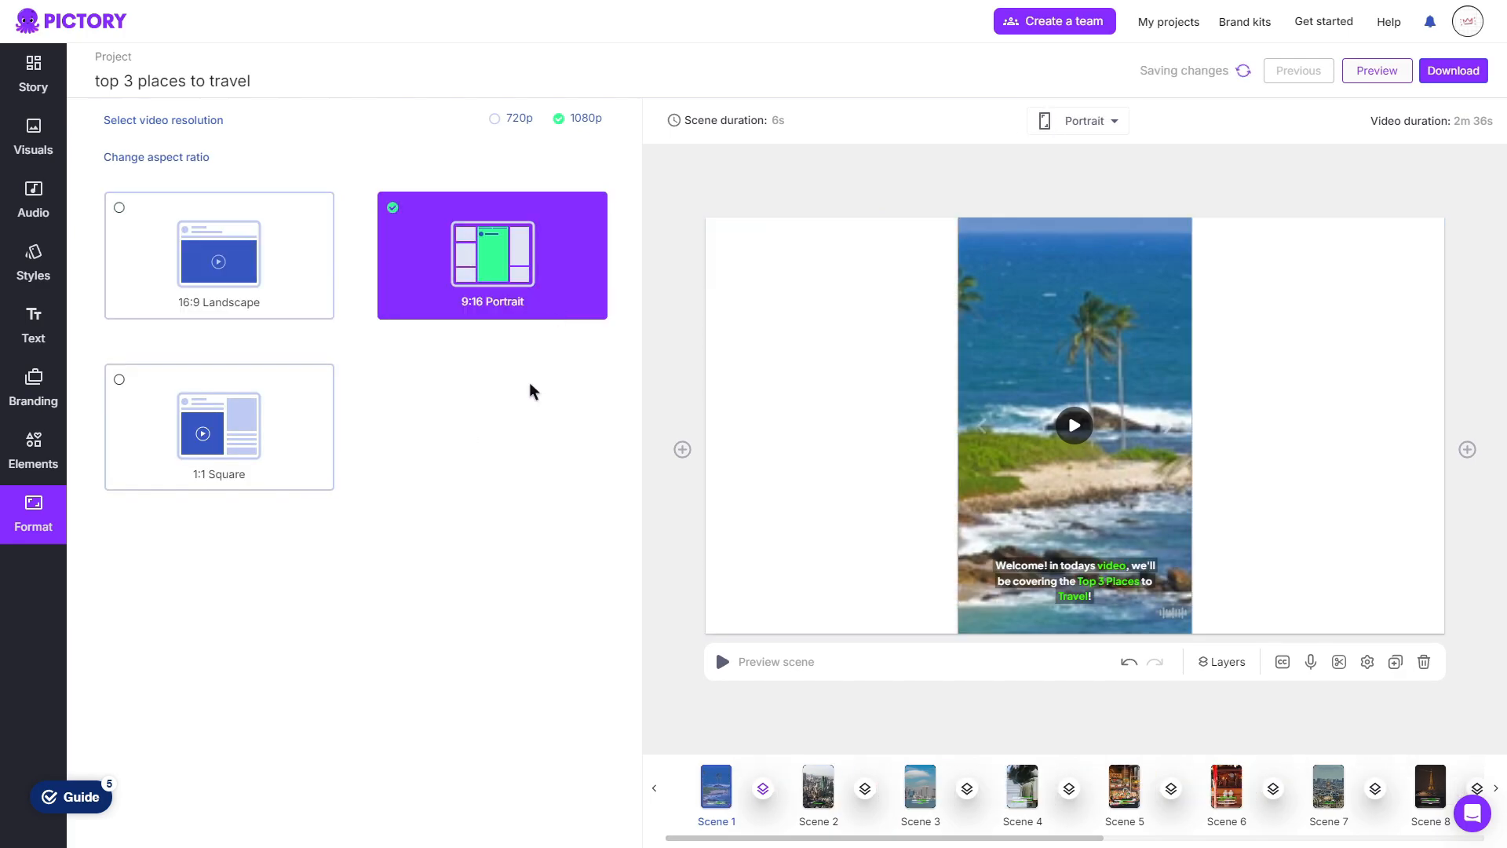
left_click(219, 427)
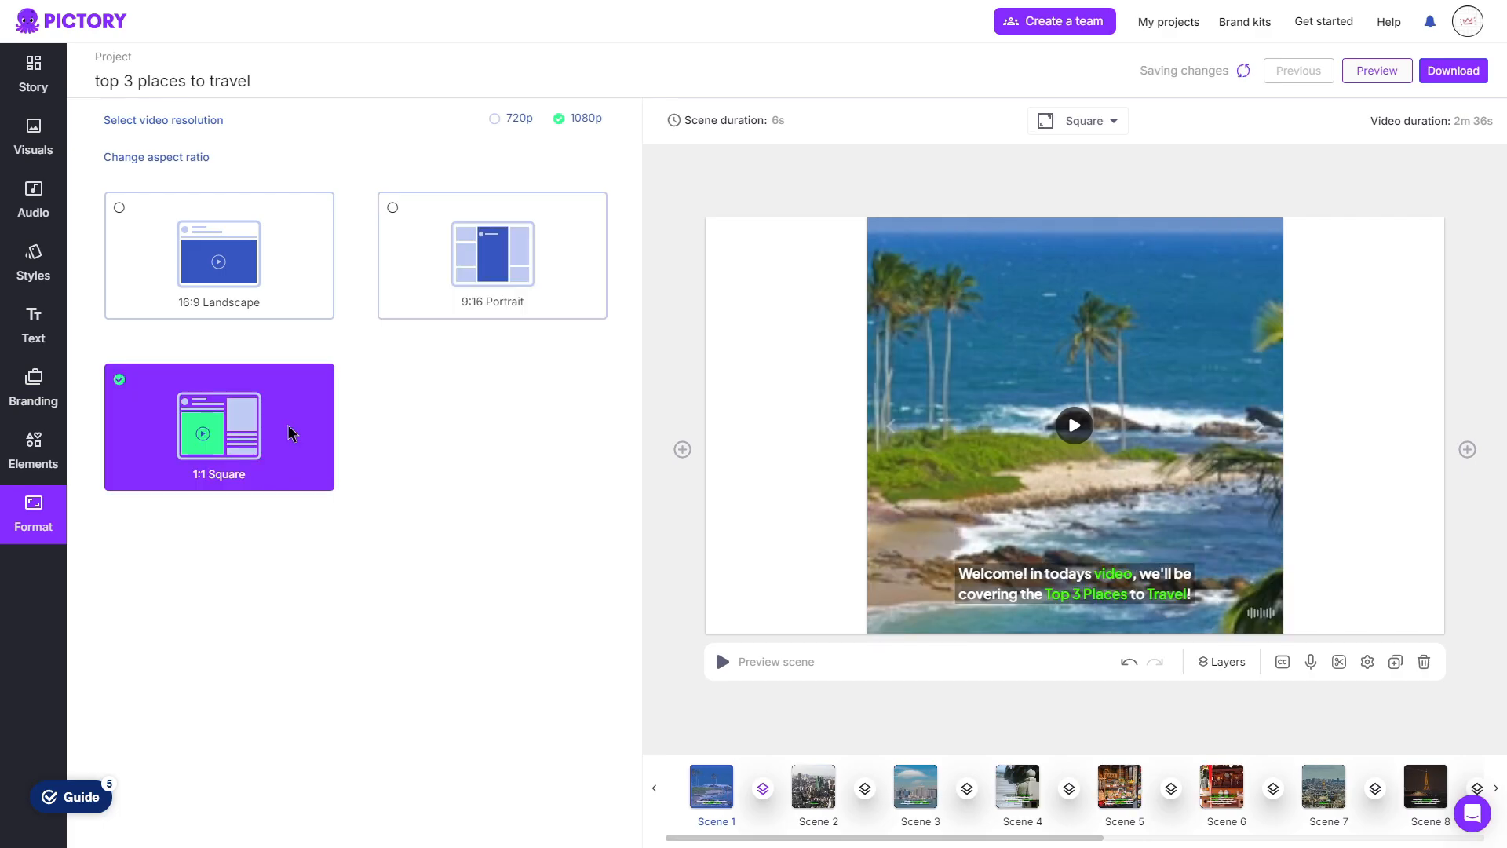
left_click(218, 252)
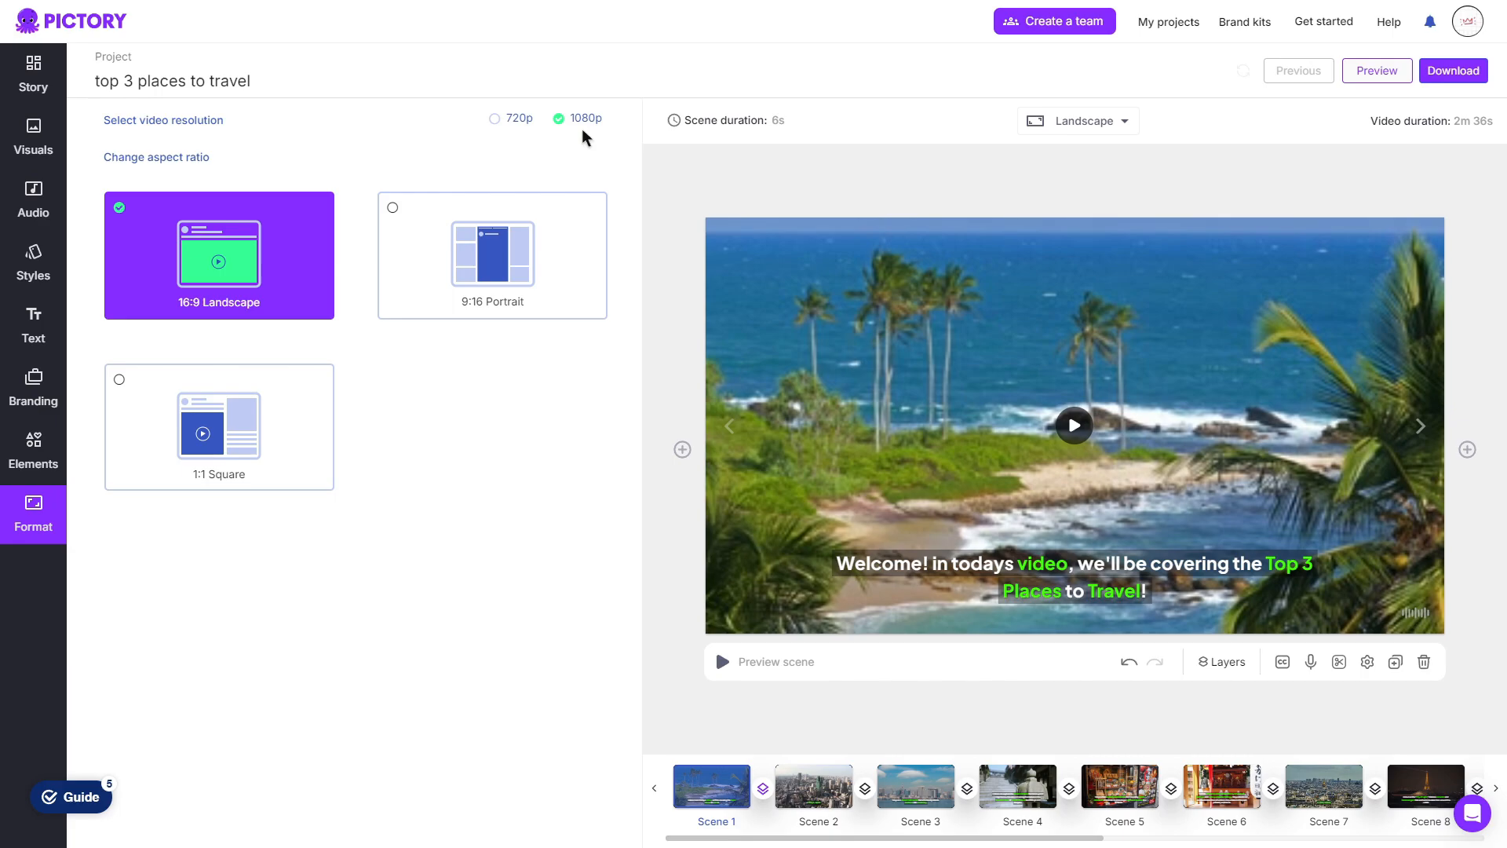
View the Story script, then exit the 'top 3 places to travel' project to the dashboard
left_click(33, 73)
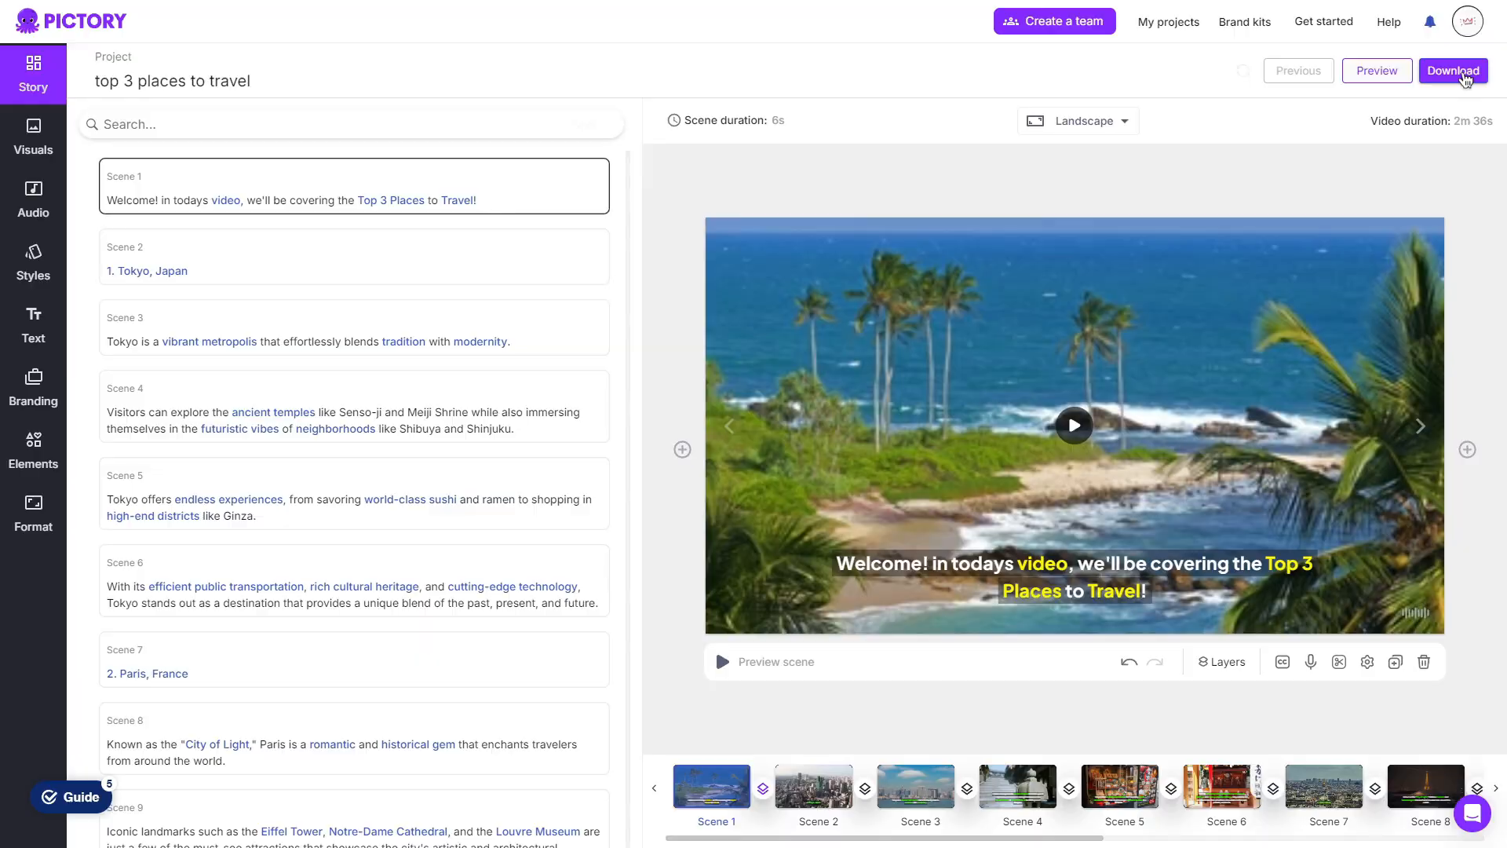
left_click(1451, 70)
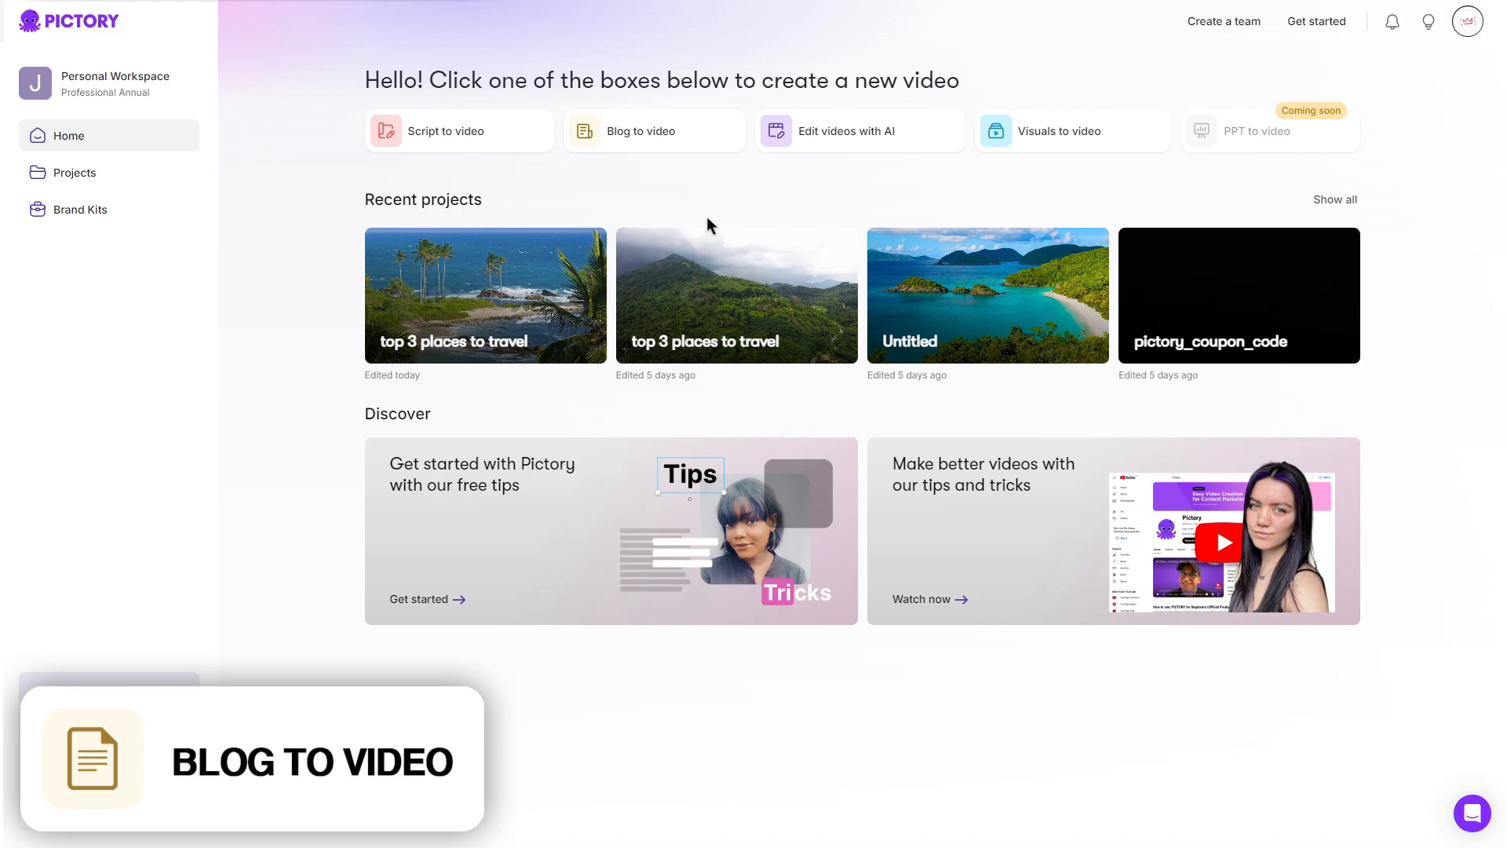
left_click(652, 131)
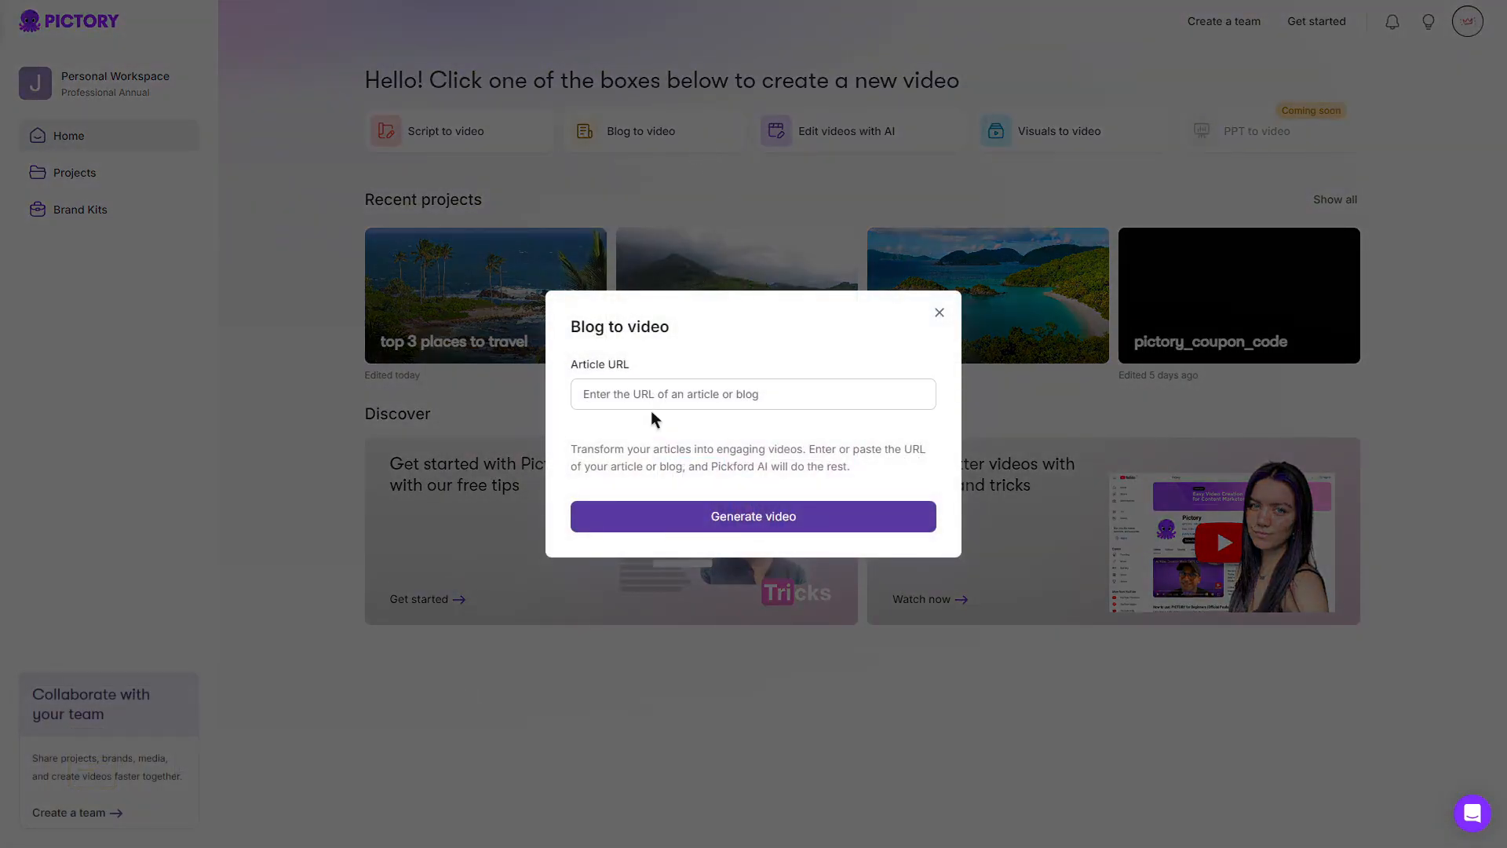
left_click(752, 393)
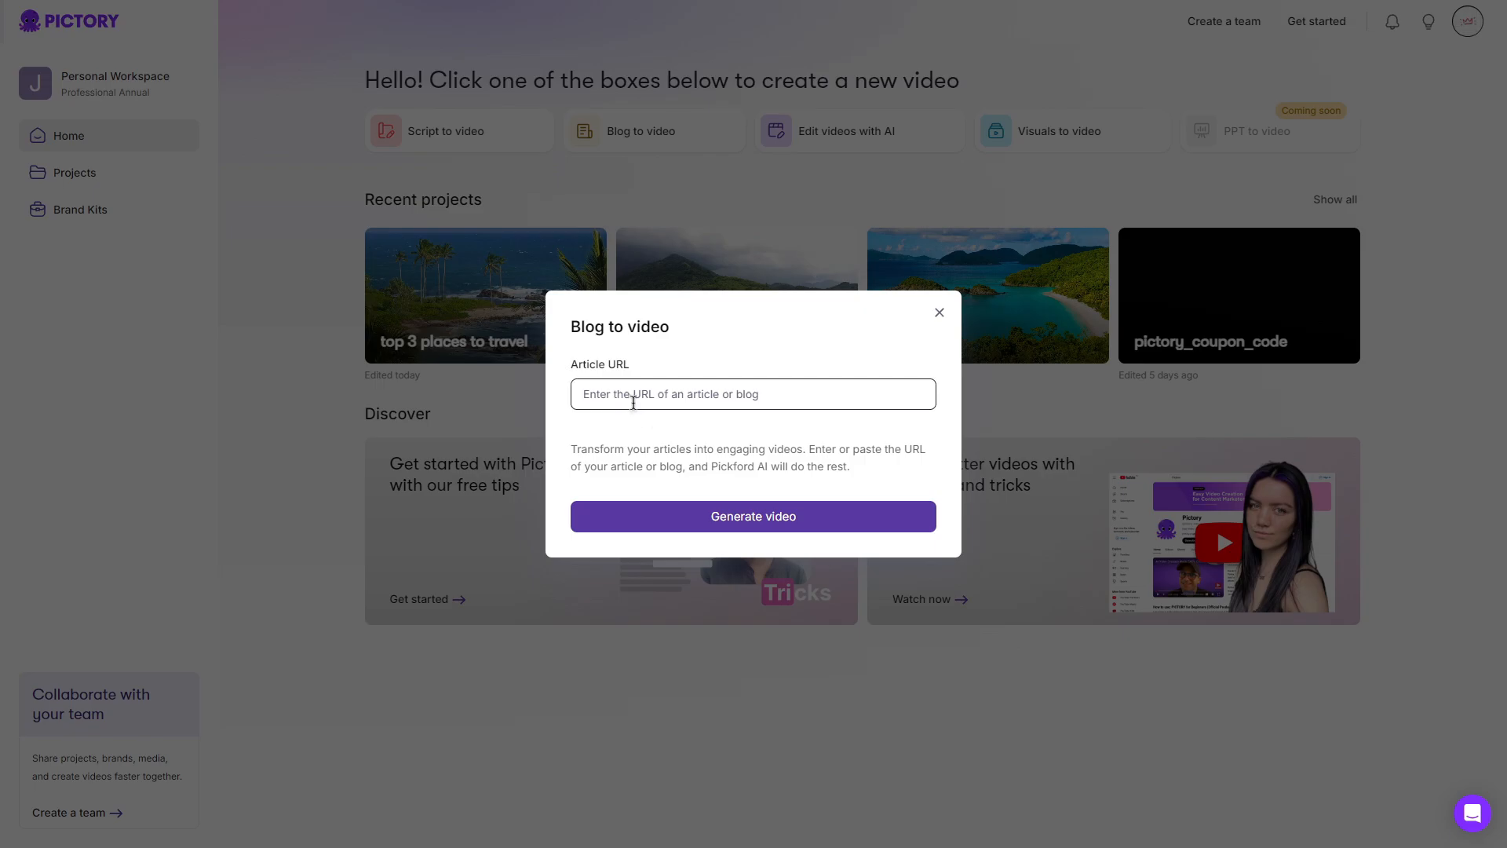
type("https://www.australia.com/en/travel-inspiration/where-to-visit.html")
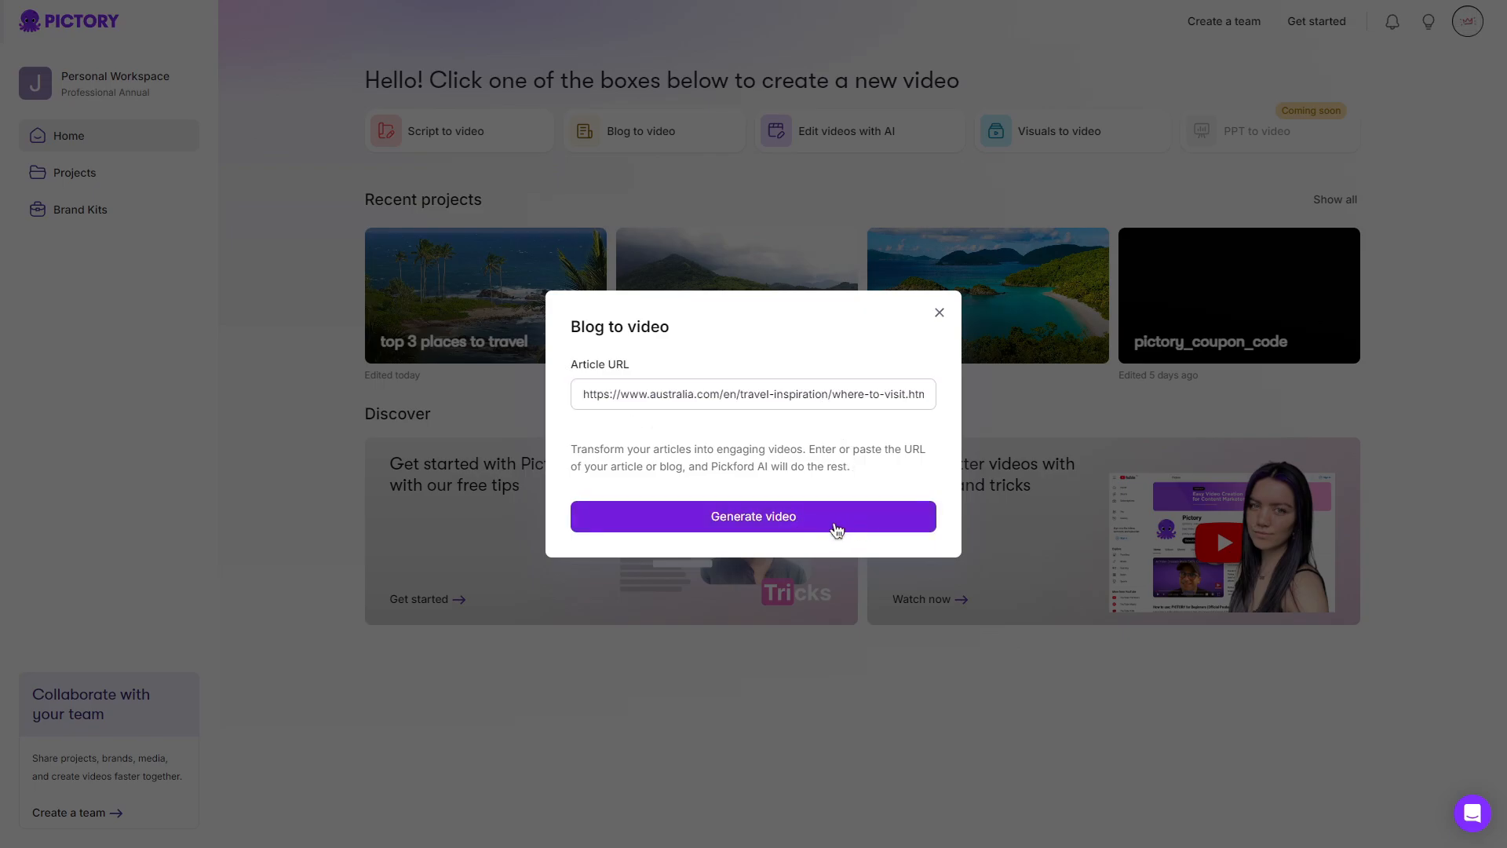
left_click(752, 517)
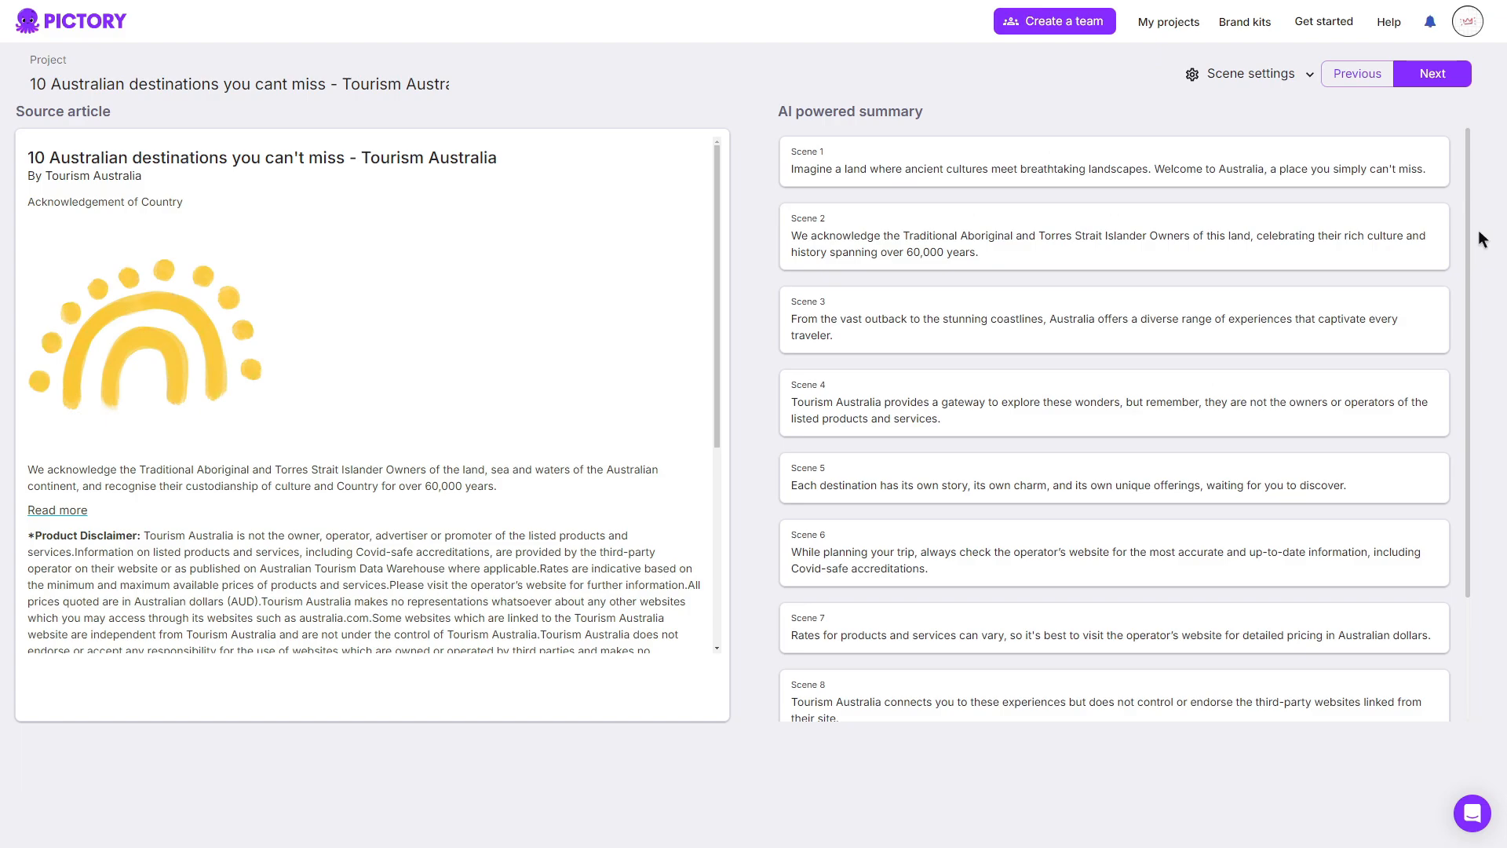
mouse_move(359, 351)
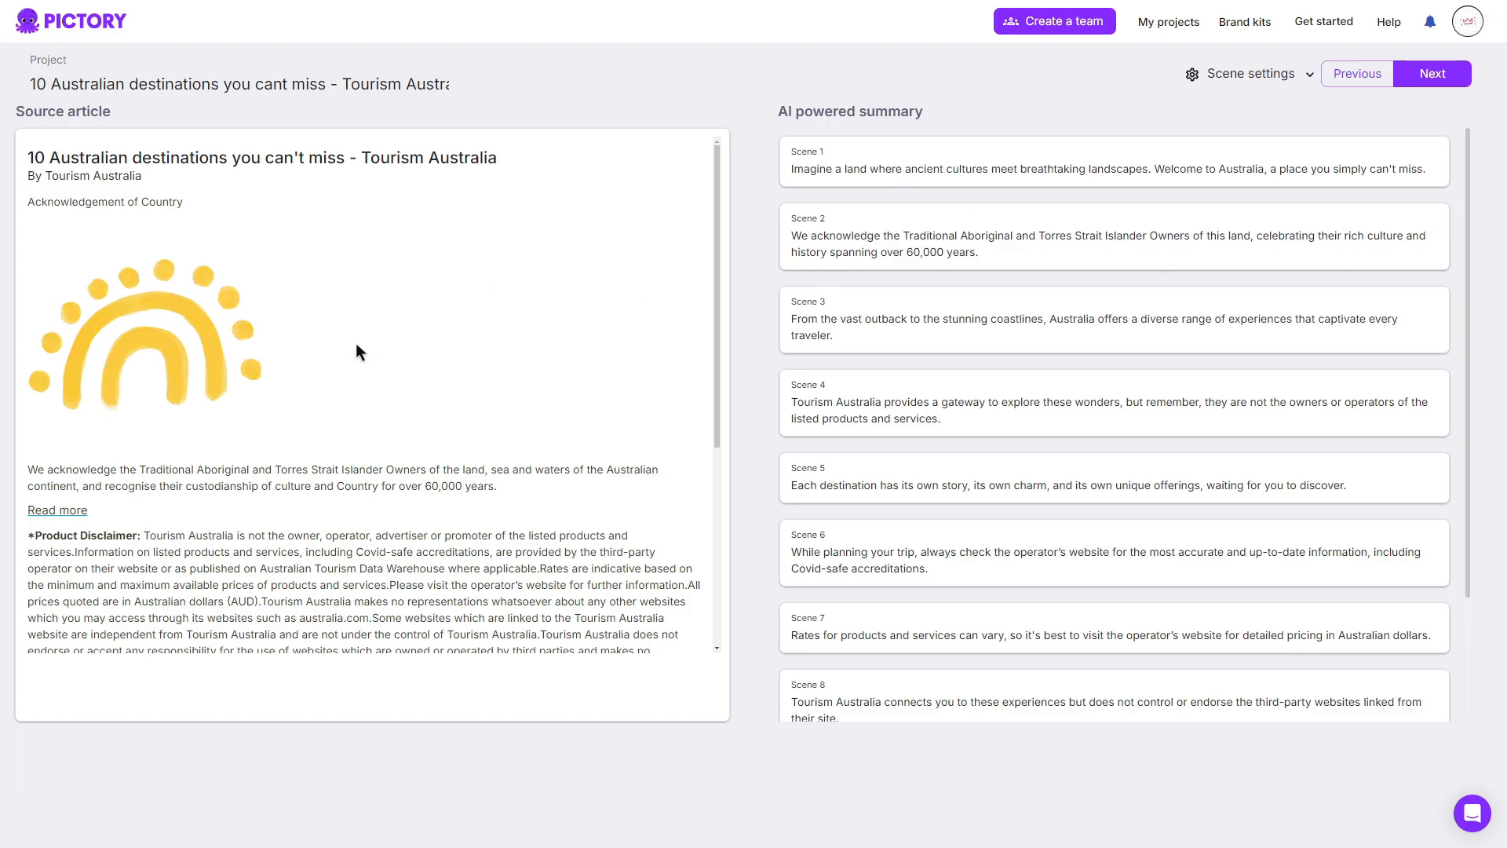
Scroll the Tourism Australia article and continue past its AI scene summary
scroll("down", 3)
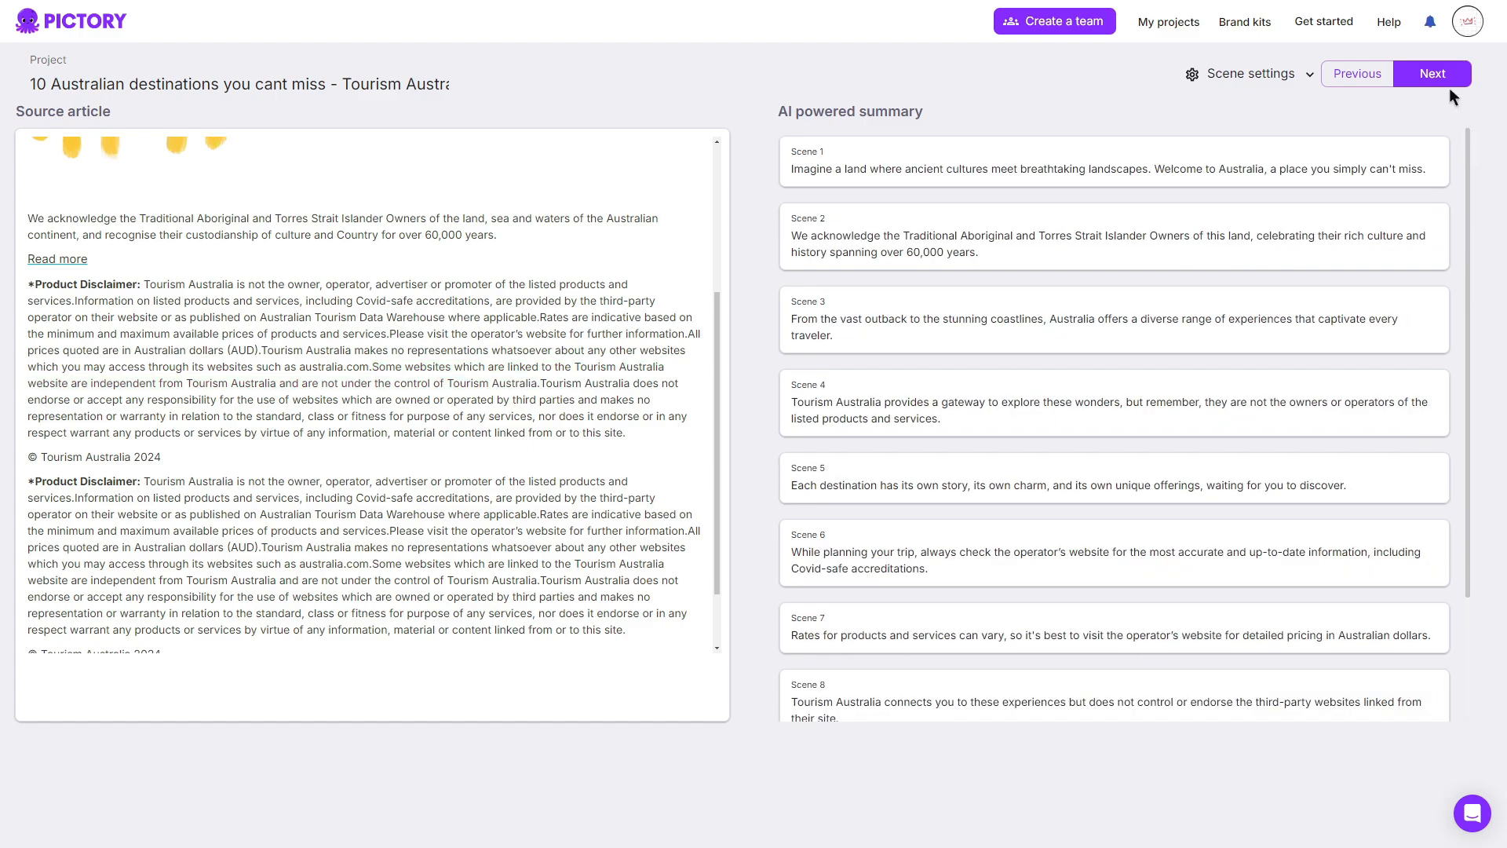
left_click(1431, 73)
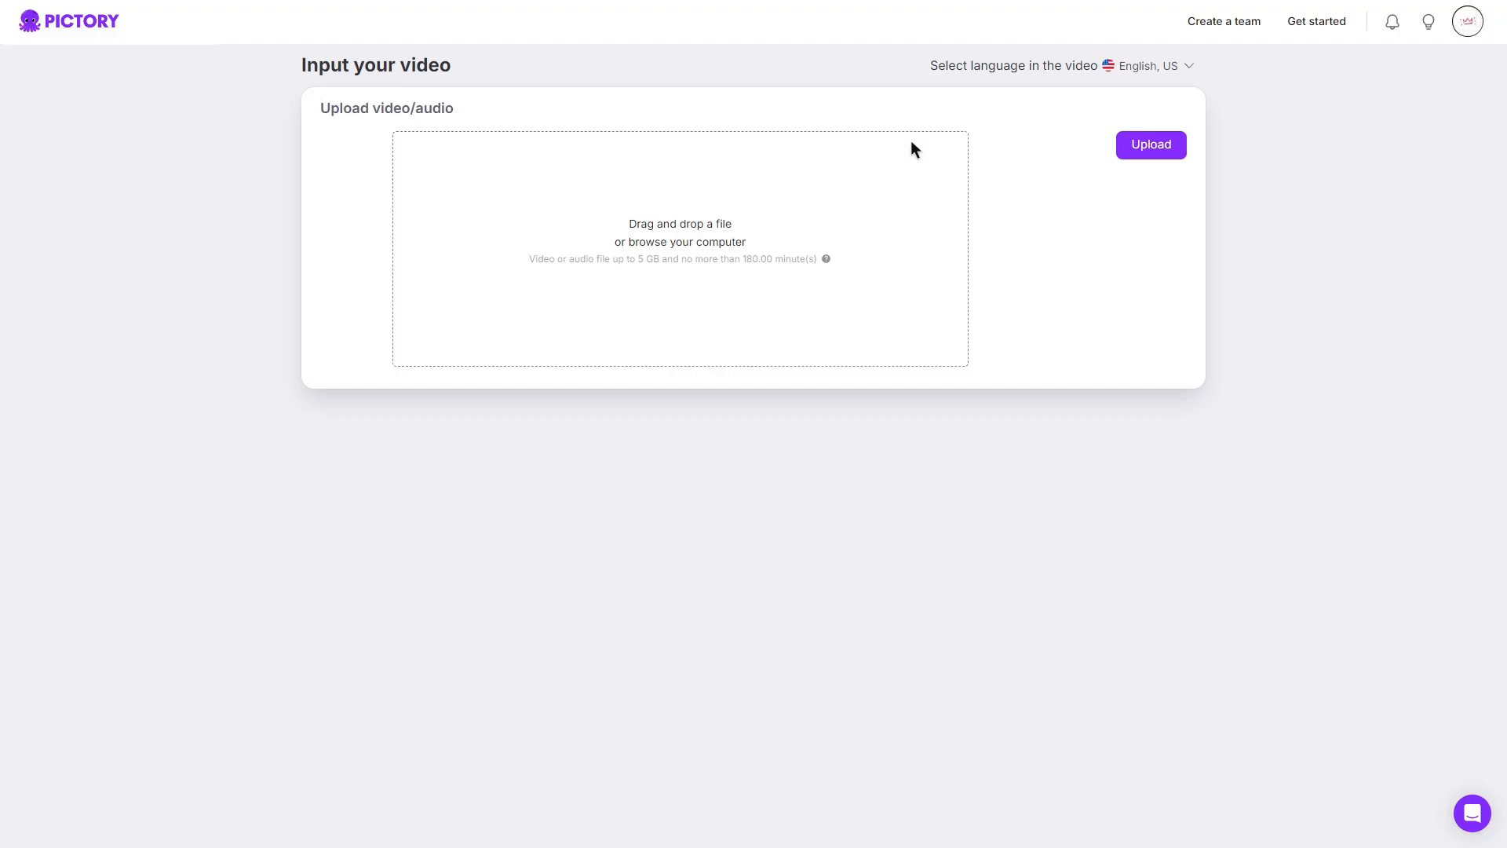
mouse_move(781, 266)
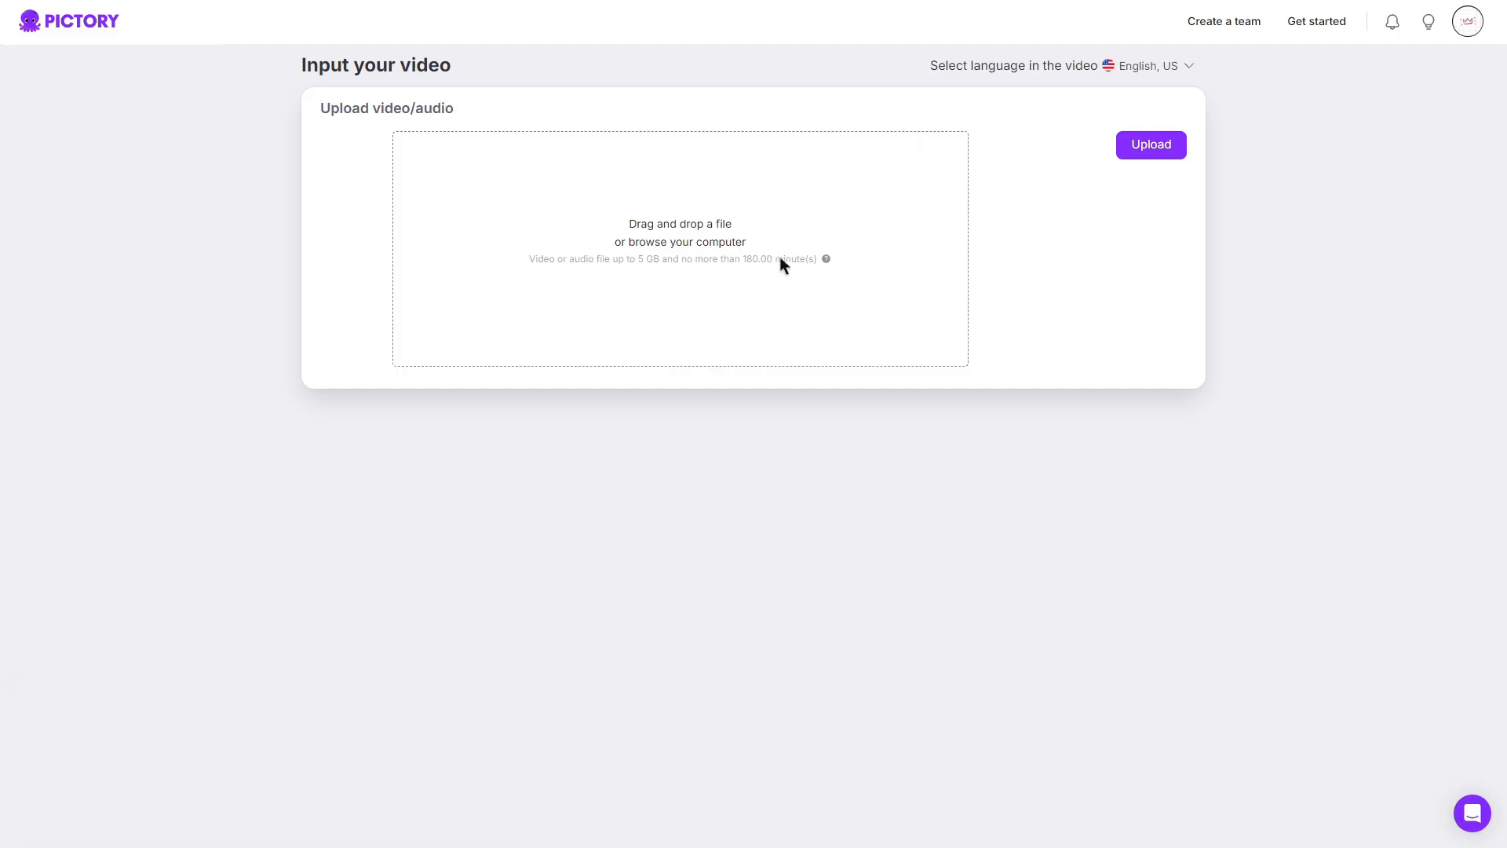
Upload 'pictory coupon code.mp4' and proceed to its transcript
left_click(1149, 145)
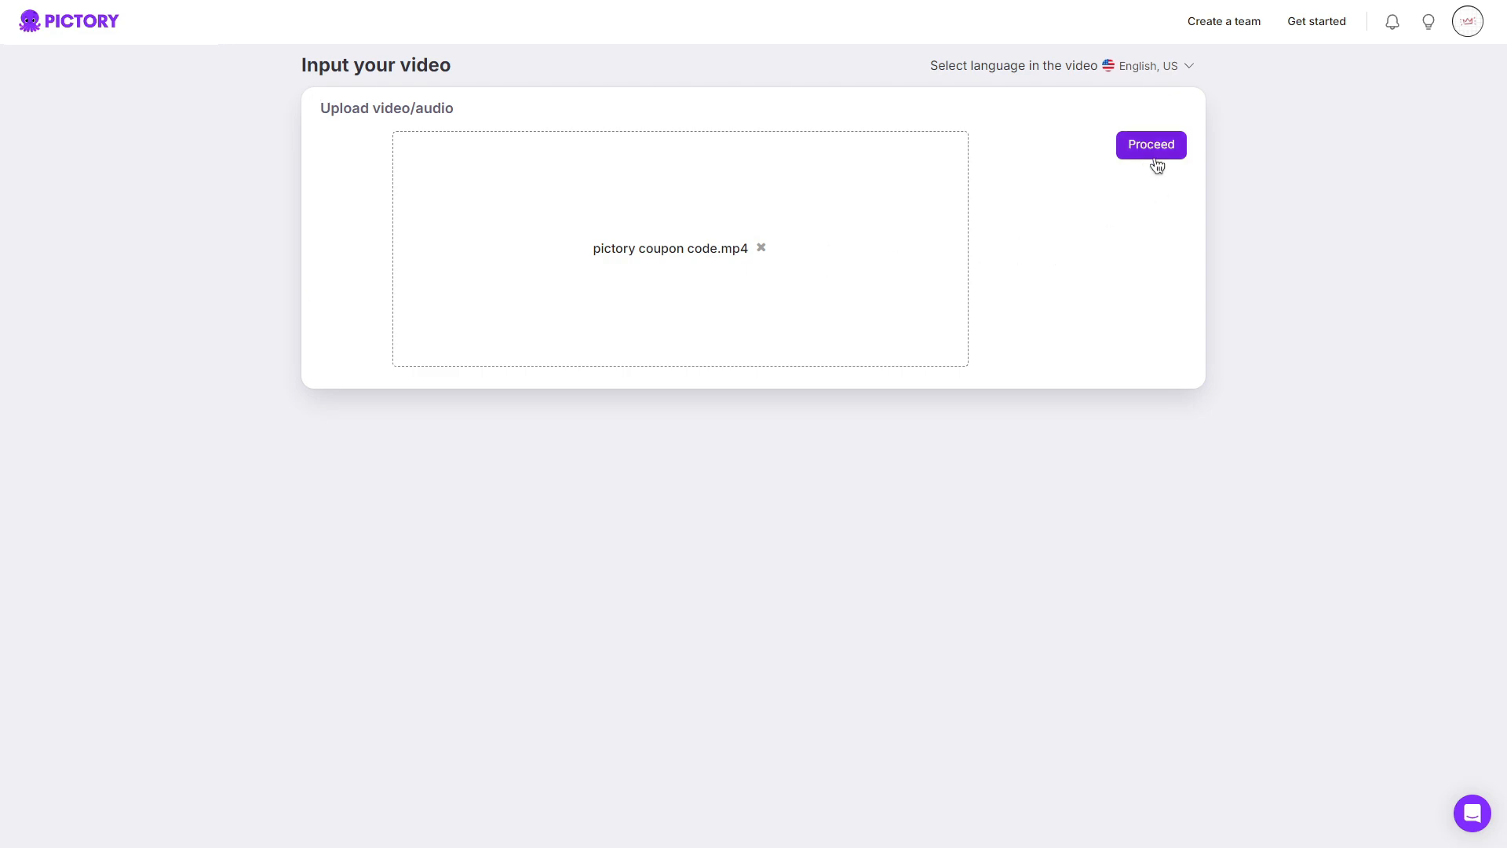
left_click(1151, 144)
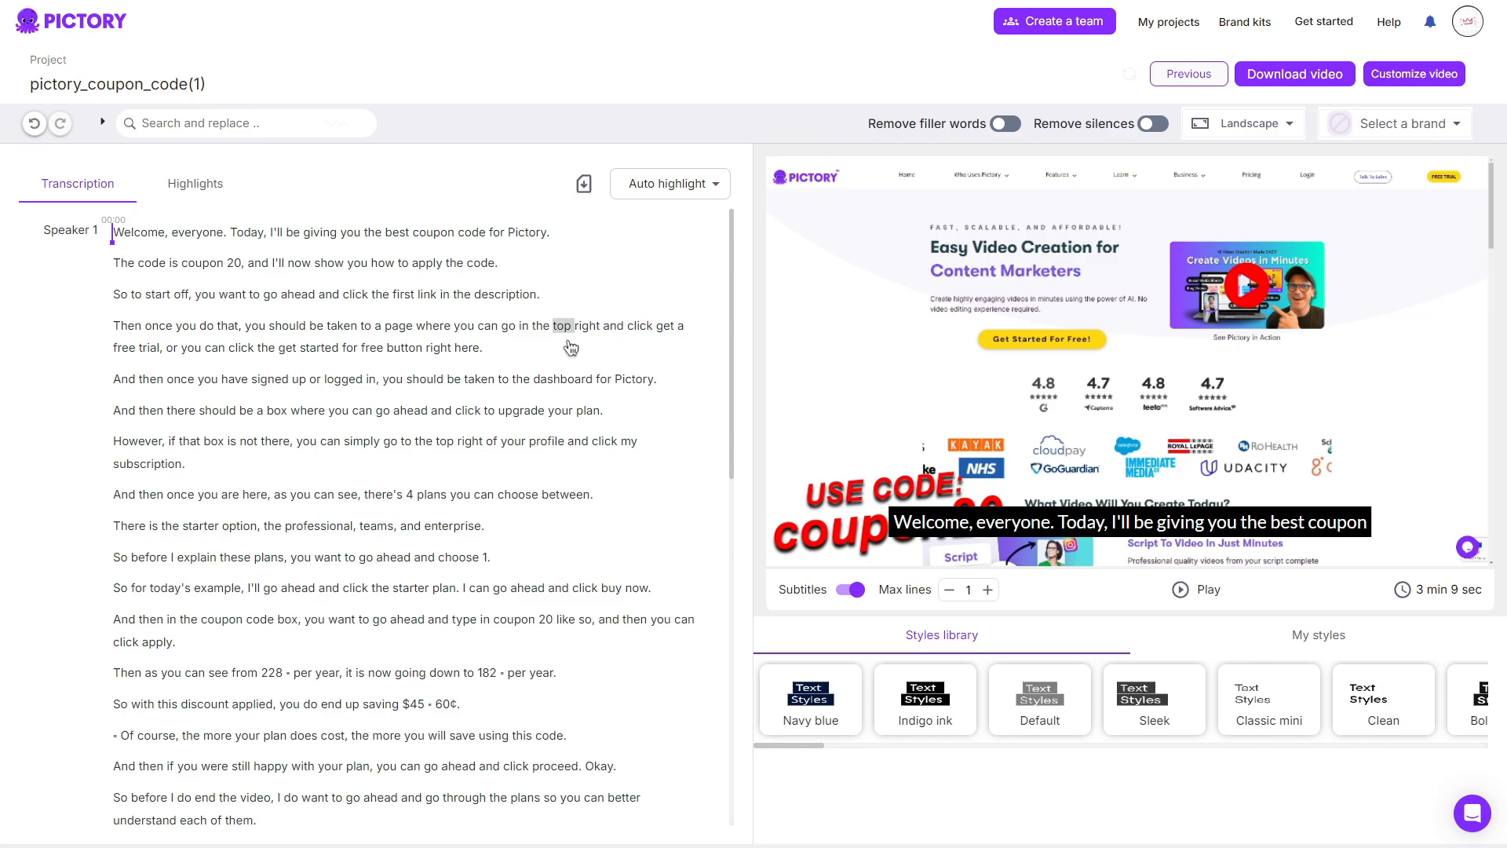
mouse_move(981, 350)
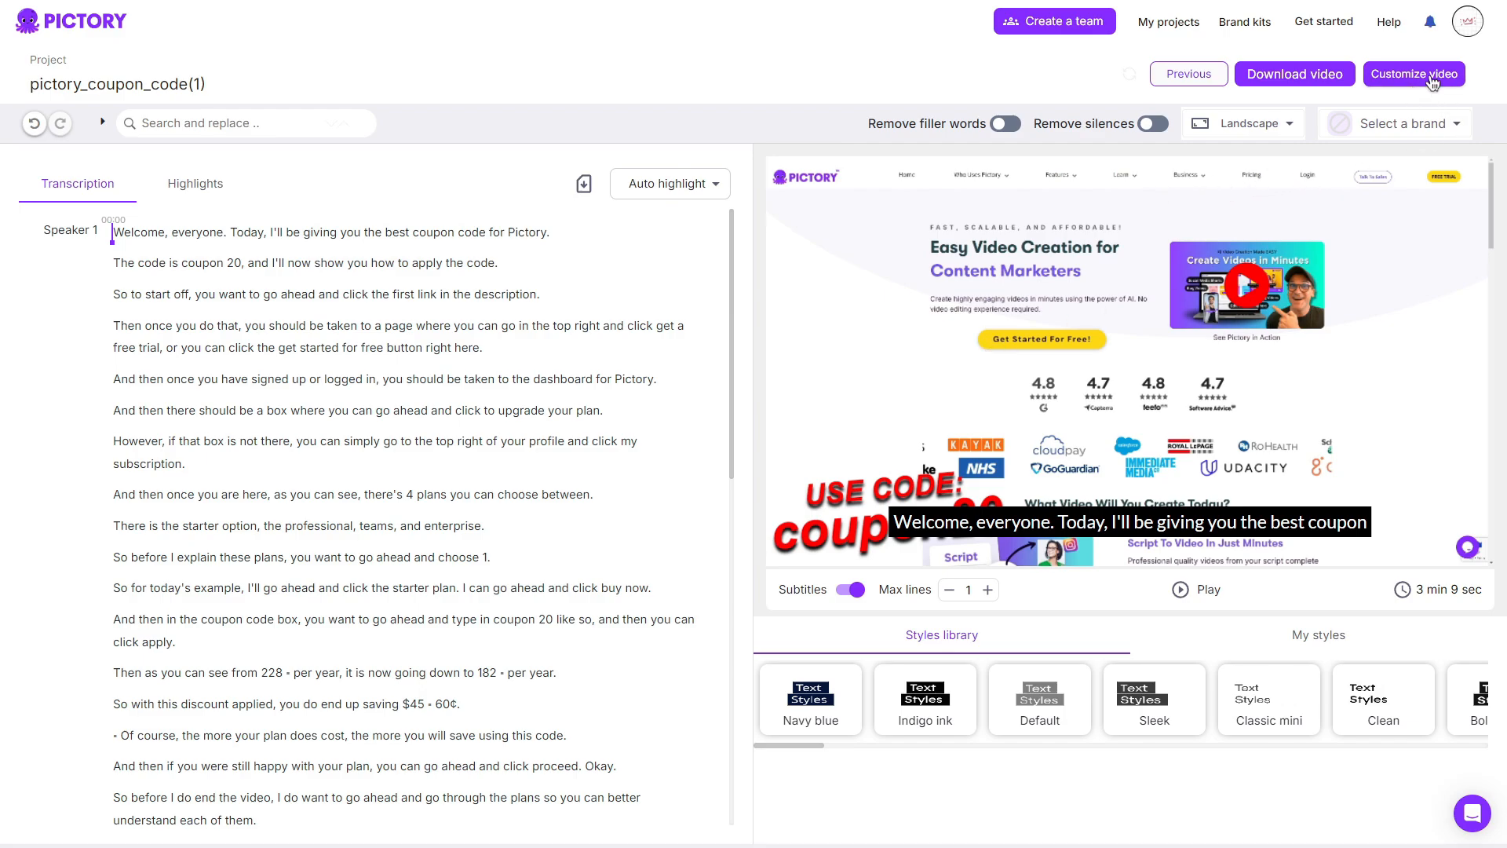
Continue to Customize video for the 'pictory_coupon_code(1)' project
left_click(1413, 74)
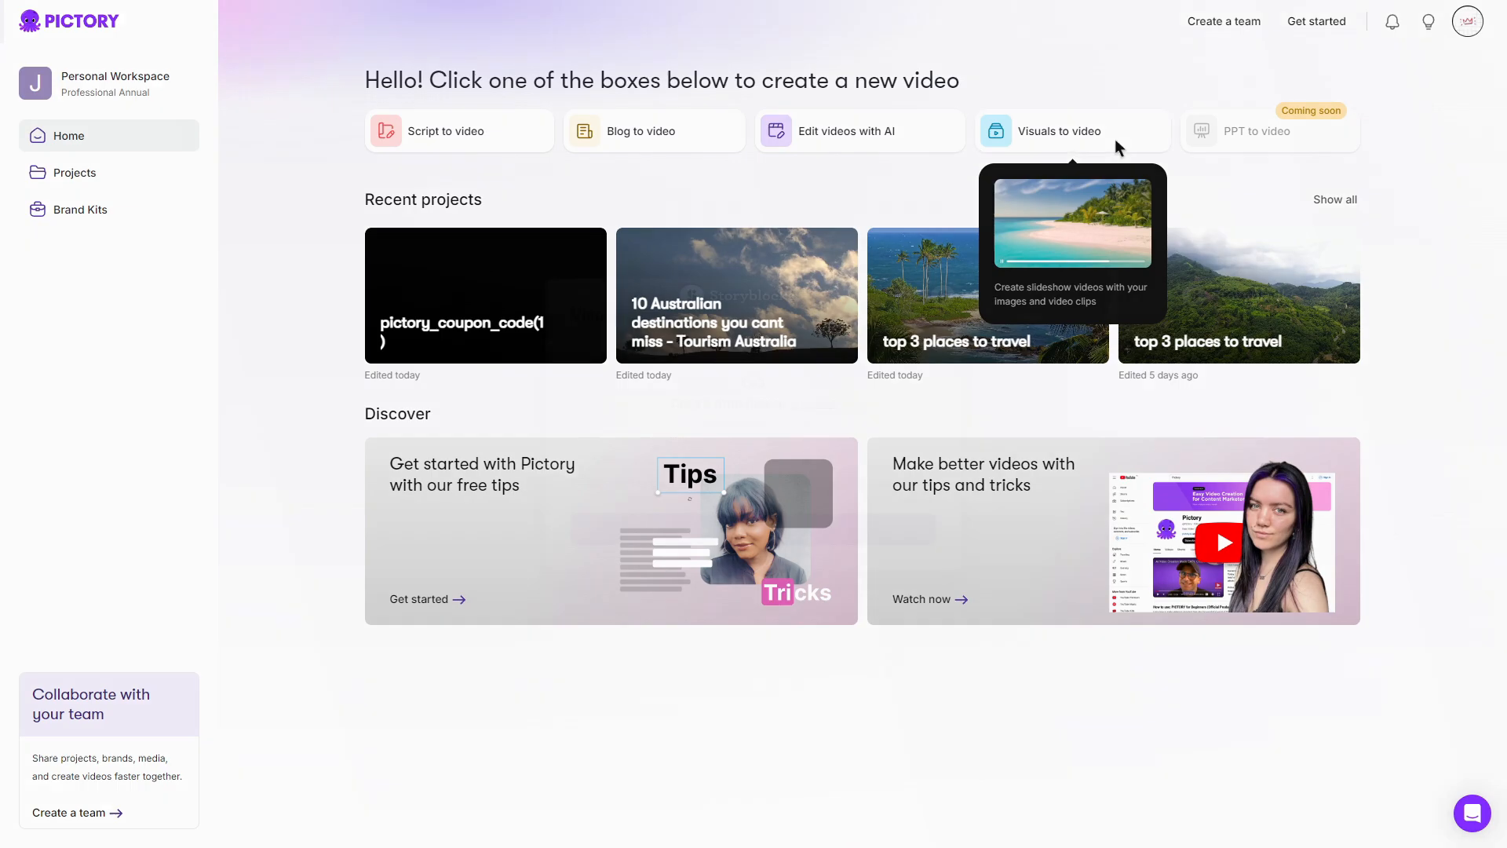
Create a visuals-to-video storyboard from four beach images with plage.jpg moved to second
left_click(1058, 131)
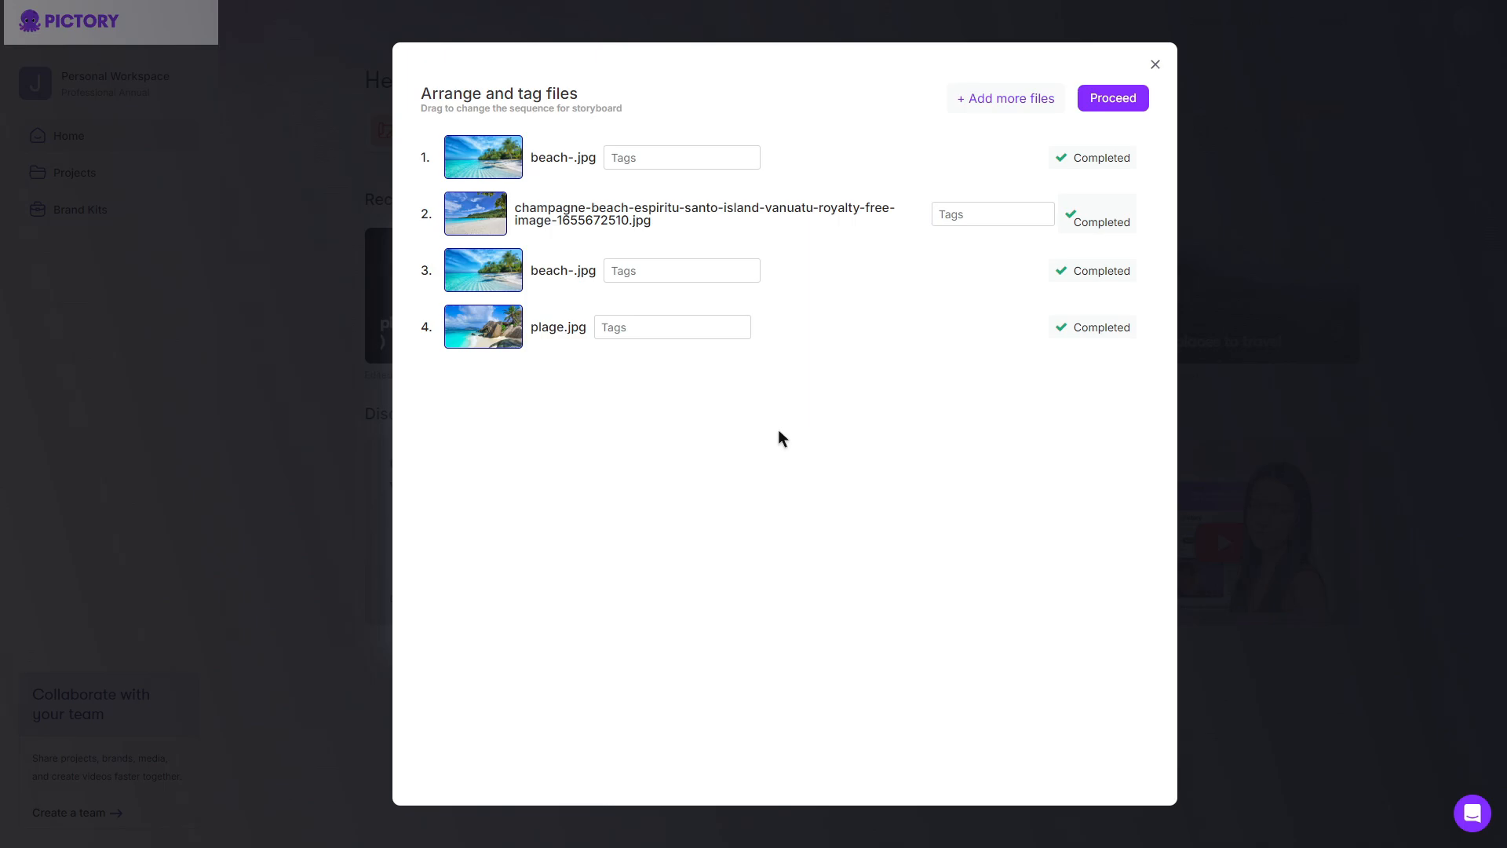
mouse_move(671, 372)
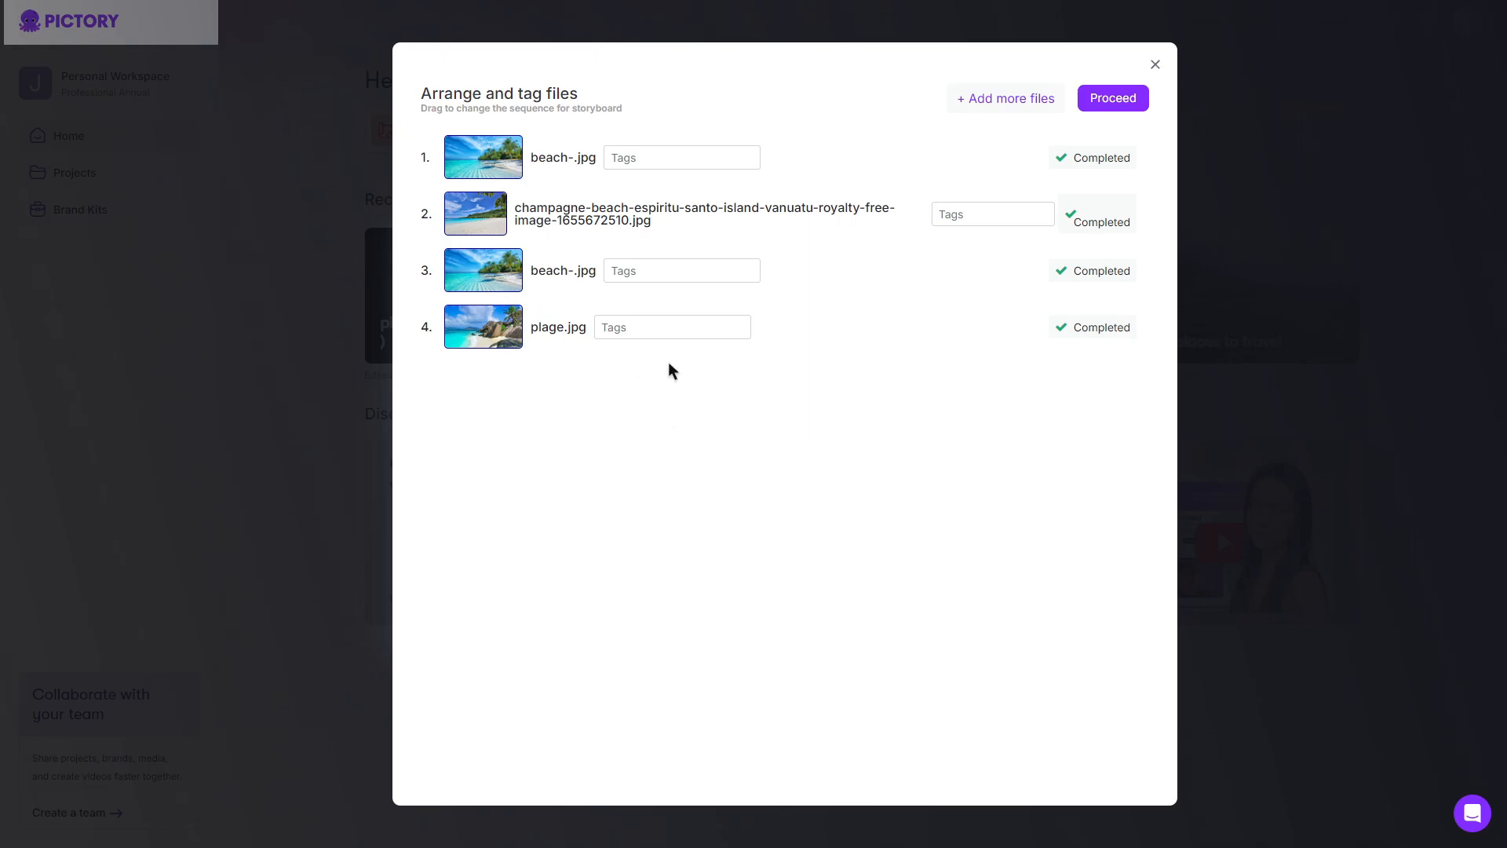
mouse_move(797, 331)
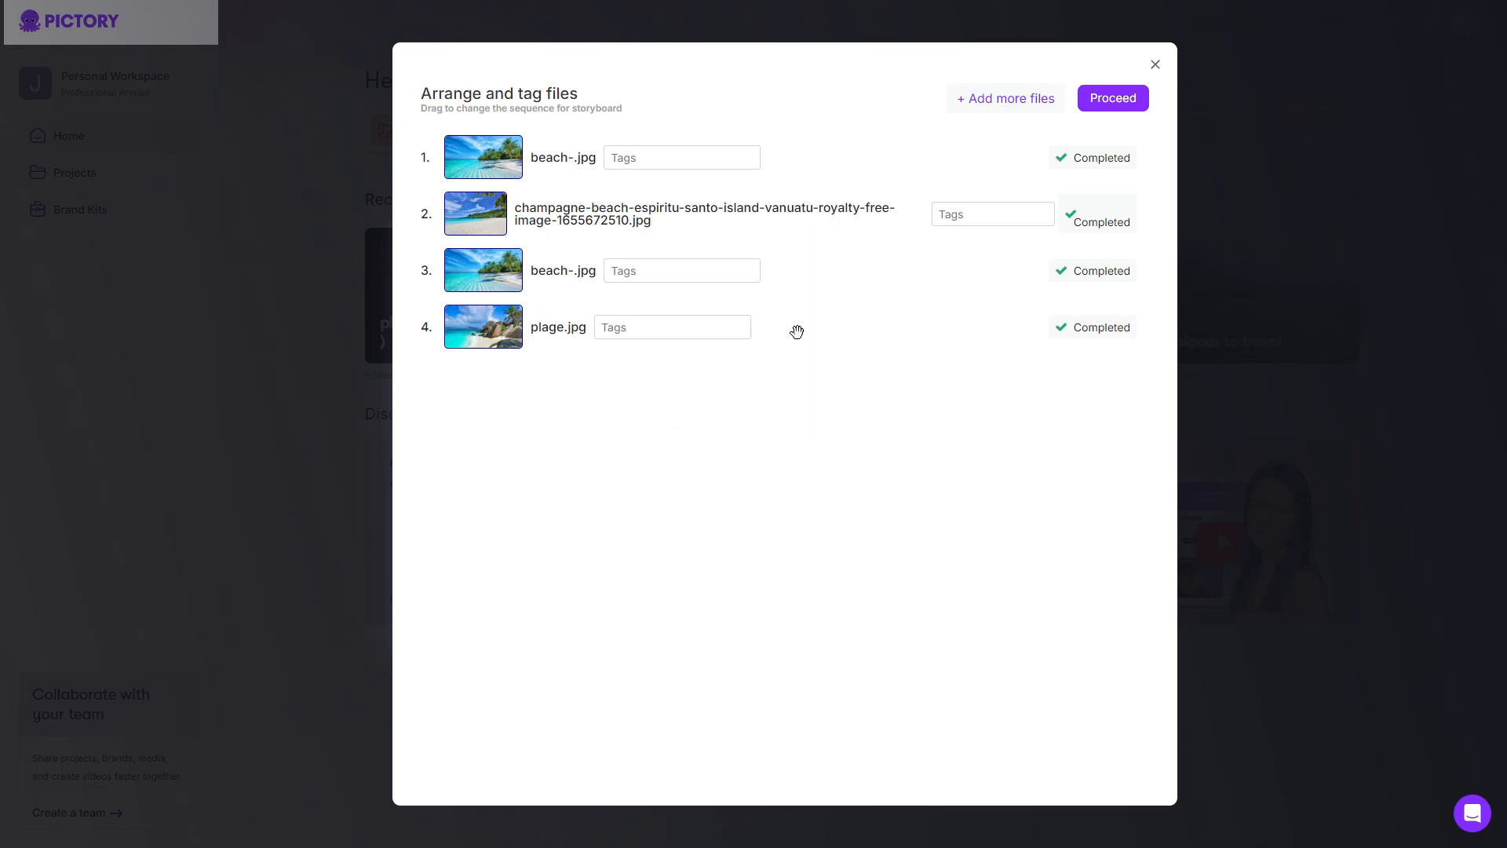
left_click_drag(483, 327, 483, 266)
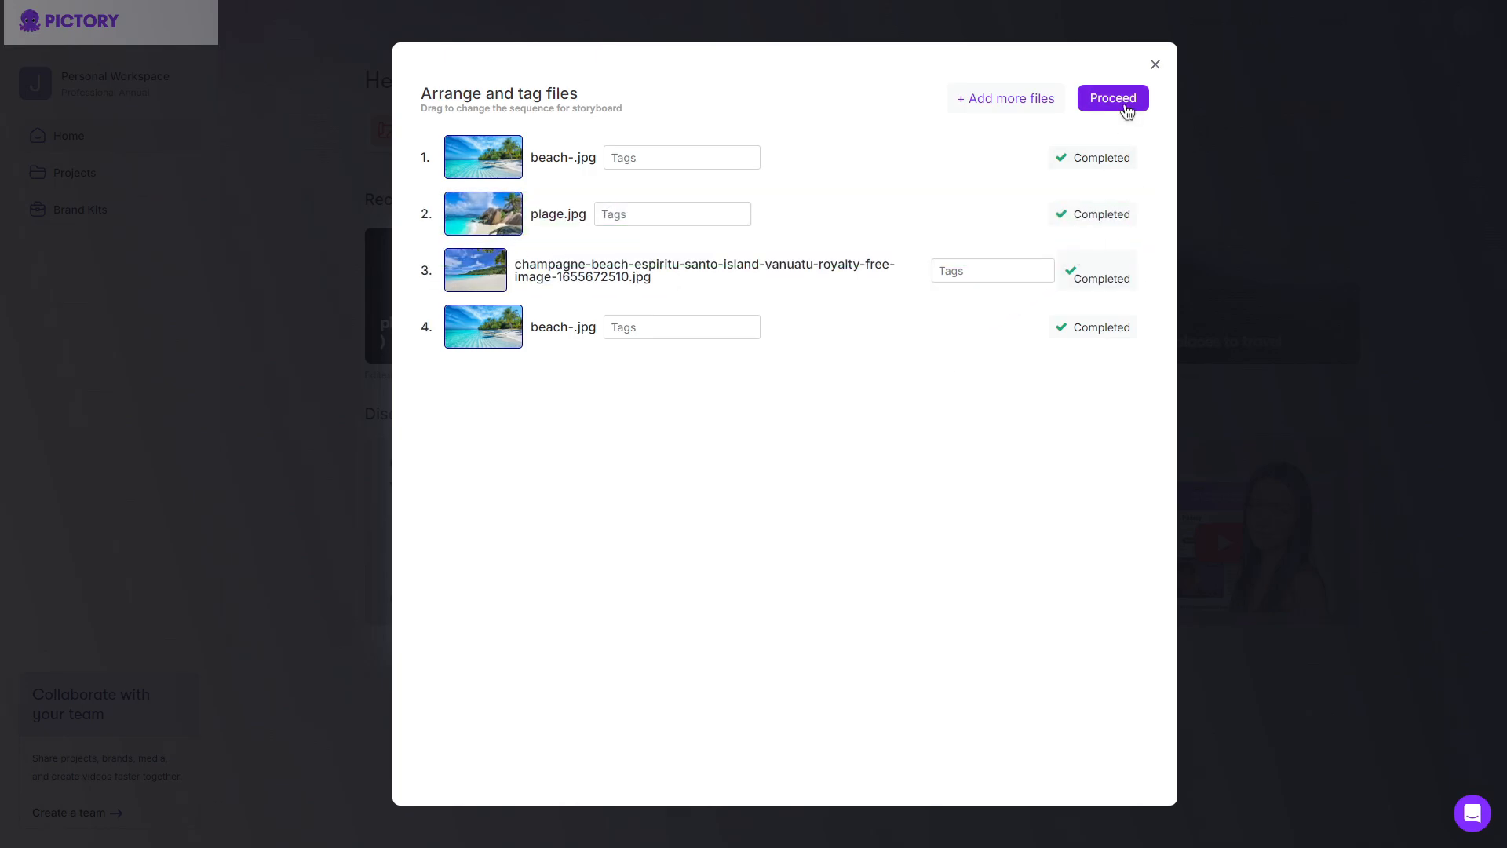
left_click(1112, 98)
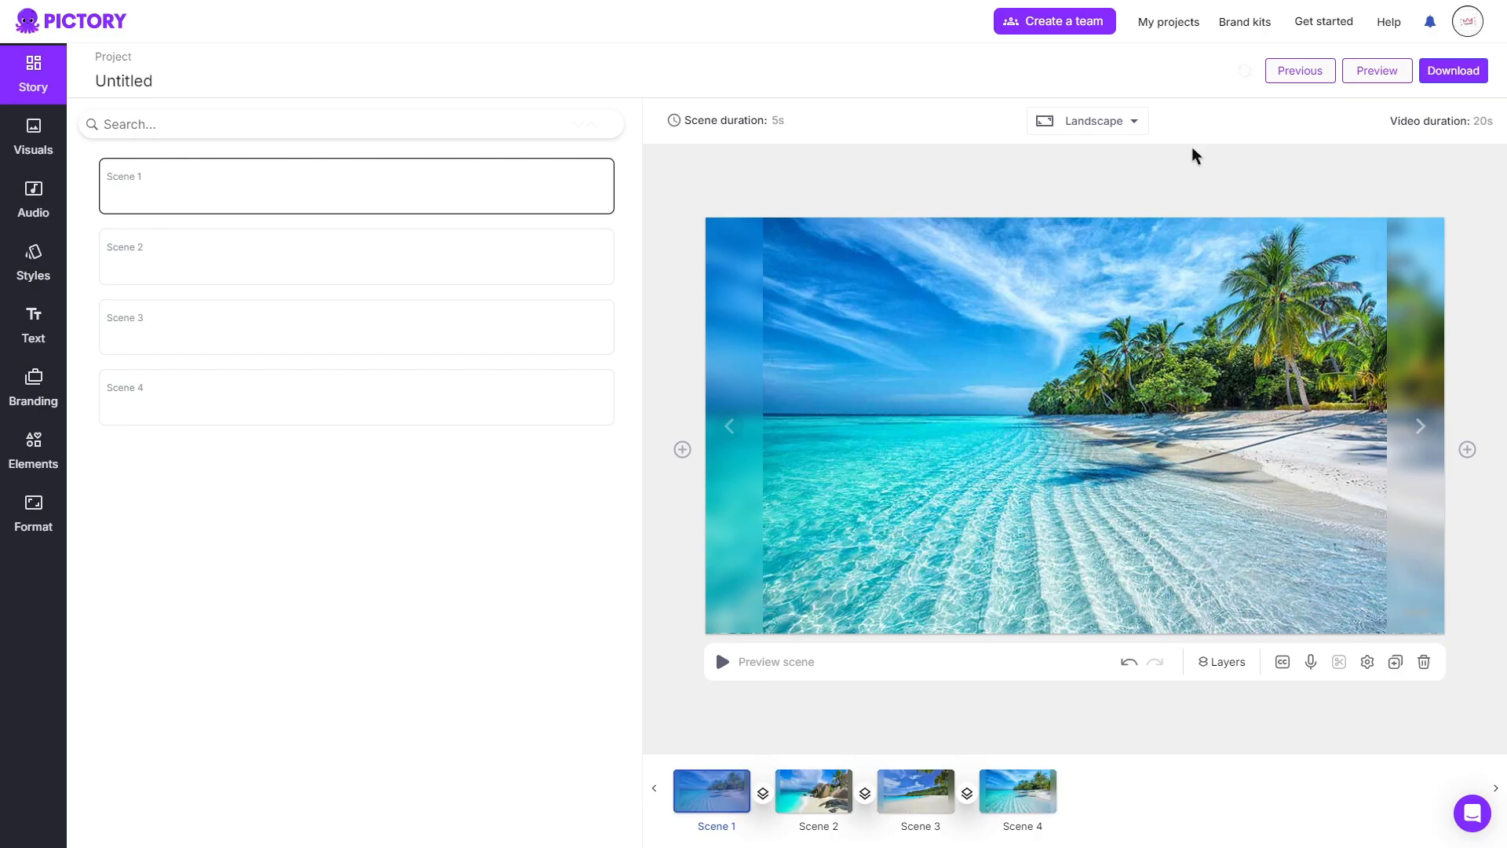
mouse_move(1207, 205)
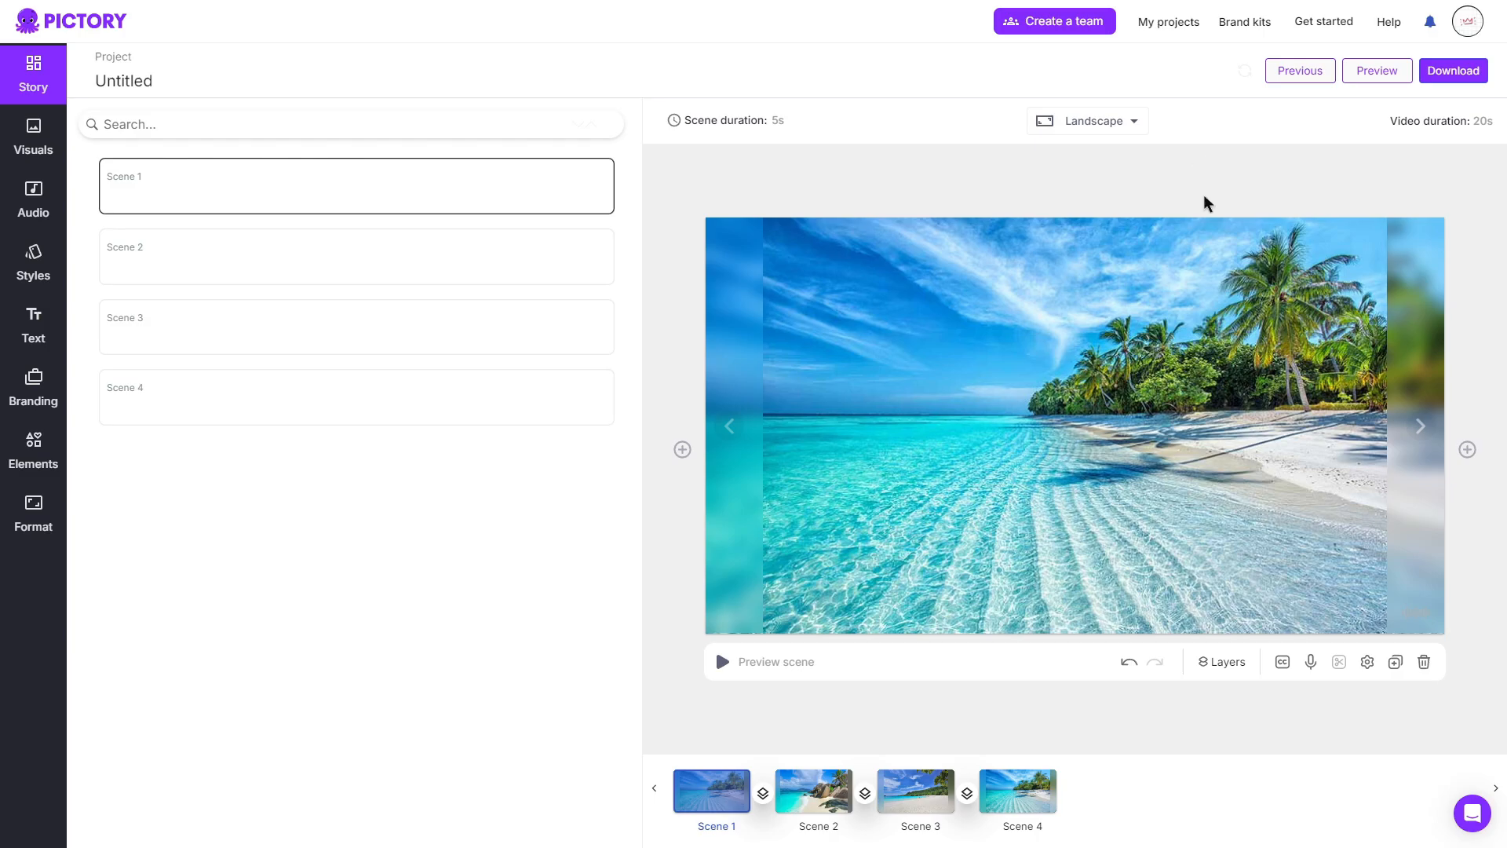
Exit the four-scene Untitled storyboard back to the Home dashboard
left_click(68, 20)
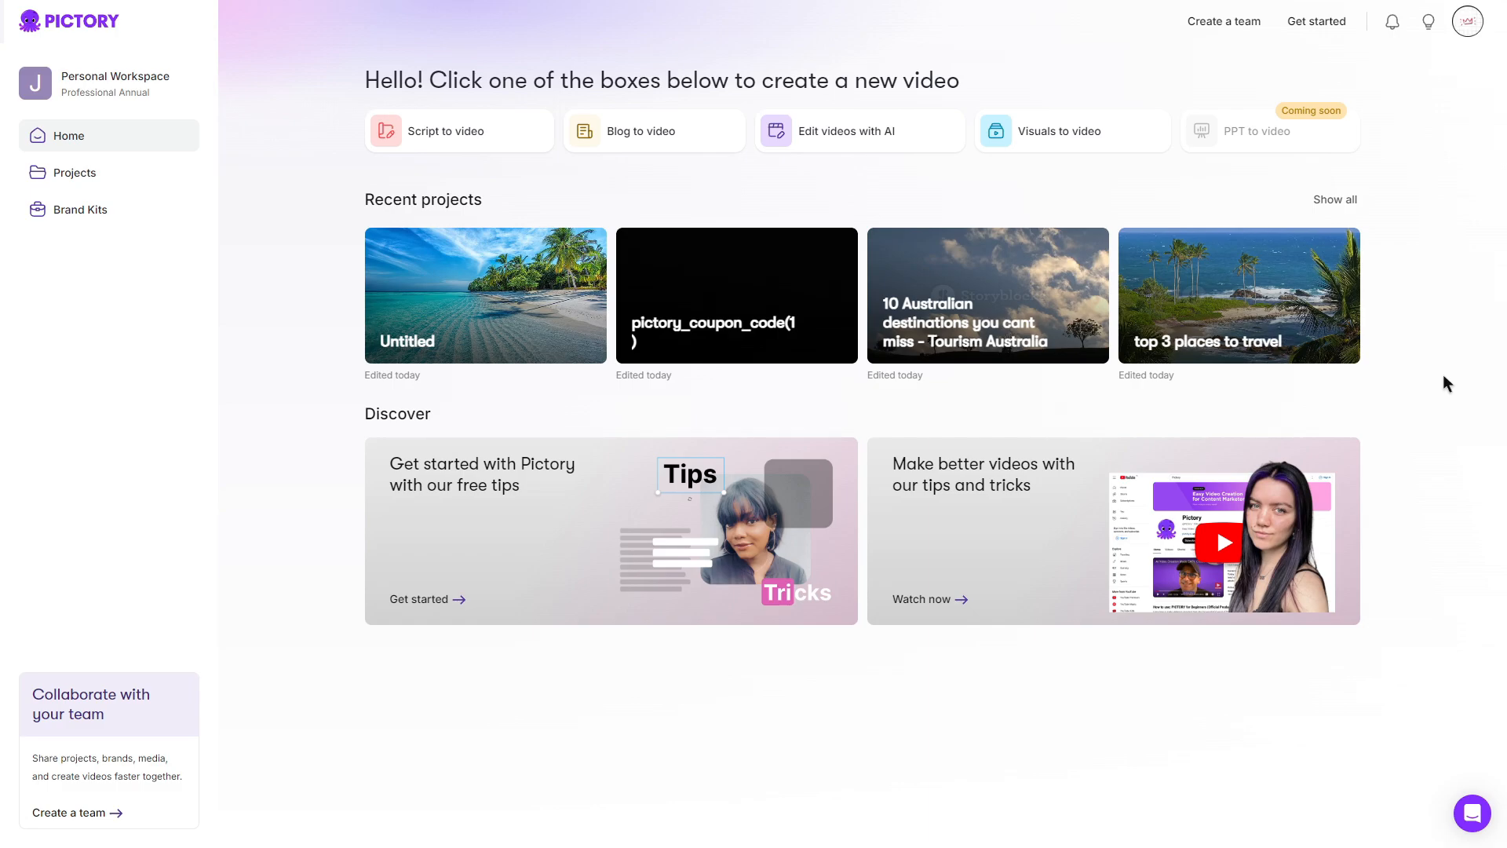
mouse_move(1446, 388)
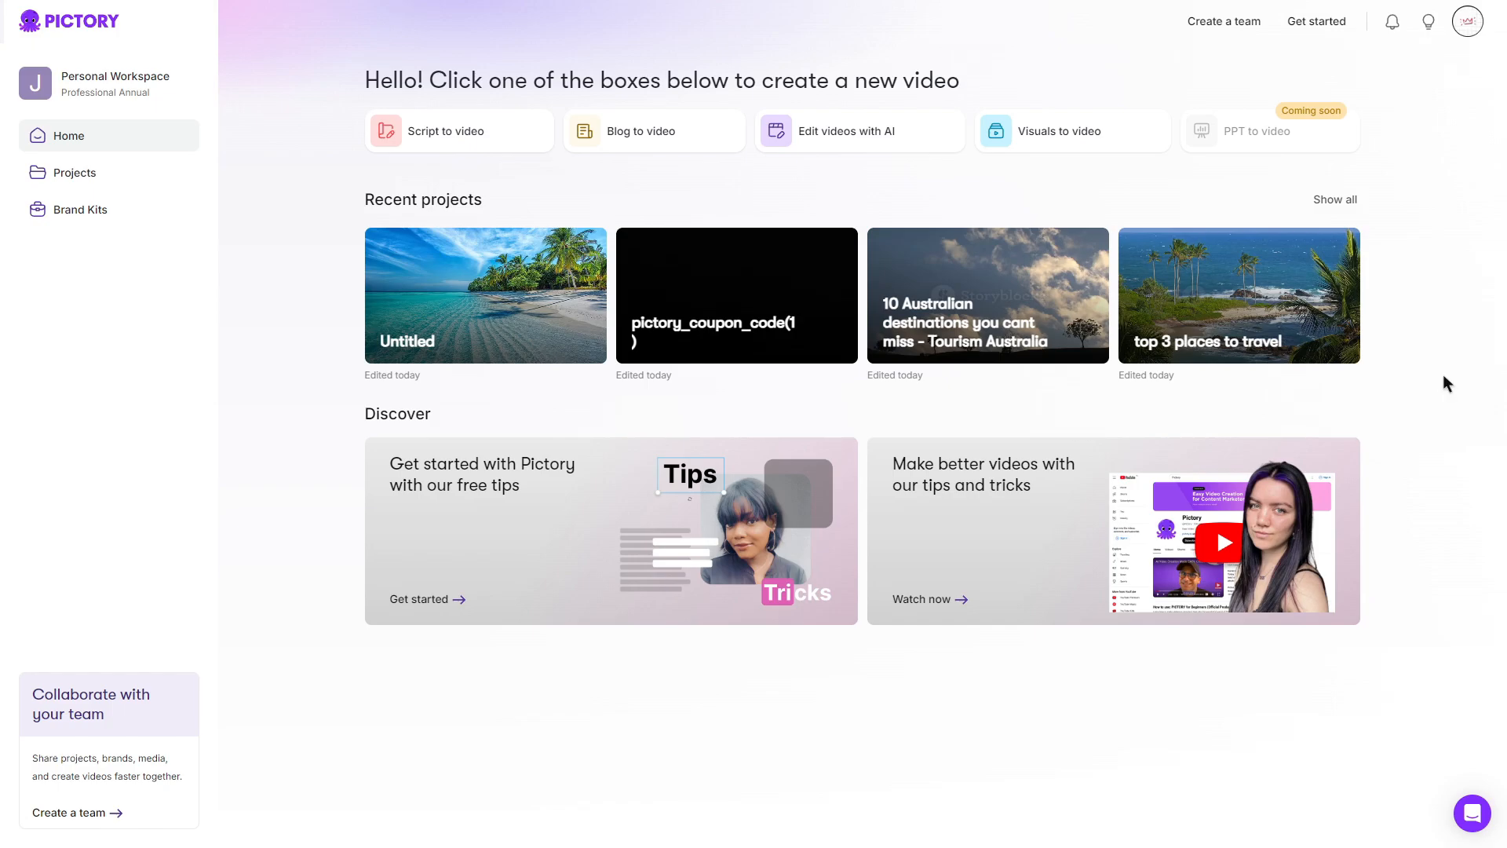
mouse_move(301, 36)
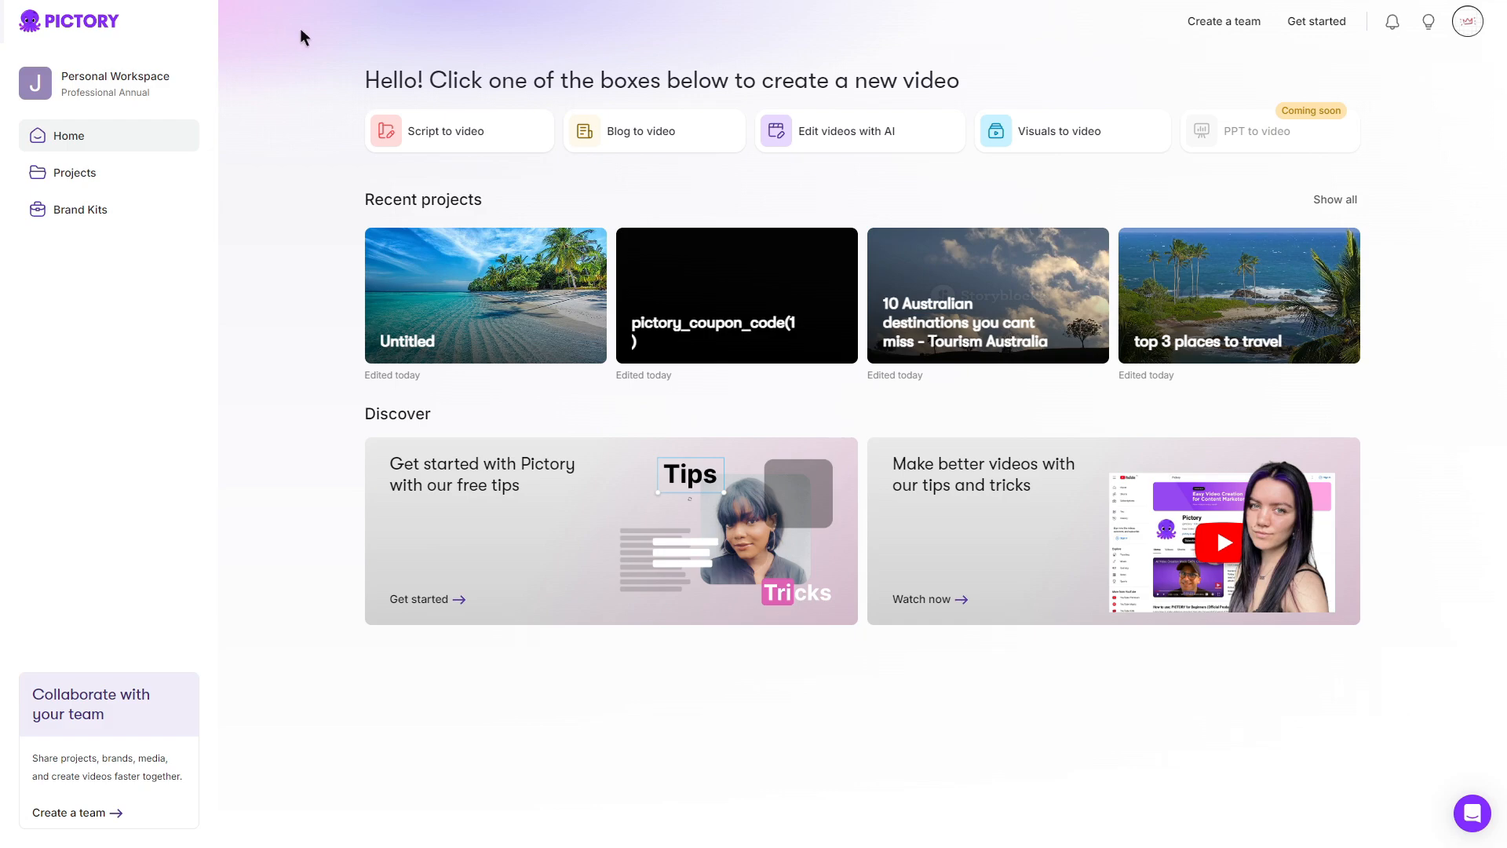
Open My subscription from the profile avatar menu
left_click(1467, 21)
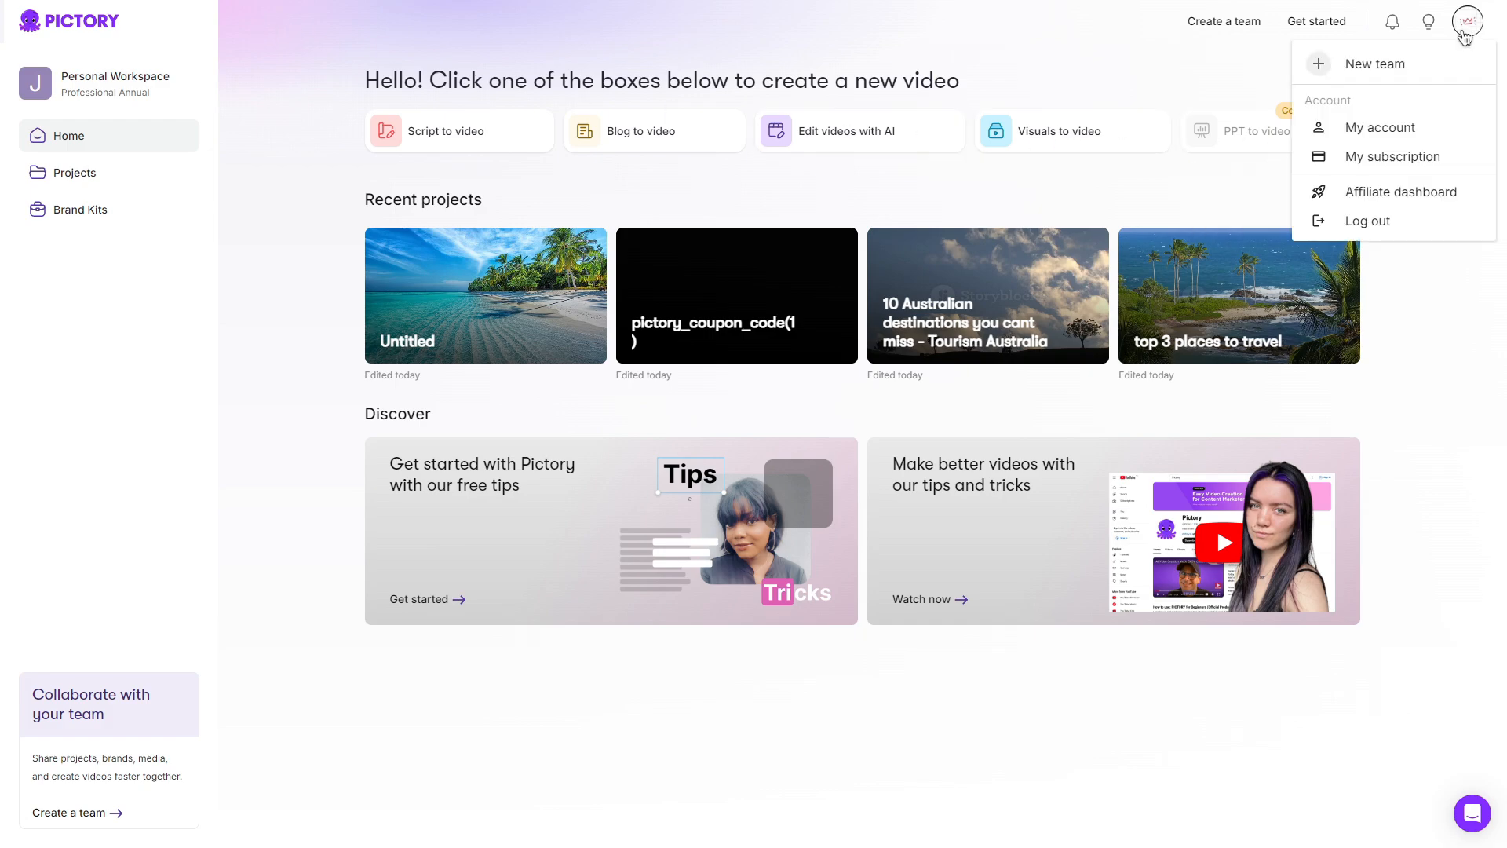
mouse_move(1392, 156)
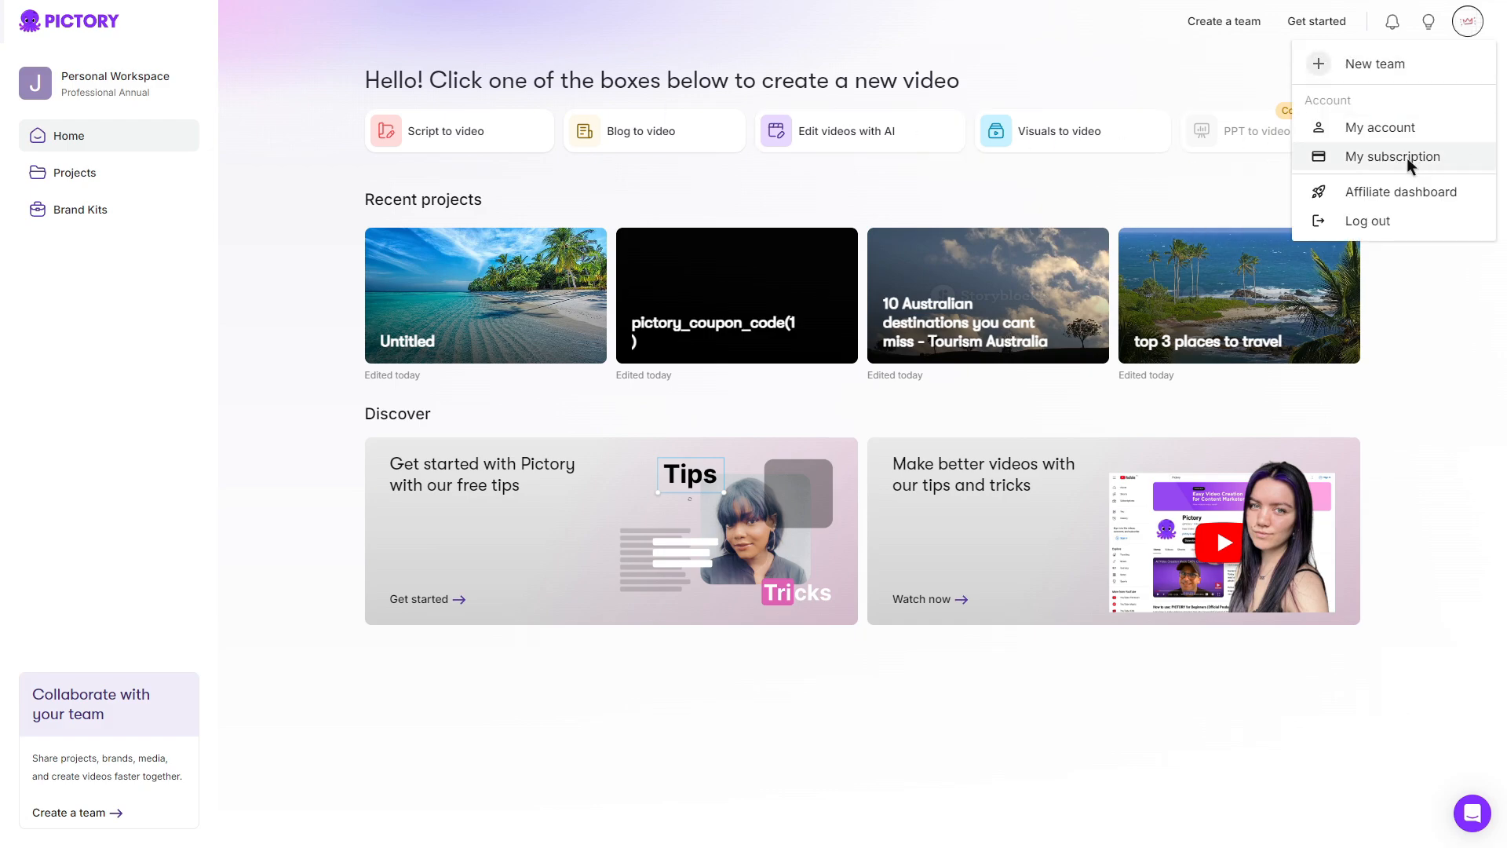
left_click(1392, 155)
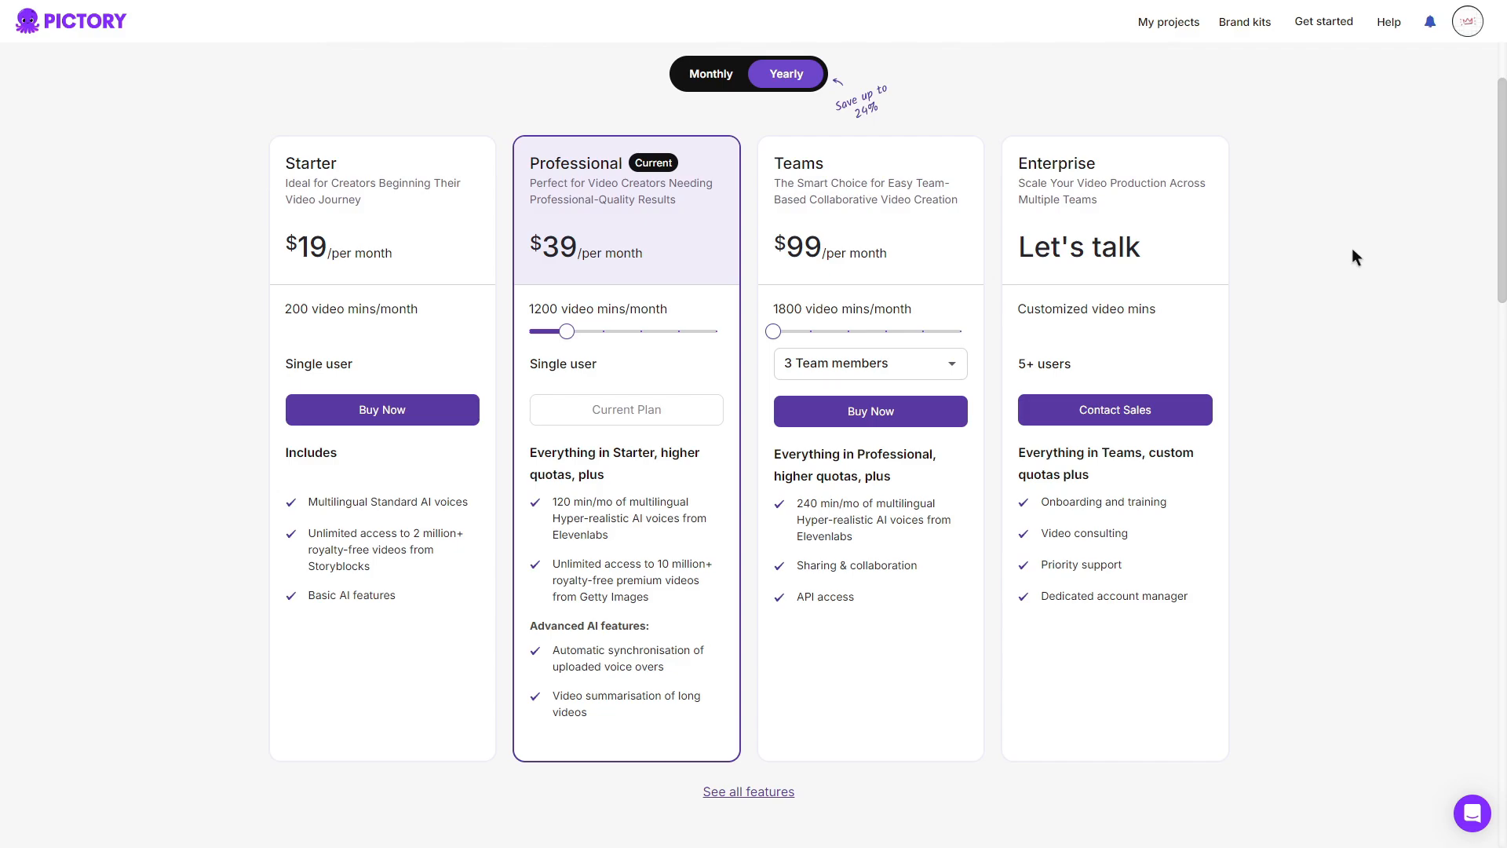
Buy the annual Starter plan with coupon20 applied, reducing renewal from $228 to $182/year
left_click(381, 410)
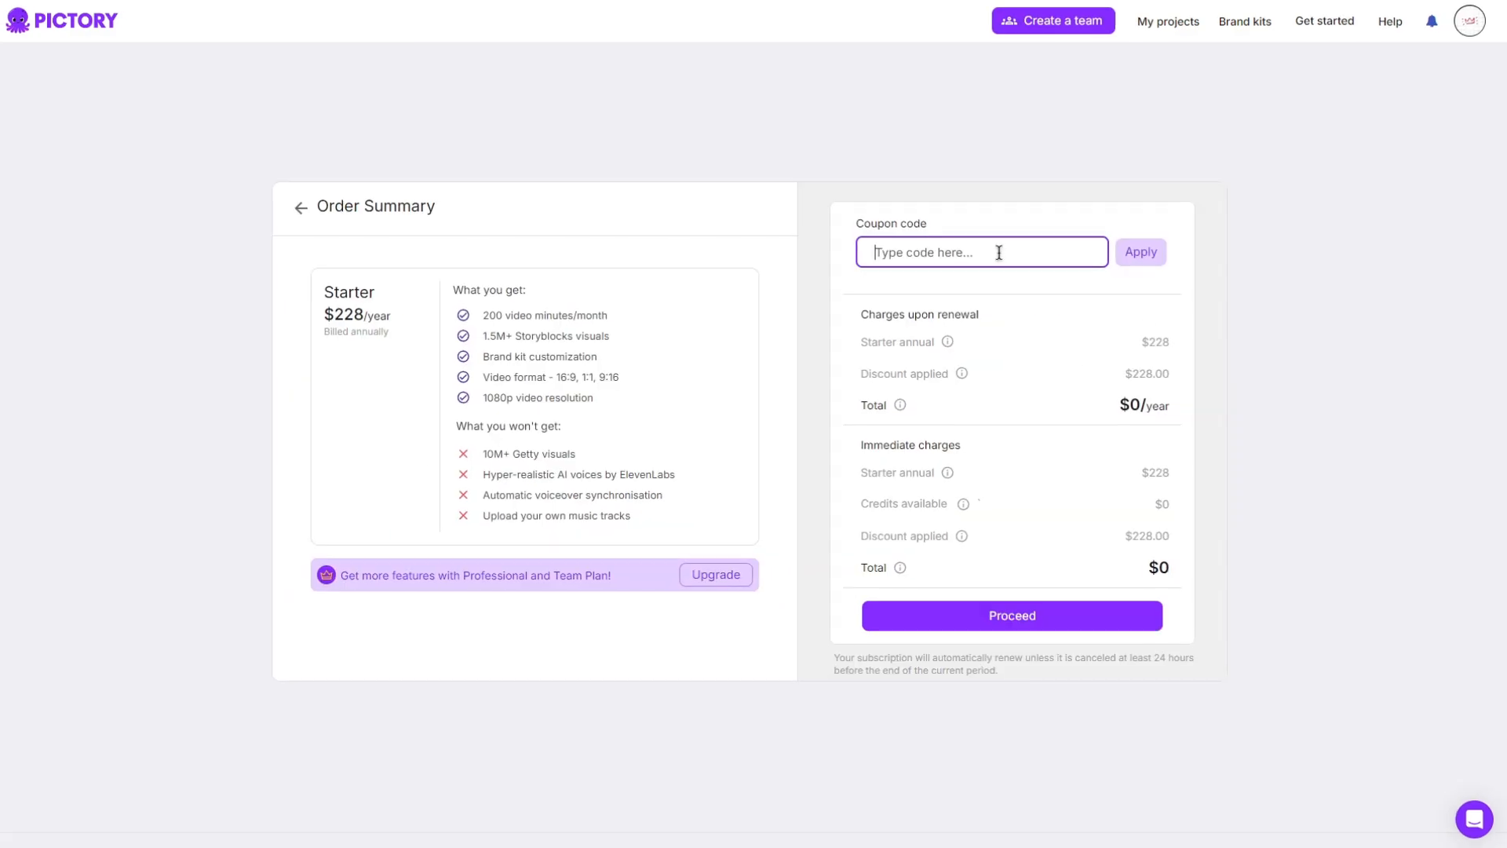
type("coupon")
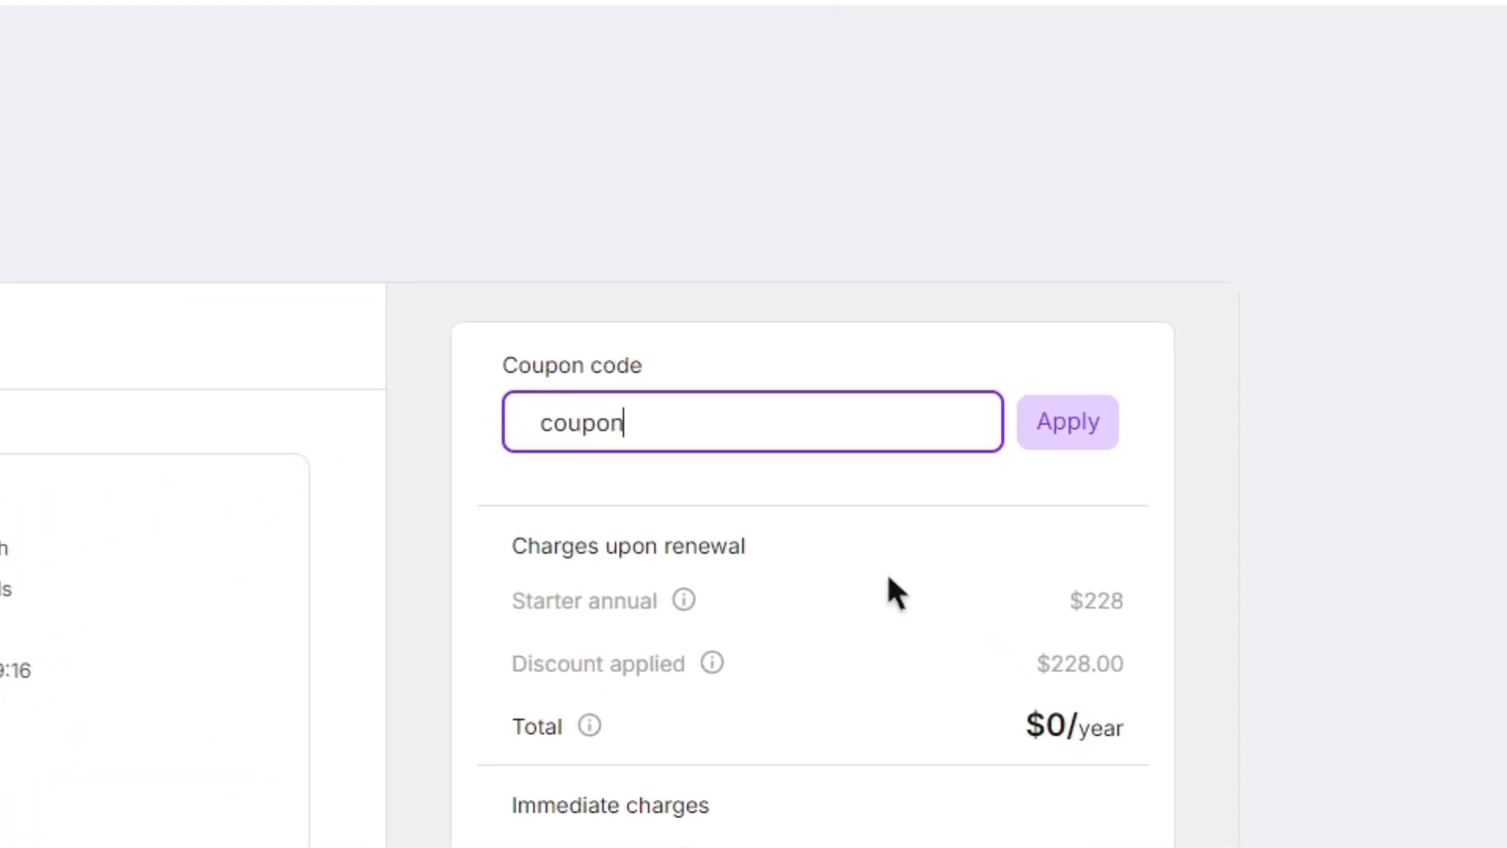
left_click(1066, 420)
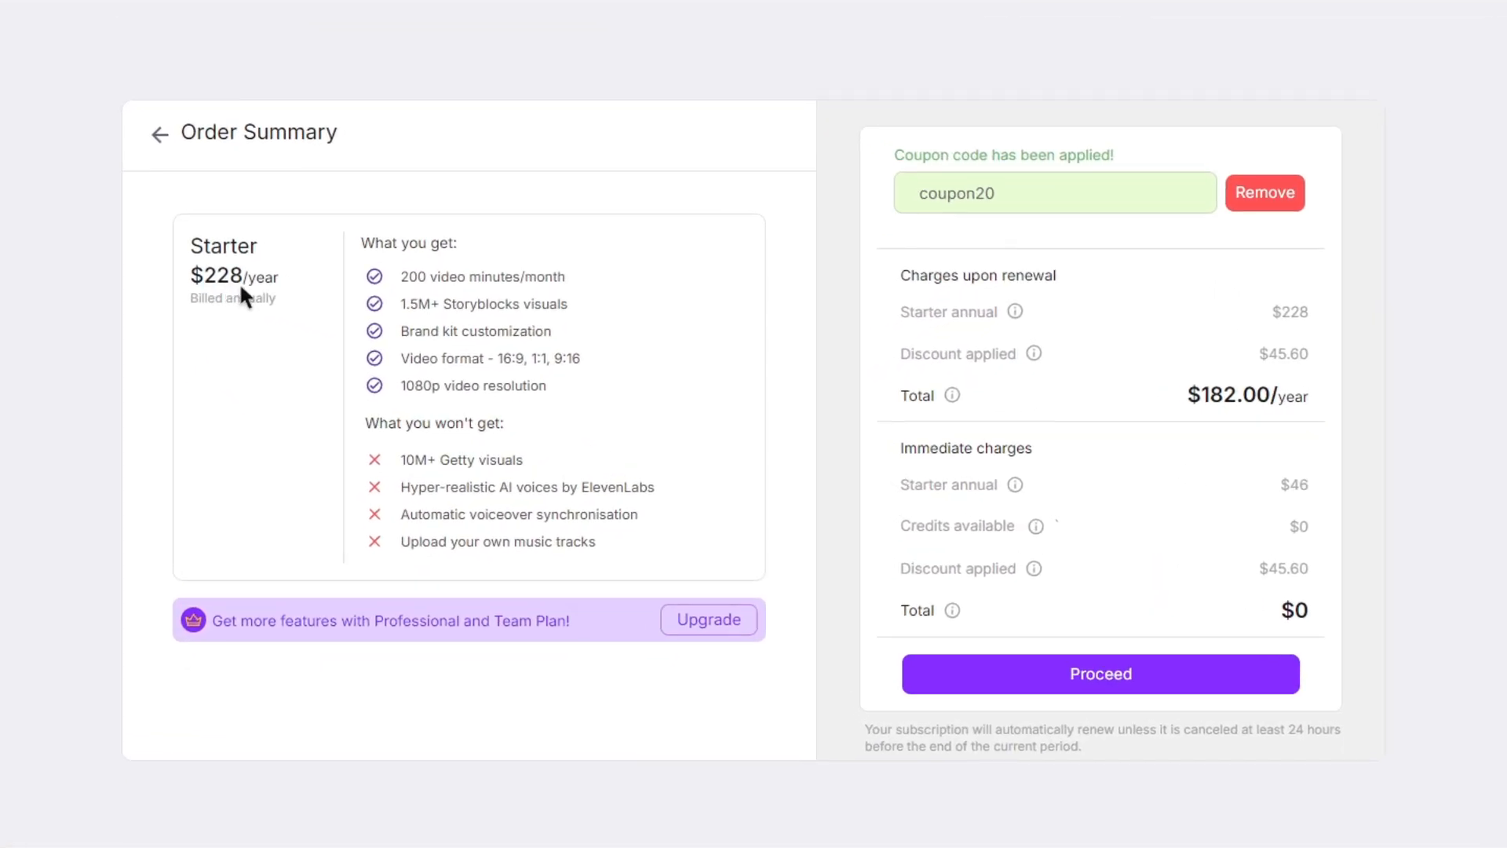
mouse_move(1221, 420)
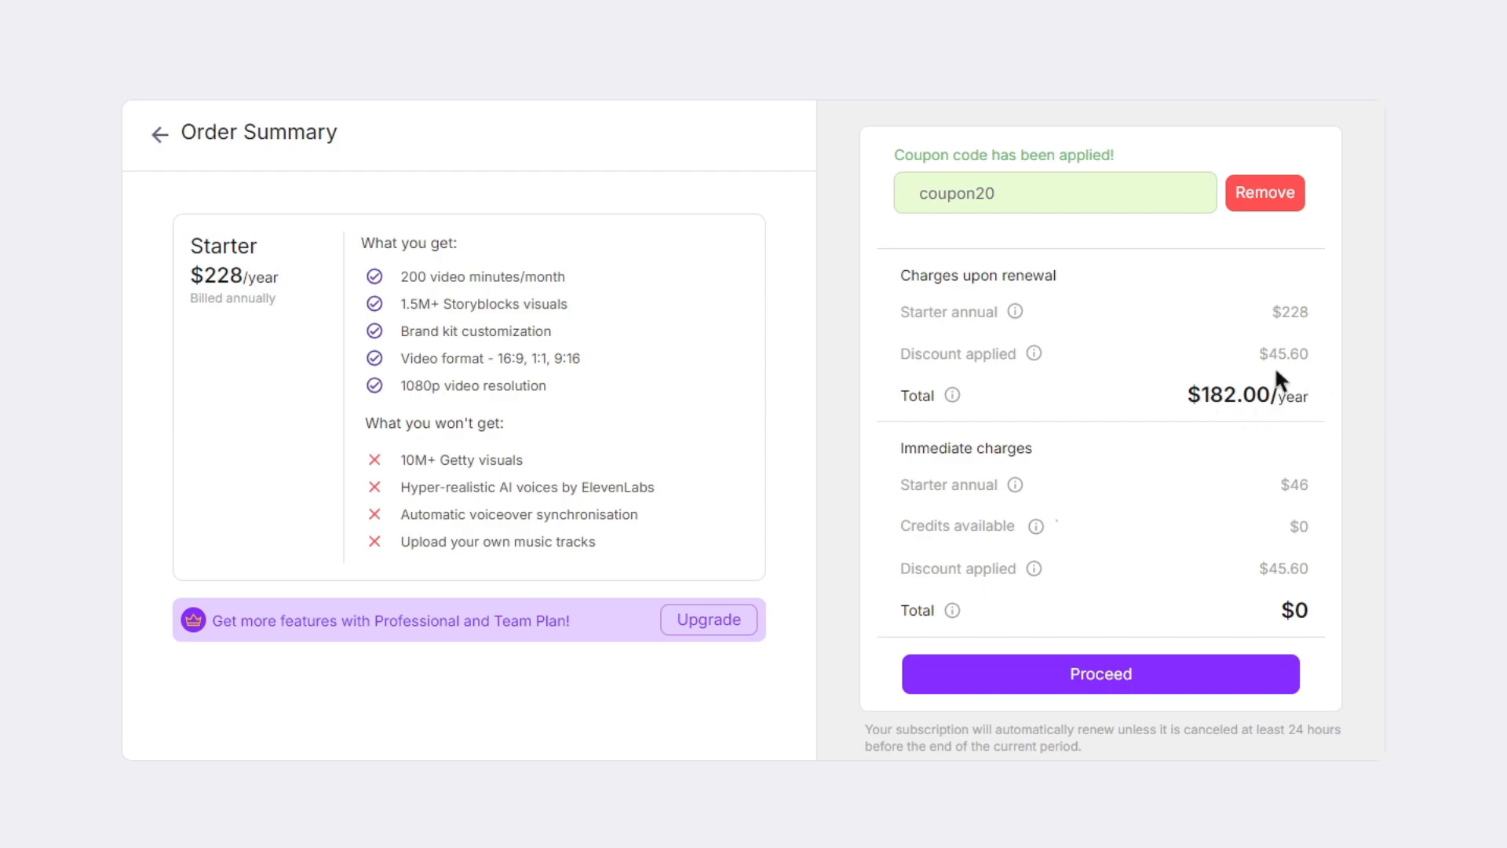
mouse_move(1437, 373)
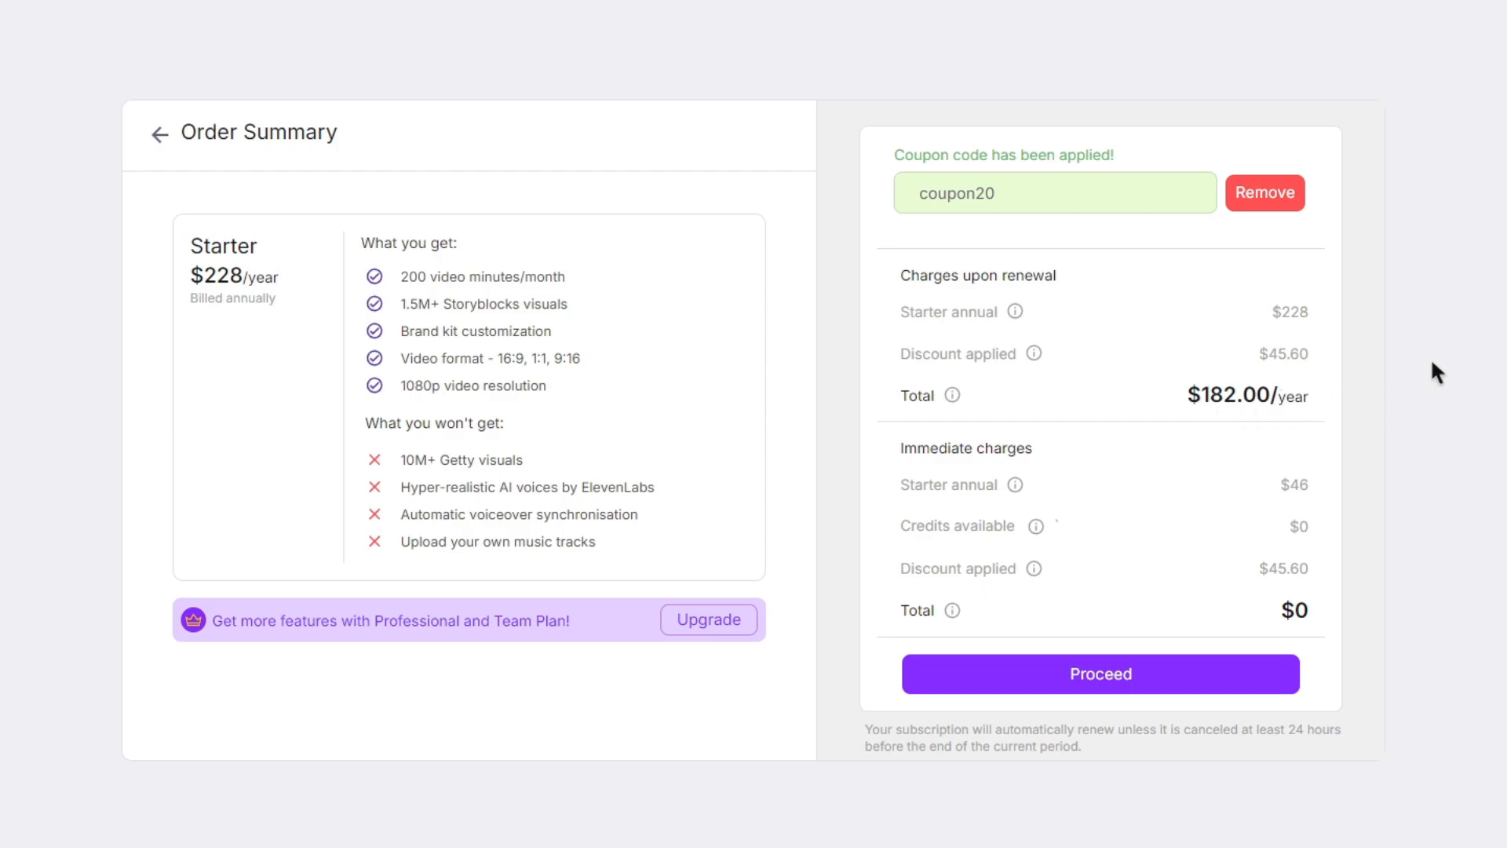